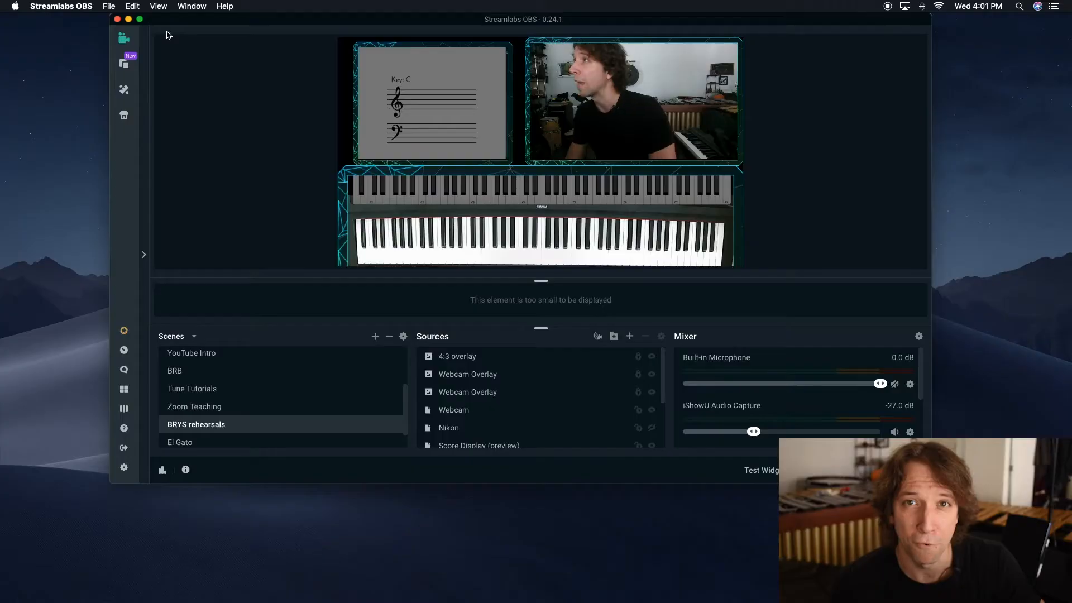
mouse_move(139, 19)
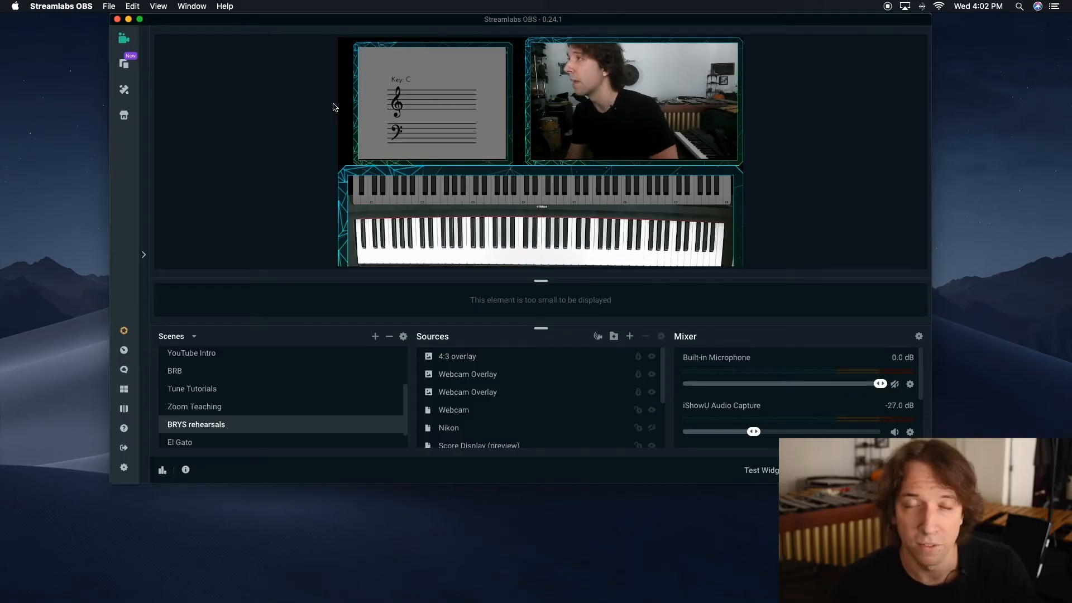
mouse_move(310, 114)
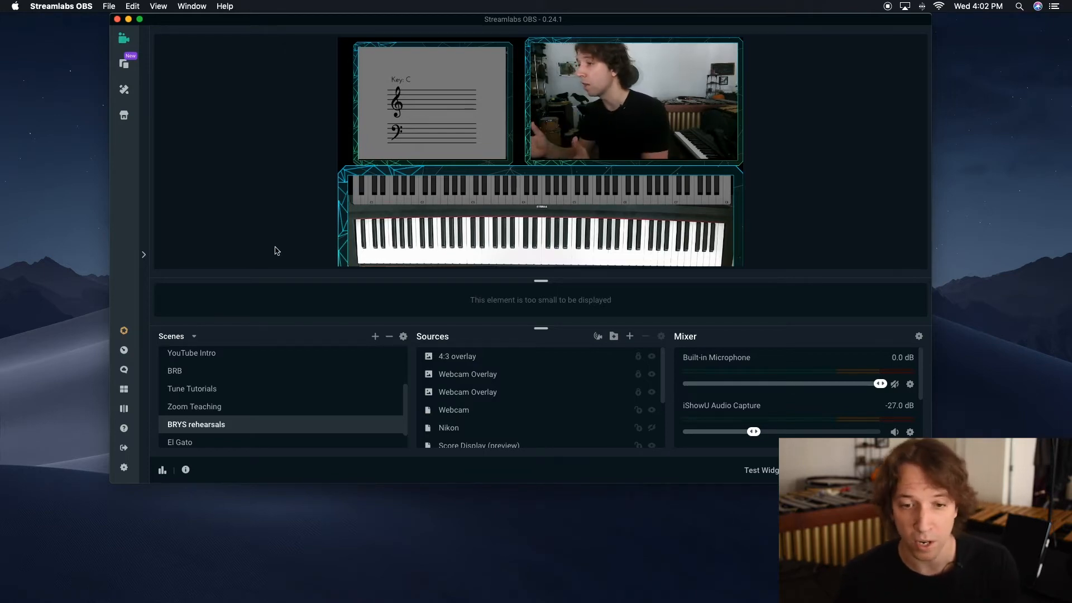
mouse_move(430, 208)
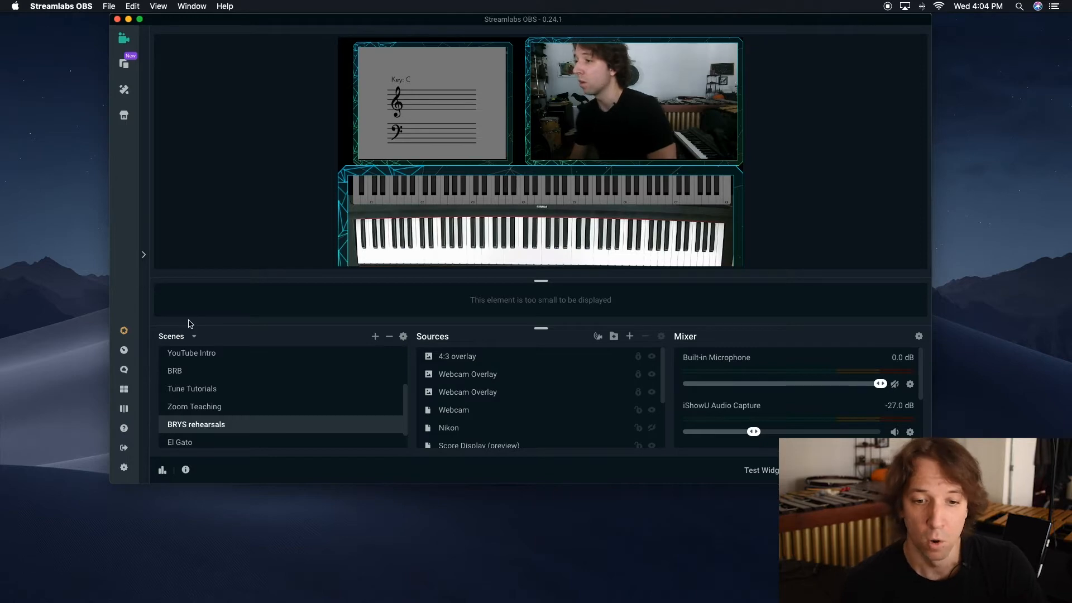
mouse_move(756, 408)
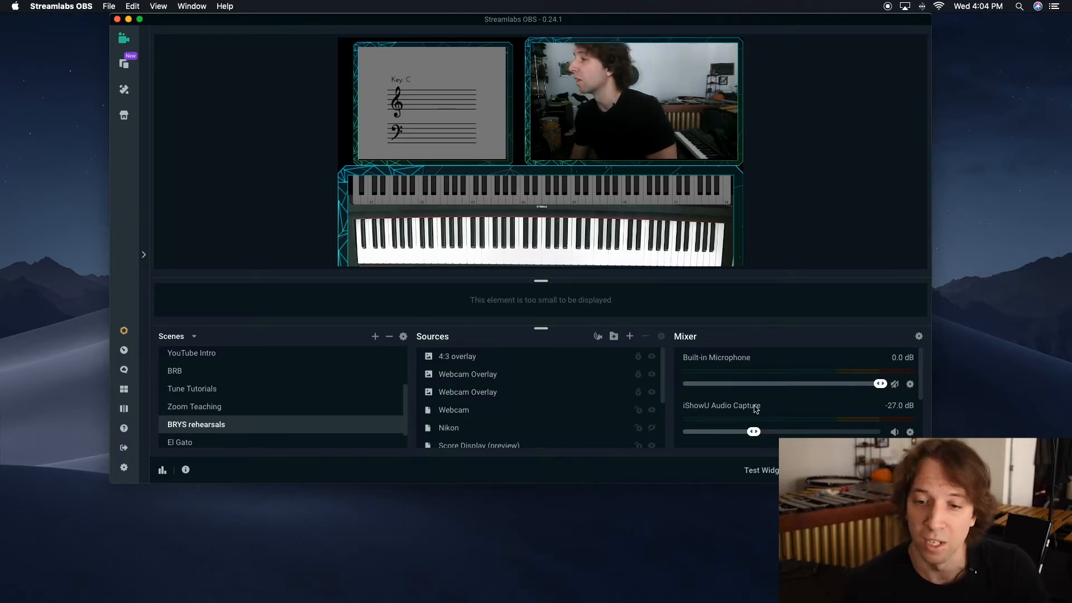
mouse_move(374, 336)
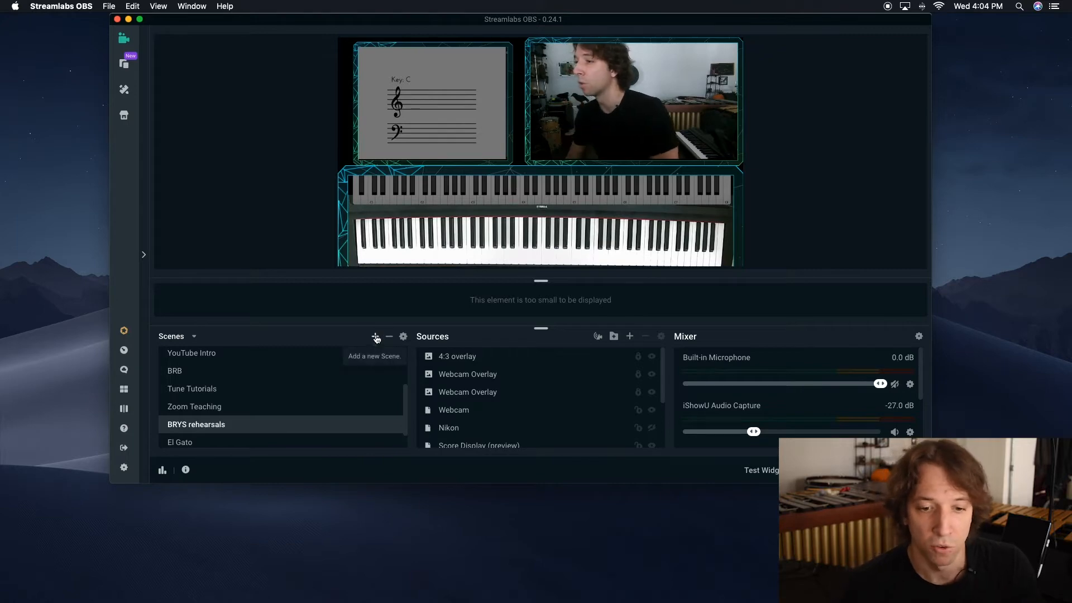
Add a scene to the Scenes panel, keeping the default name 'New Scene'.
click(376, 335)
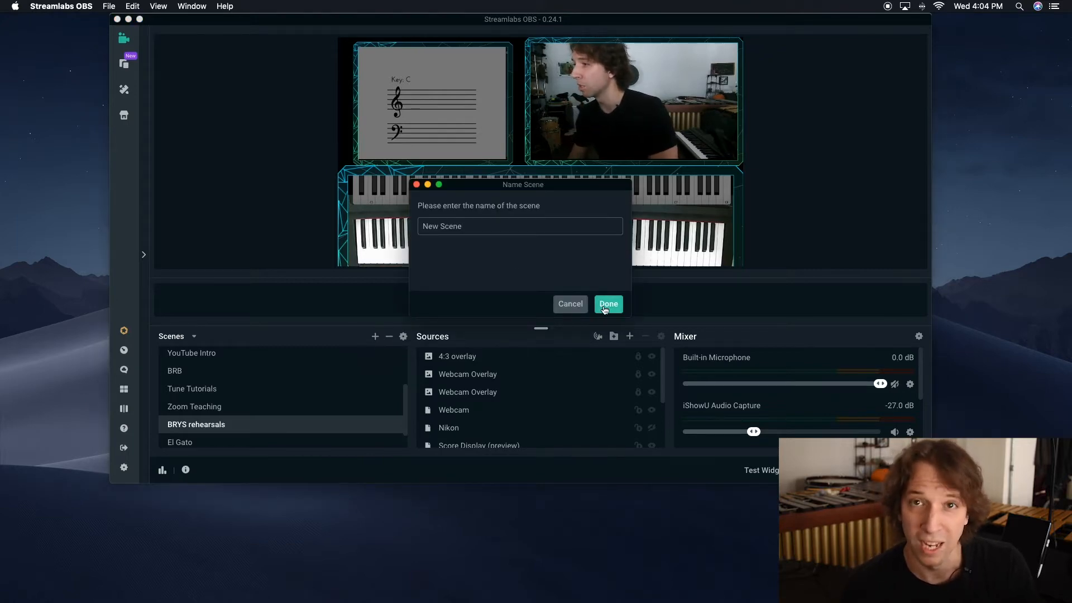
click(607, 303)
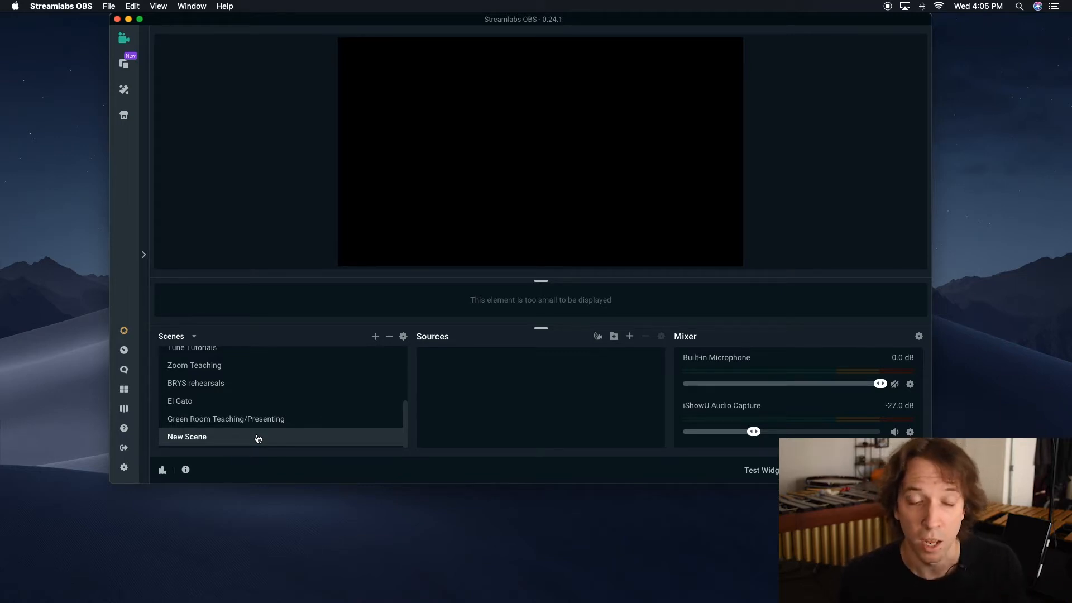
mouse_move(255, 407)
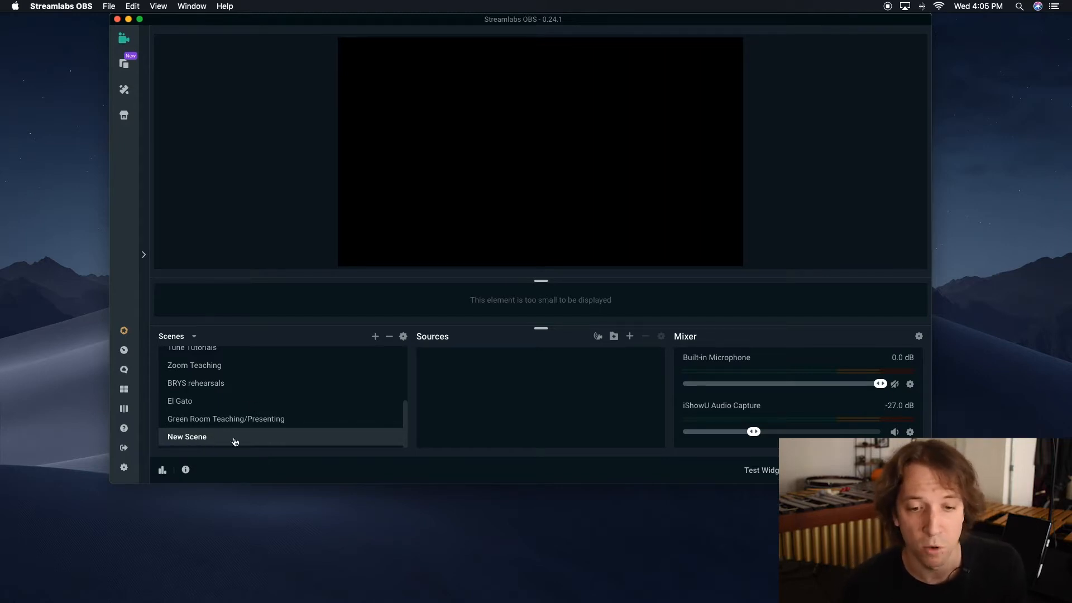
mouse_move(265, 387)
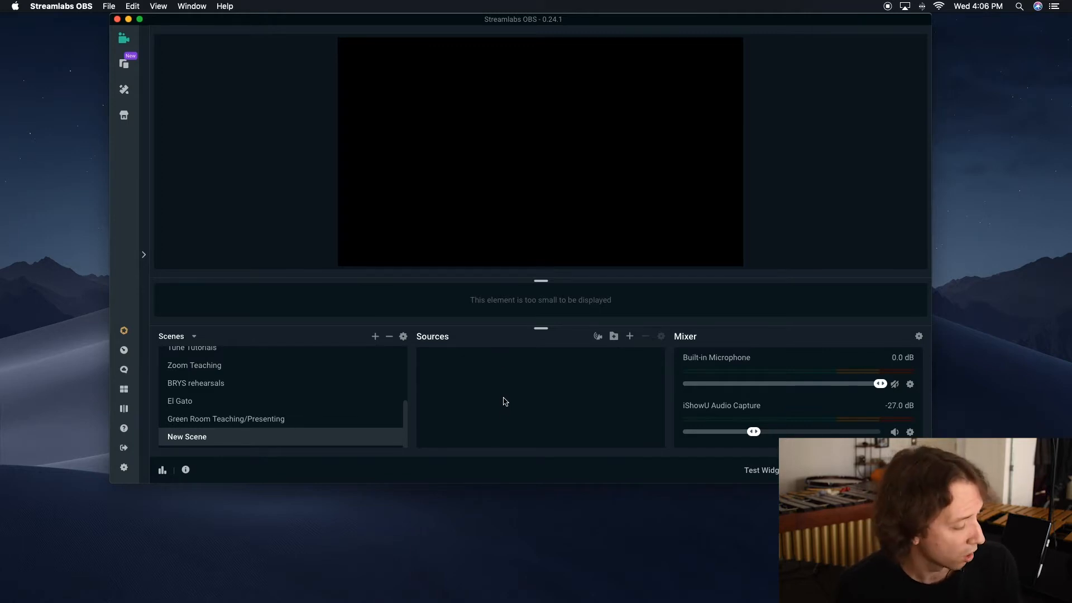
mouse_move(520, 421)
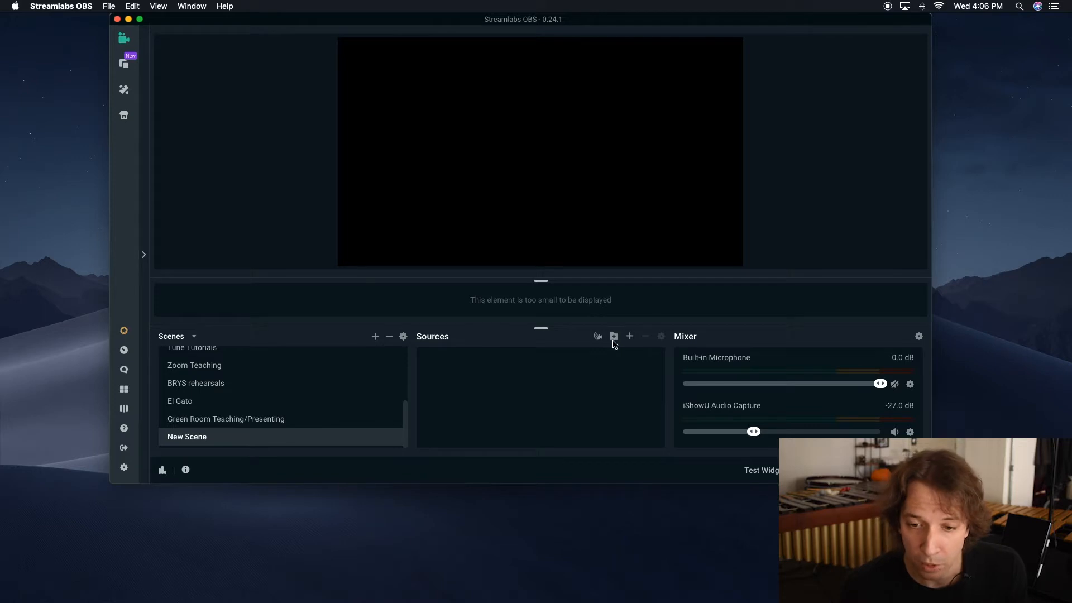
mouse_move(629, 335)
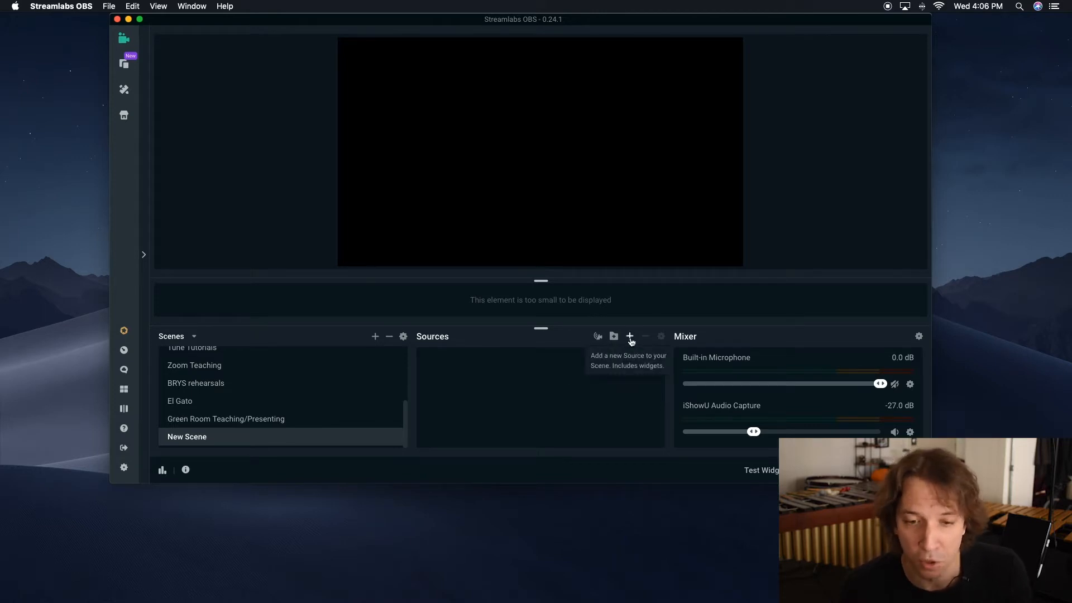
Add a brand-new Video Capture Device source named 'webacammmm'.
click(629, 336)
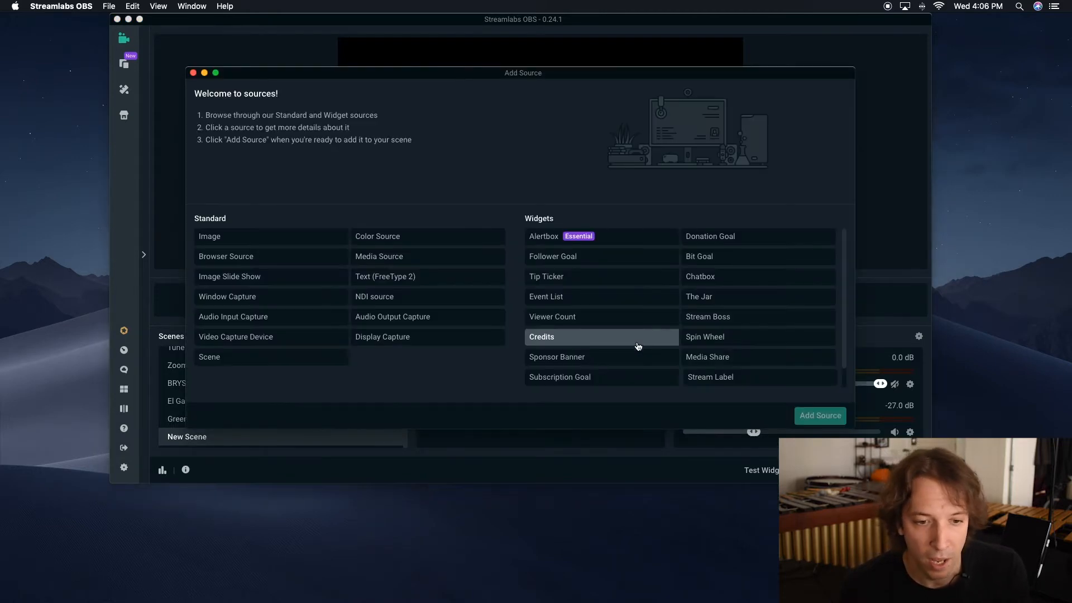
mouse_move(242, 198)
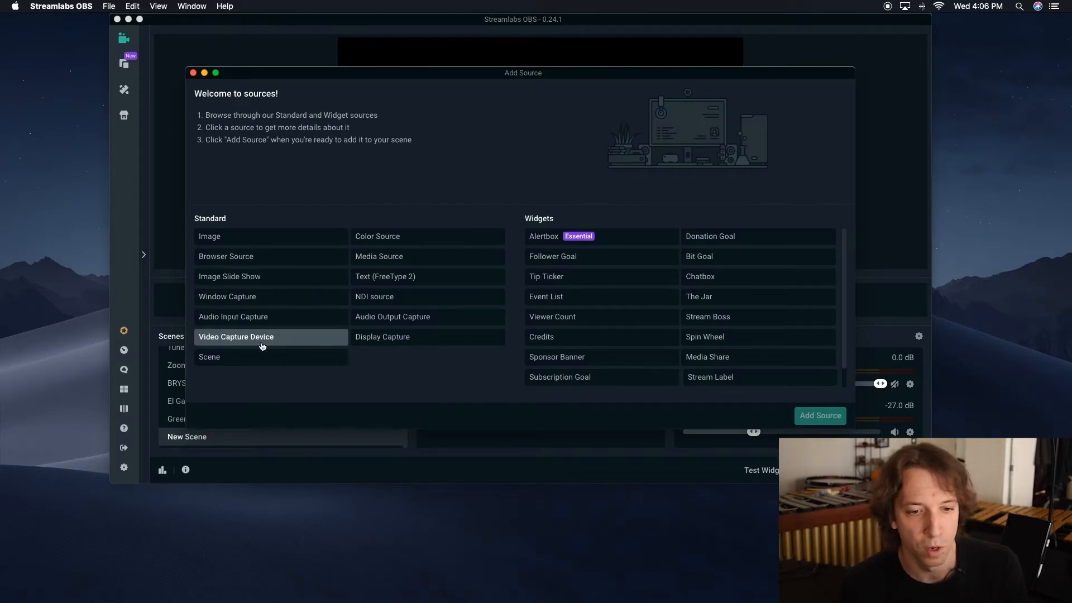
click(235, 336)
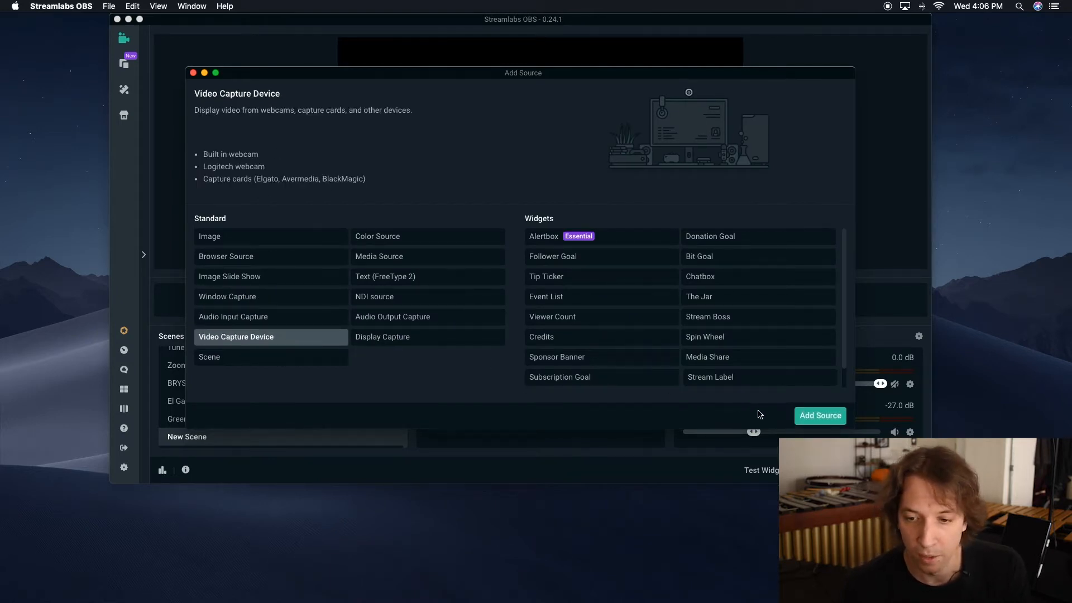
click(820, 415)
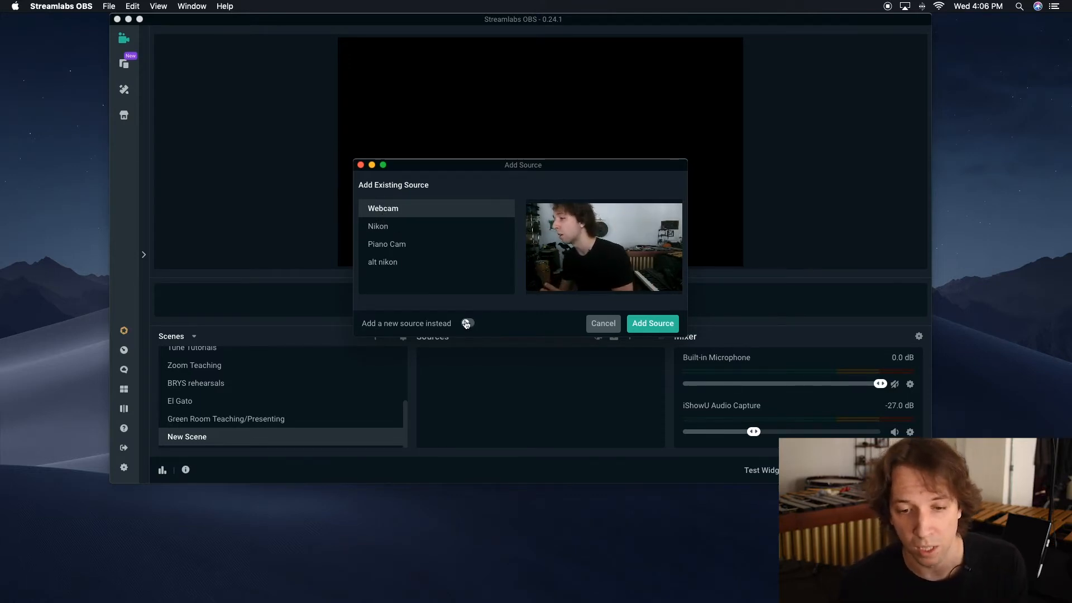
click(467, 323)
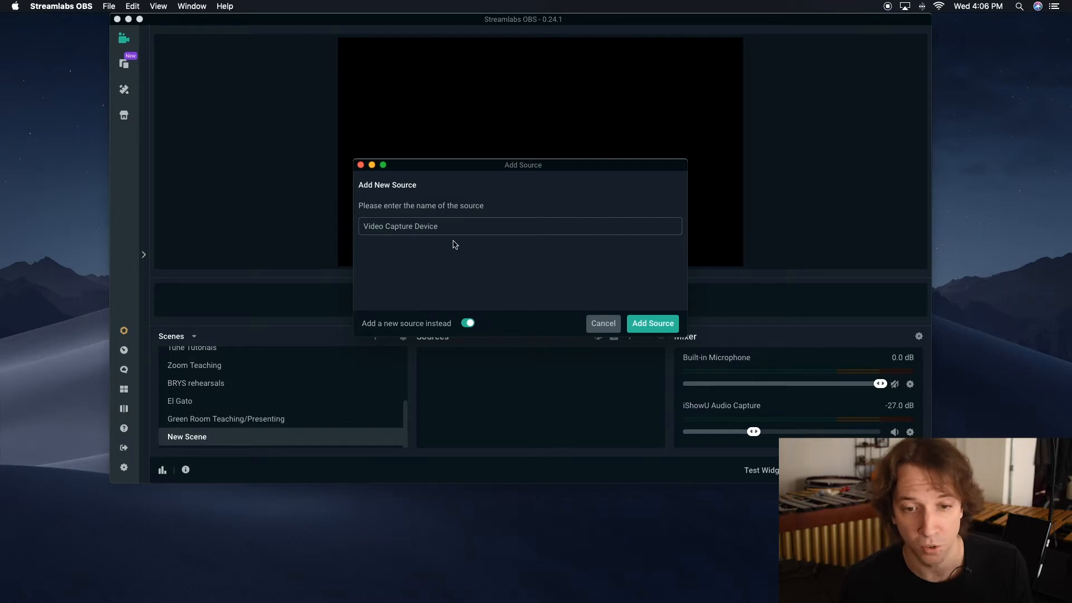
text(w)
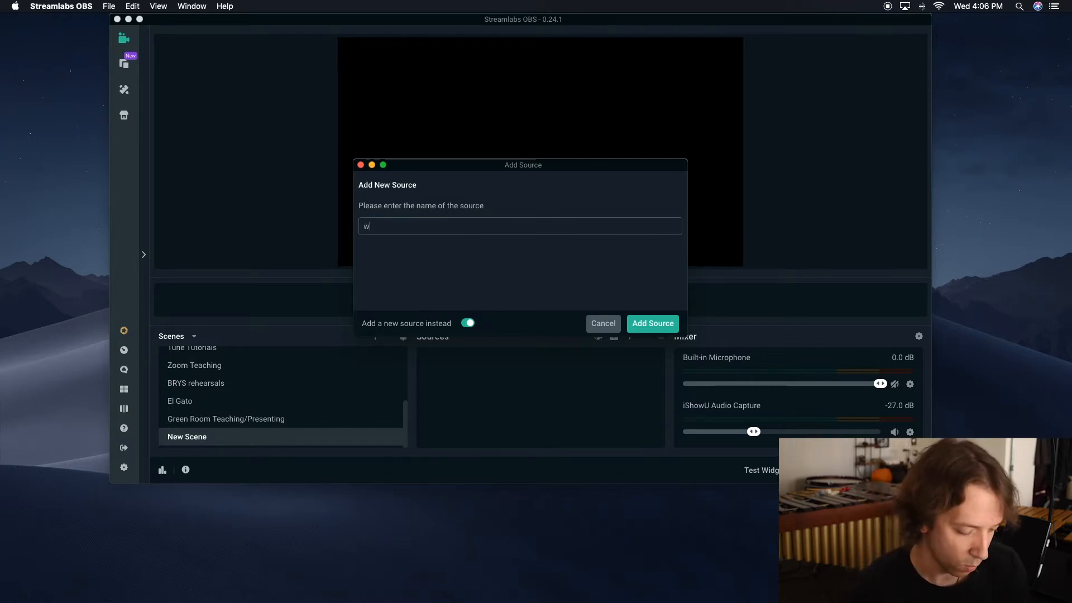
text(ebacammmm)
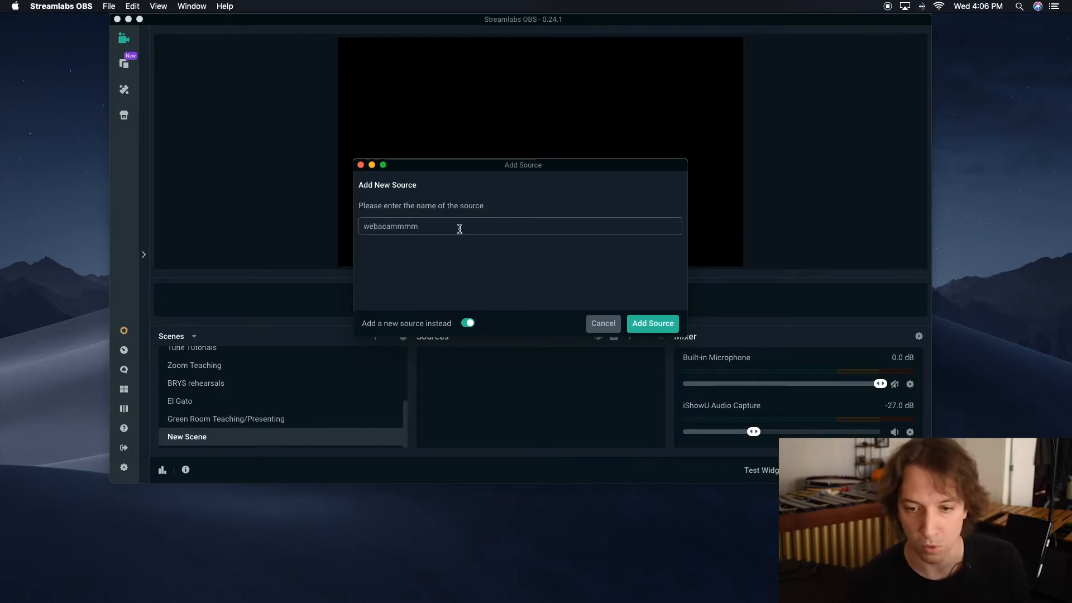
click(651, 323)
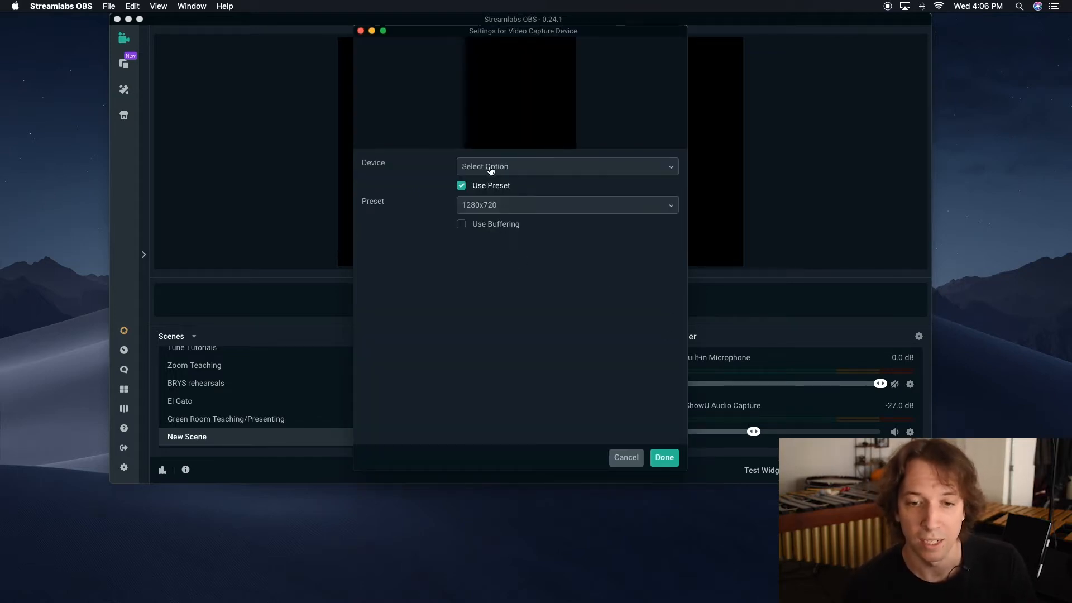
Set the webacammmm source's device to USB Live Camcra and confirm.
click(566, 166)
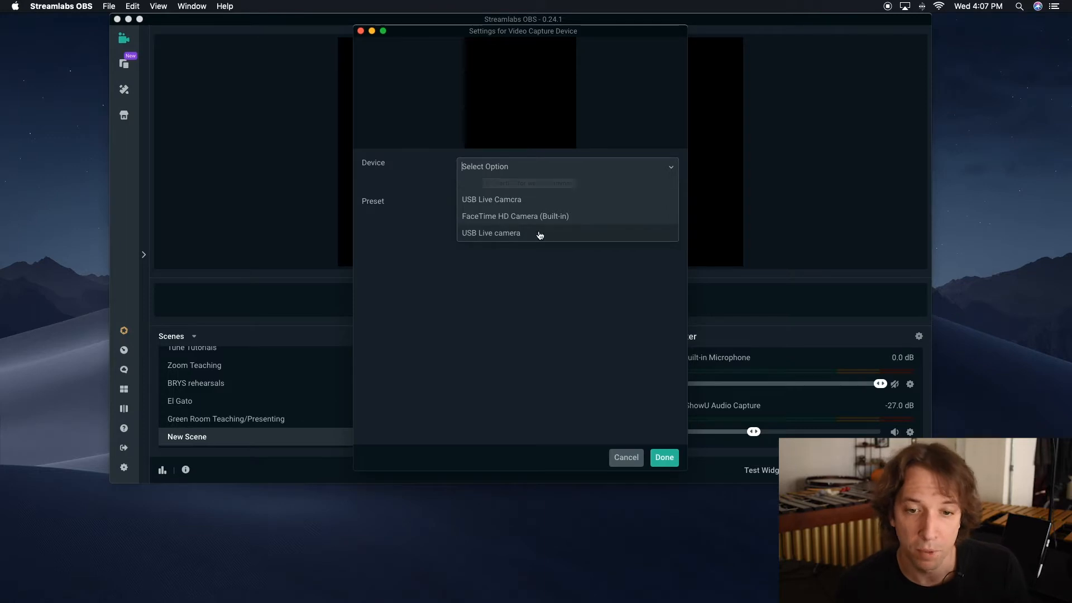
mouse_move(488, 234)
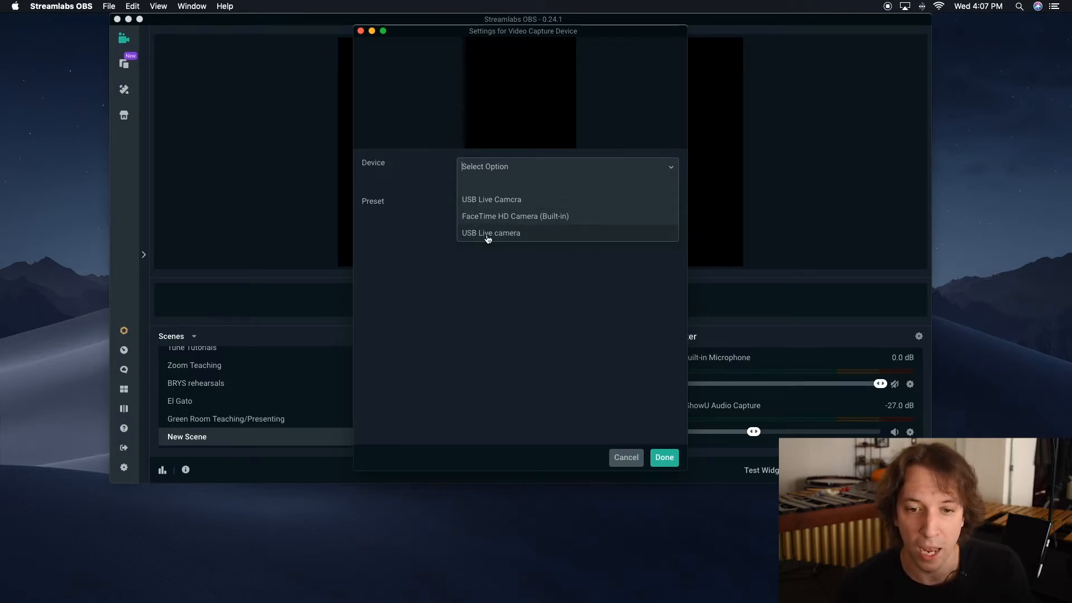
mouse_move(469, 199)
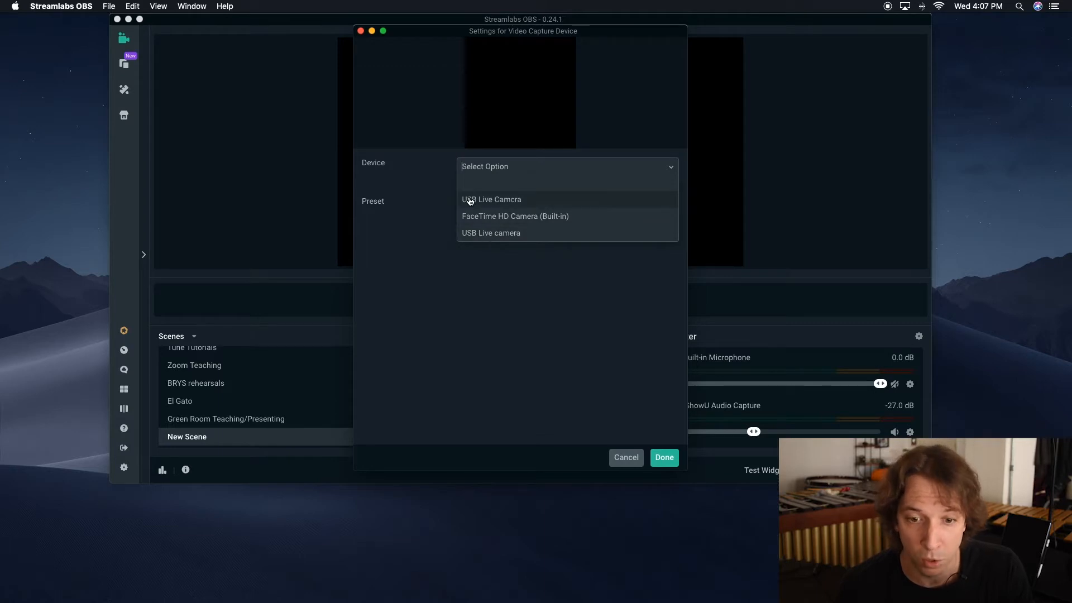
click(491, 199)
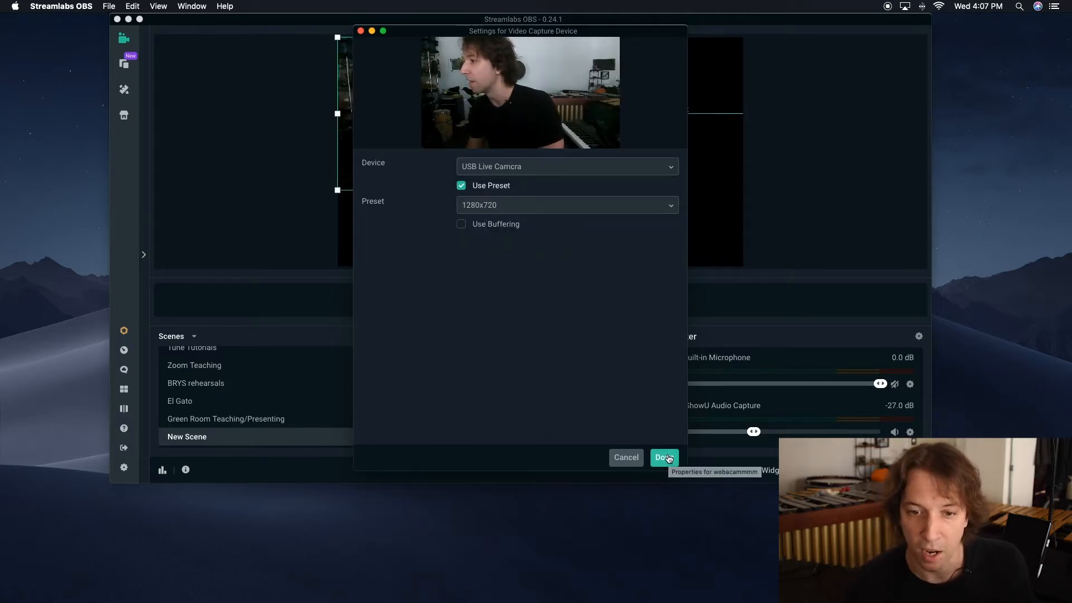
click(663, 457)
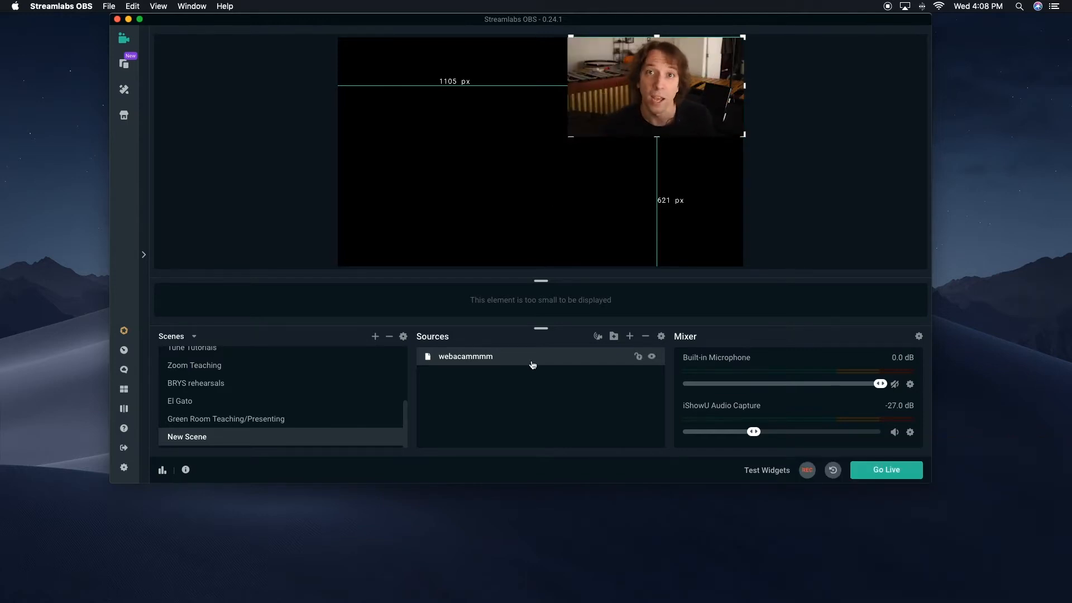
mouse_move(630, 336)
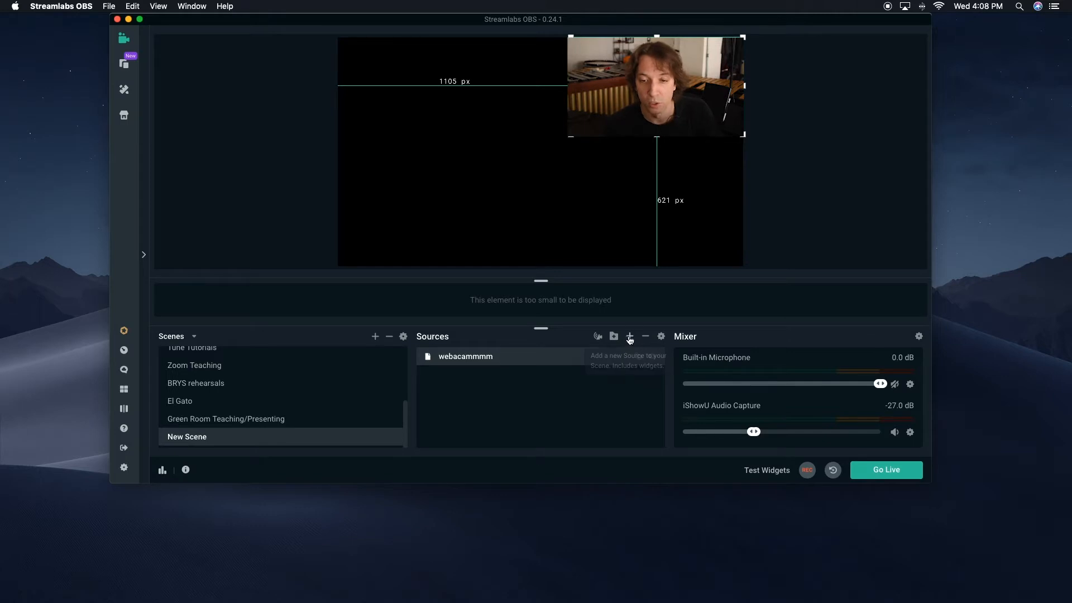
Add a brand-new Audio Input Capture source named 'mic tutorial'.
click(630, 336)
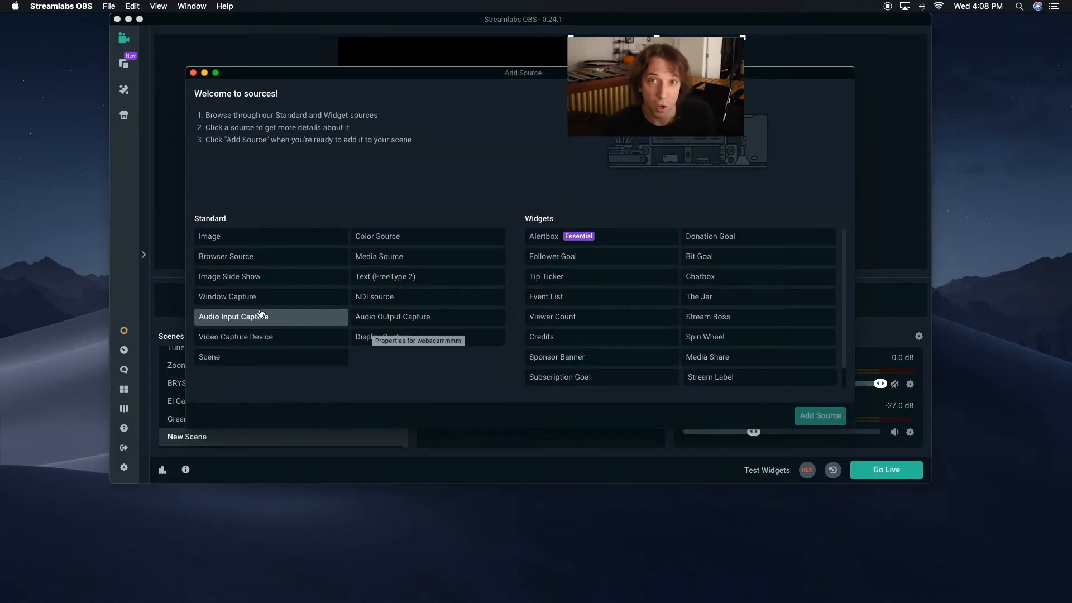
click(233, 316)
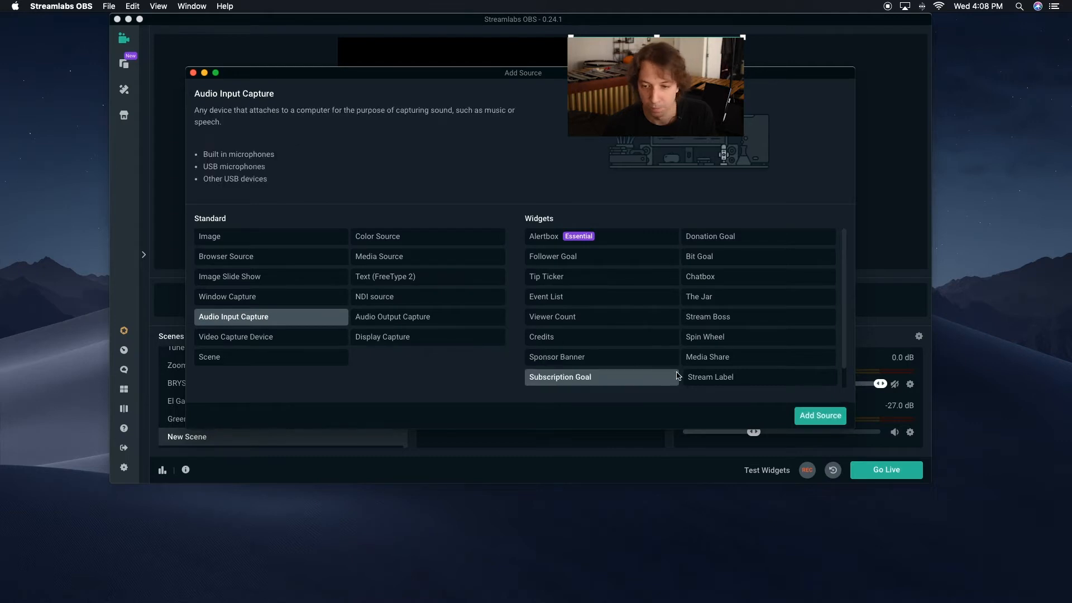
click(818, 415)
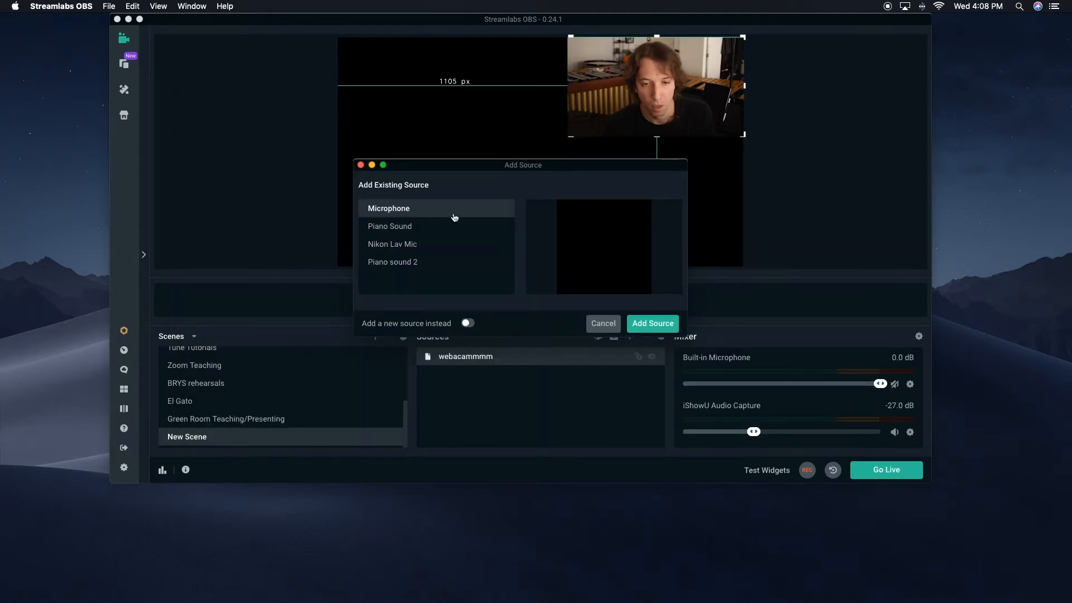
mouse_move(420, 246)
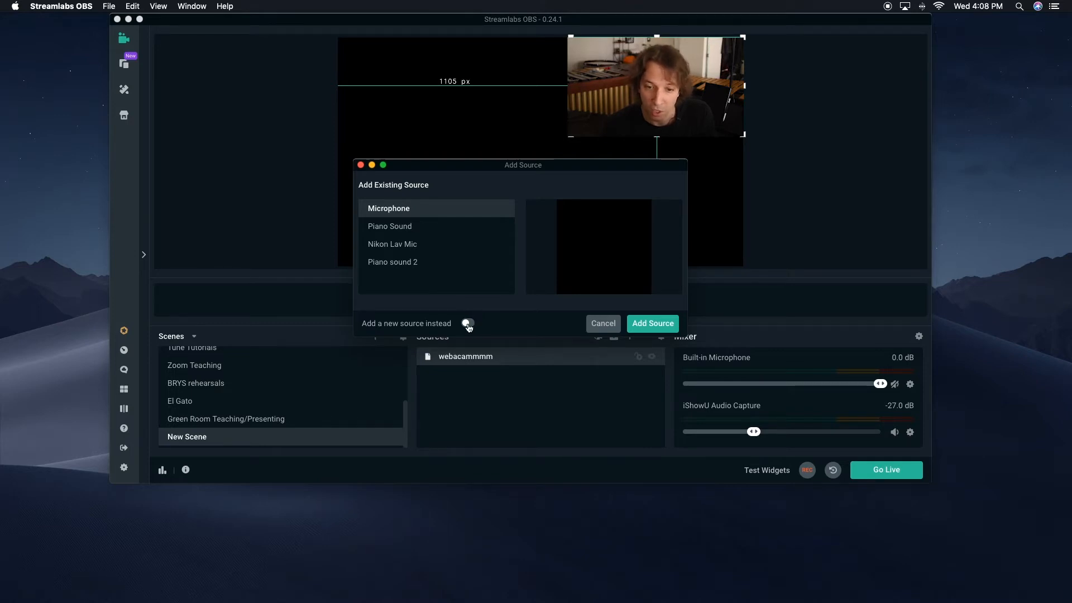
click(468, 323)
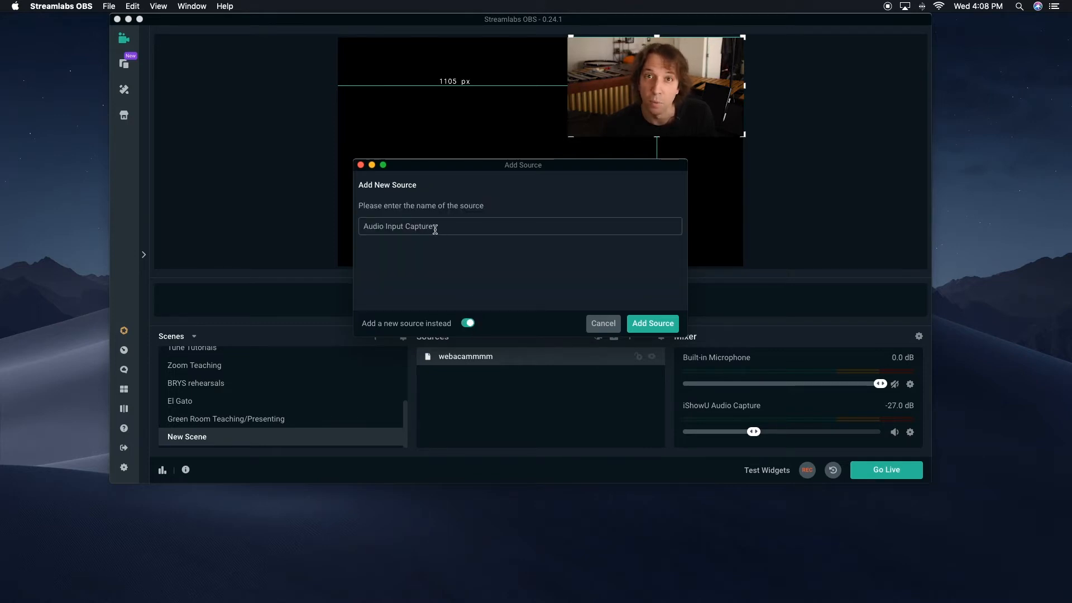
triple_click(400, 226)
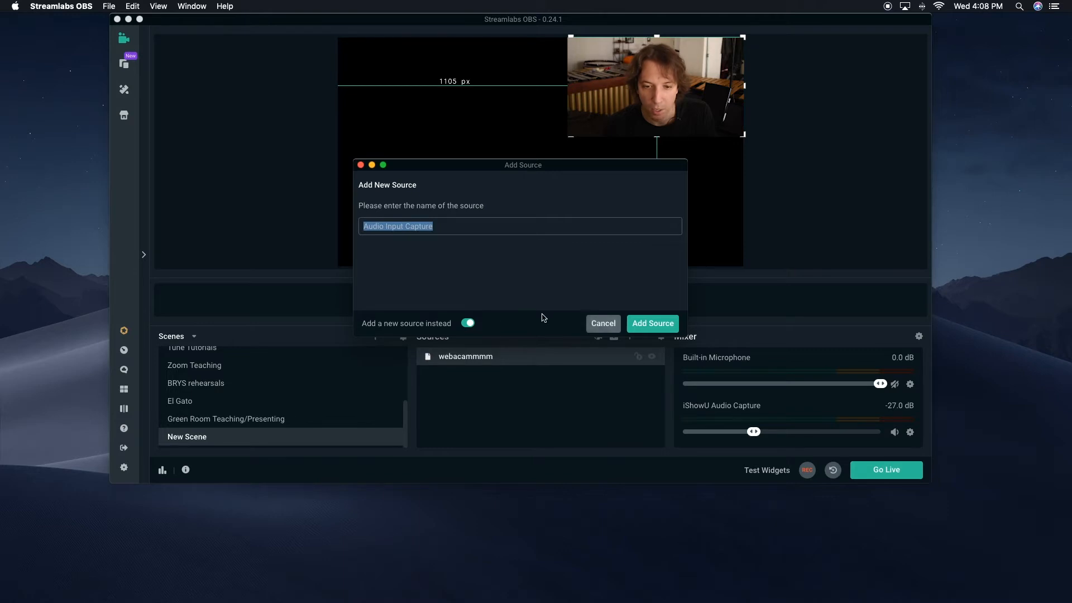
text(mic t)
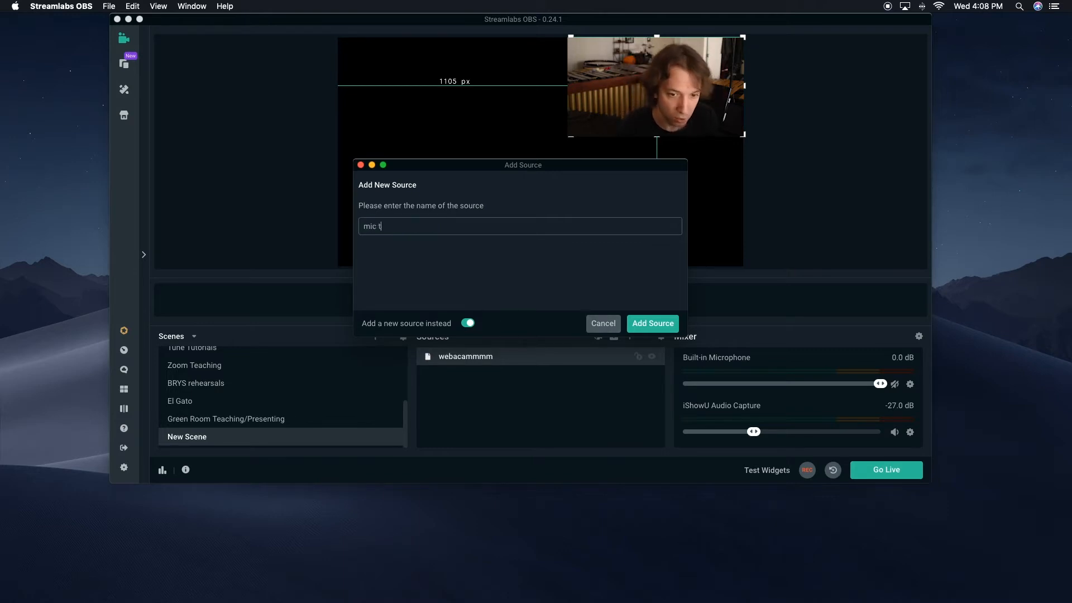
text(utori)
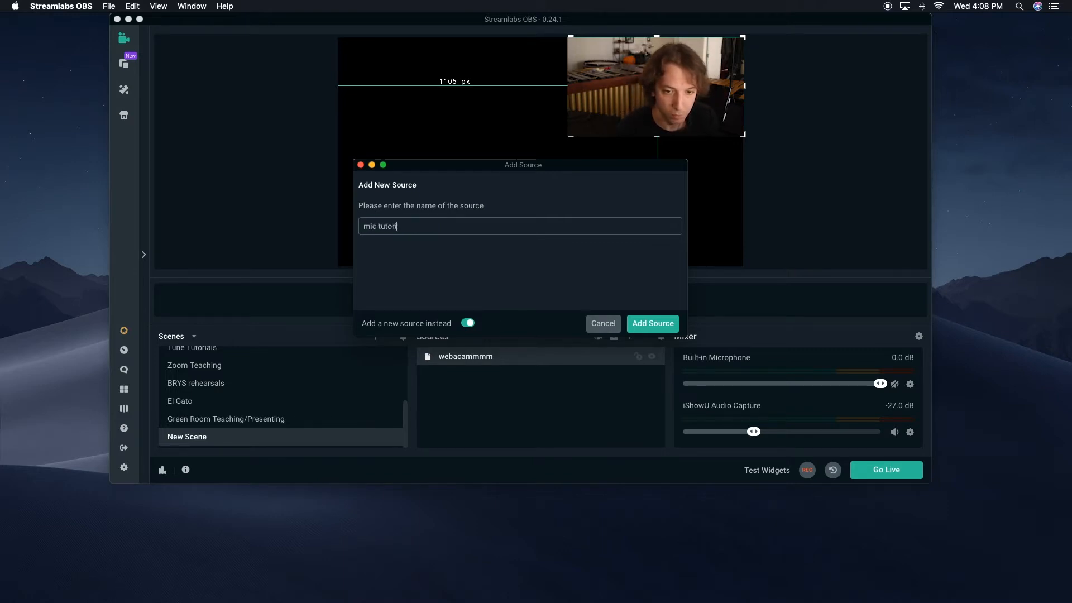
text(ial)
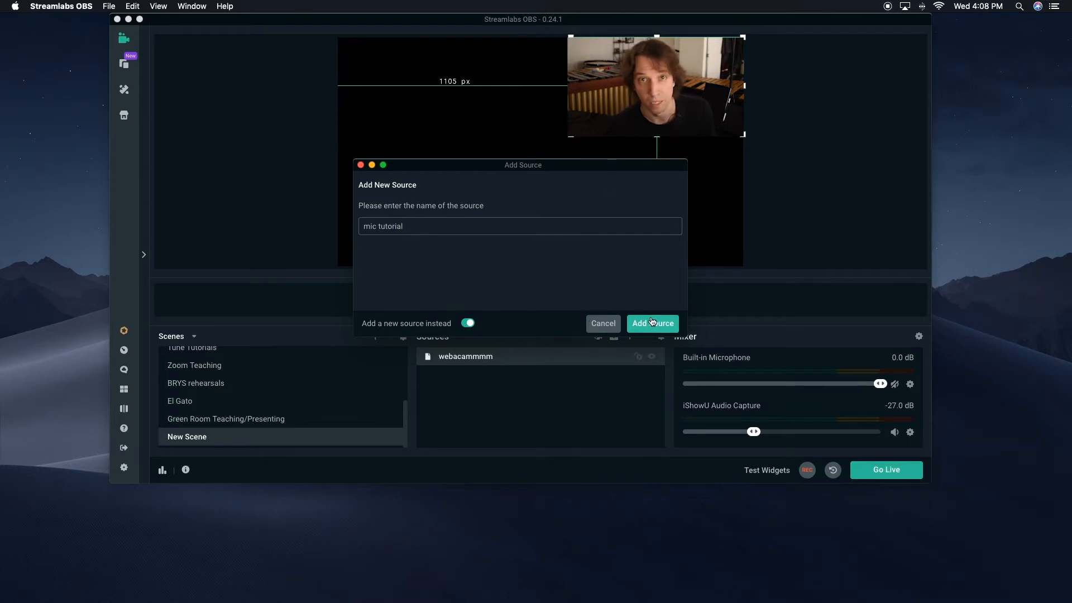
click(652, 323)
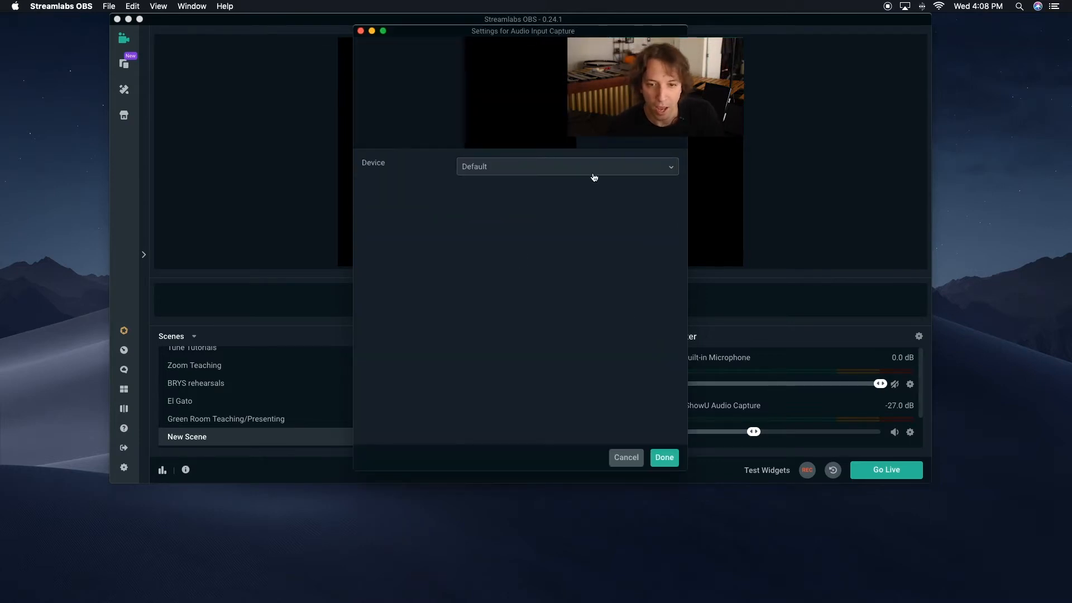
Set the mic tutorial device to Built-in Microphone and confirm.
click(567, 166)
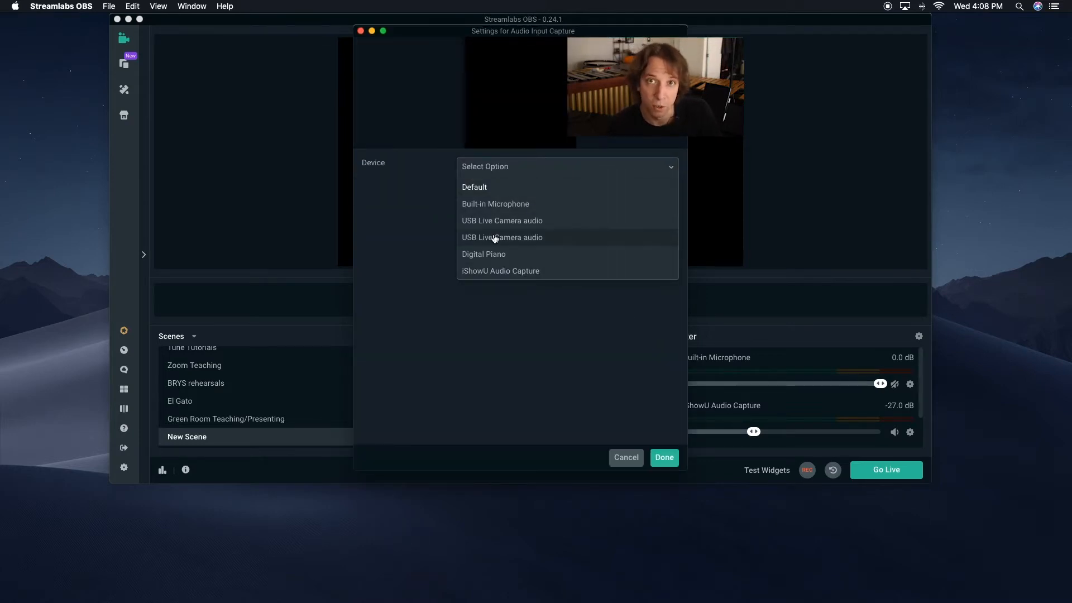
mouse_move(493, 203)
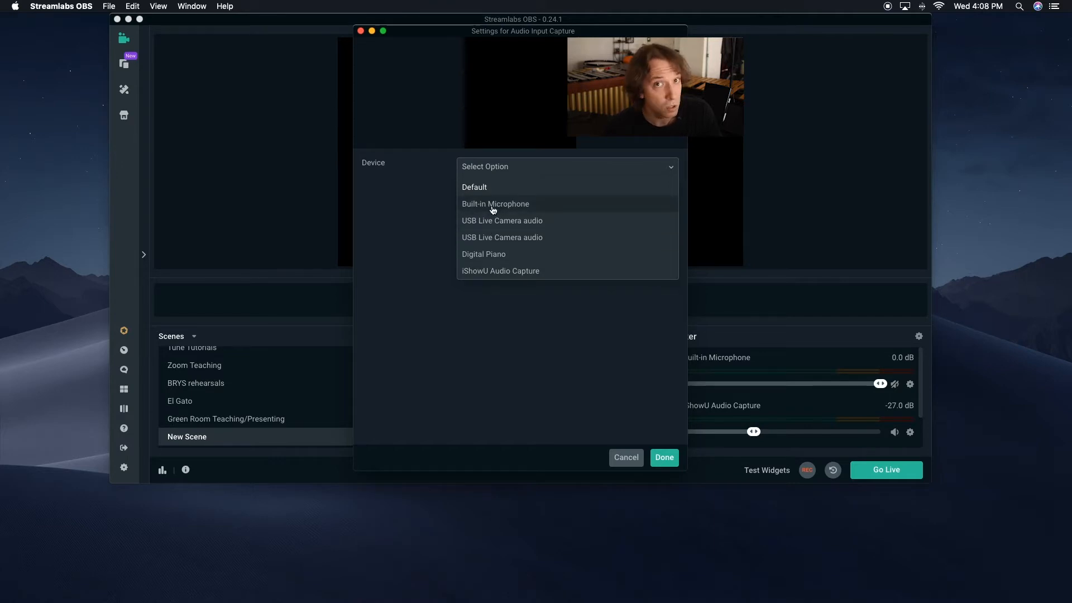
mouse_move(500, 229)
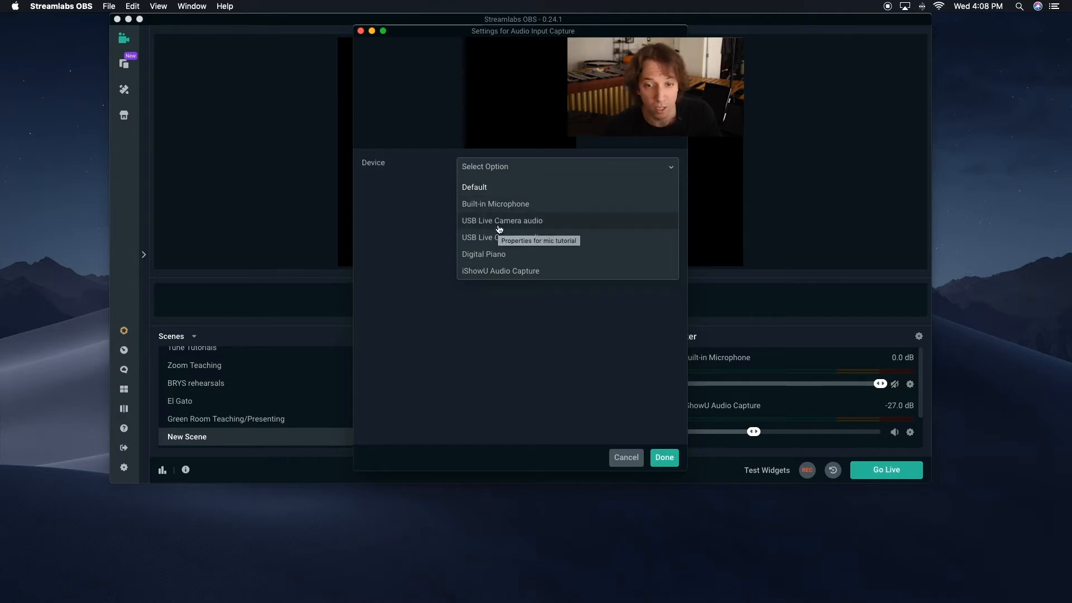
mouse_move(490, 213)
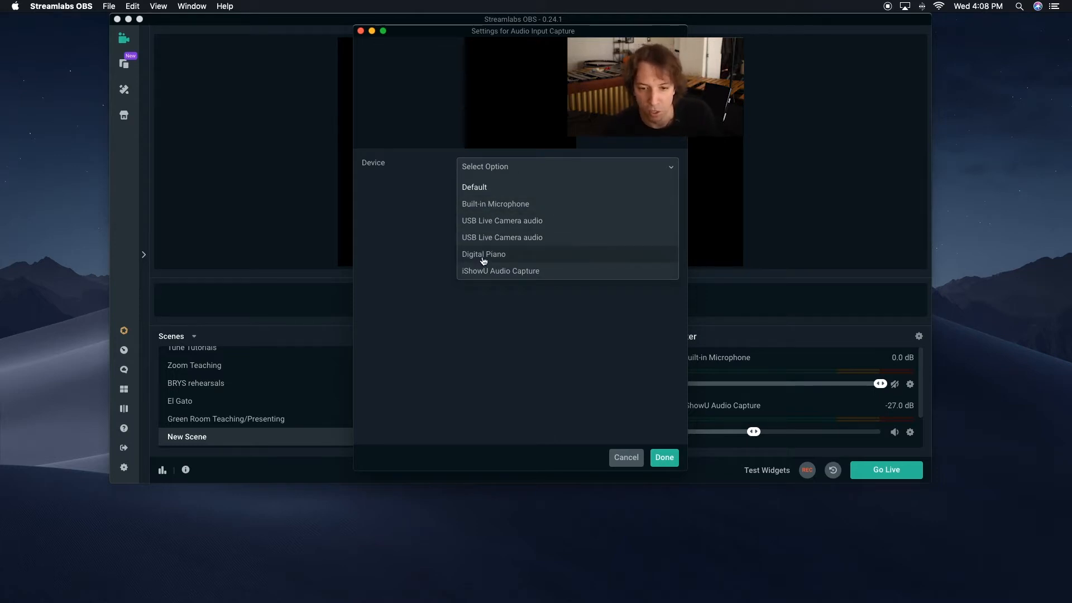
mouse_move(489, 204)
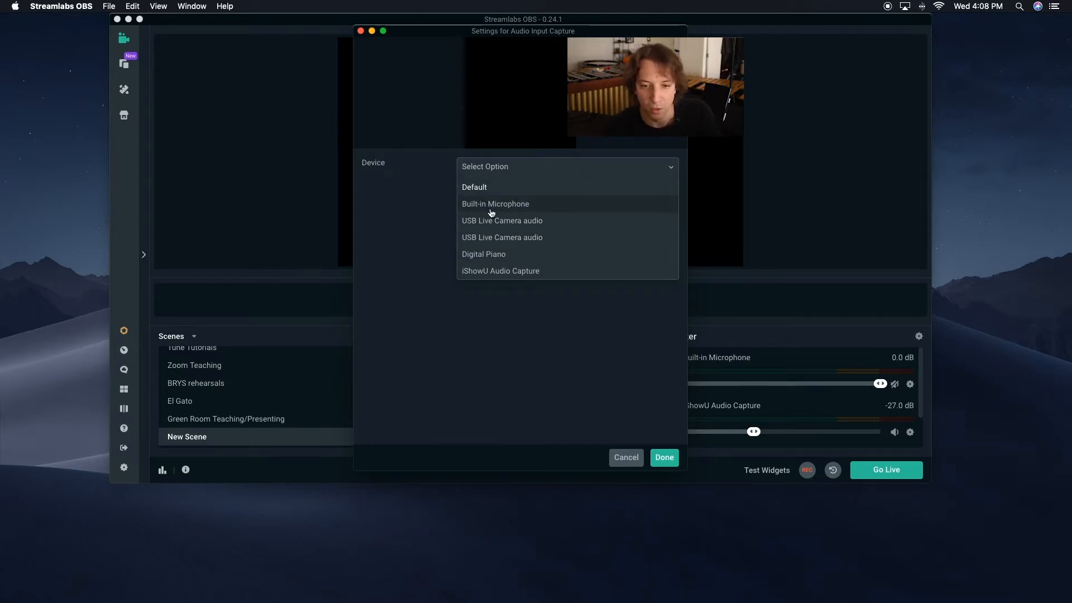
click(495, 204)
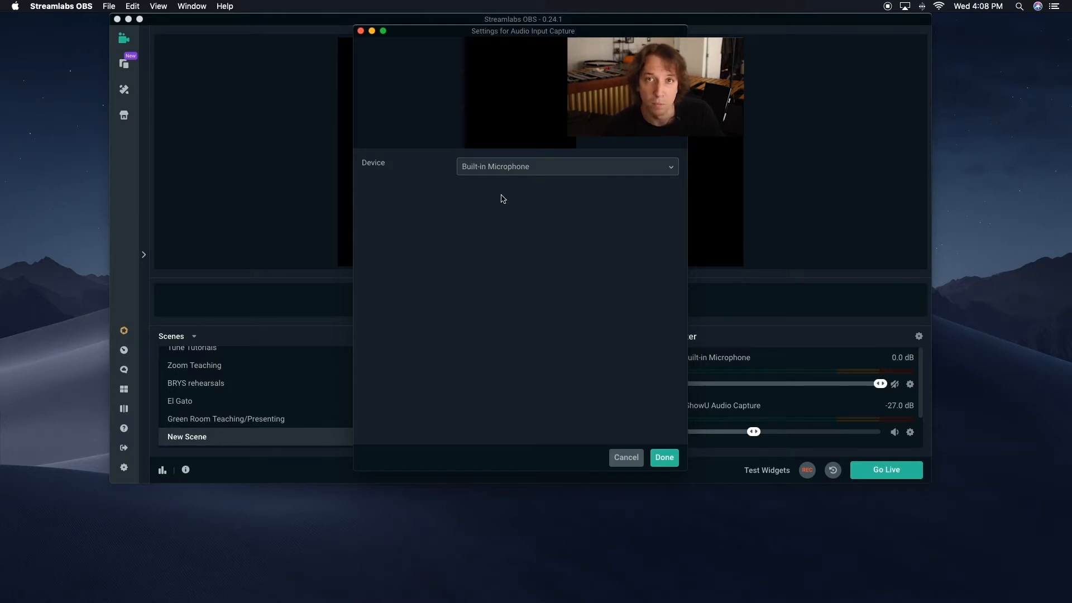
click(663, 456)
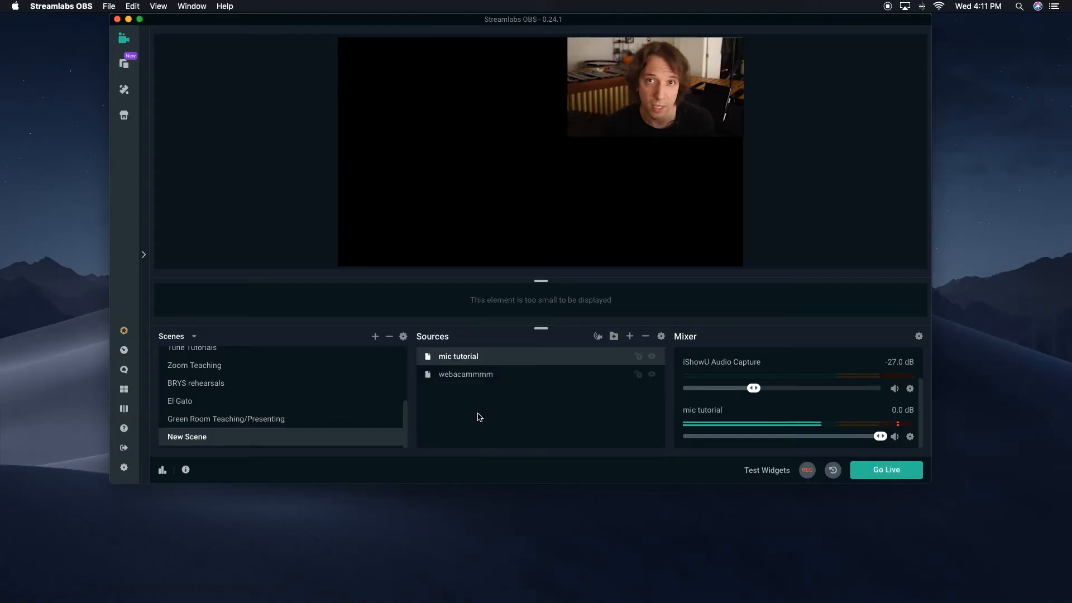
mouse_move(627, 317)
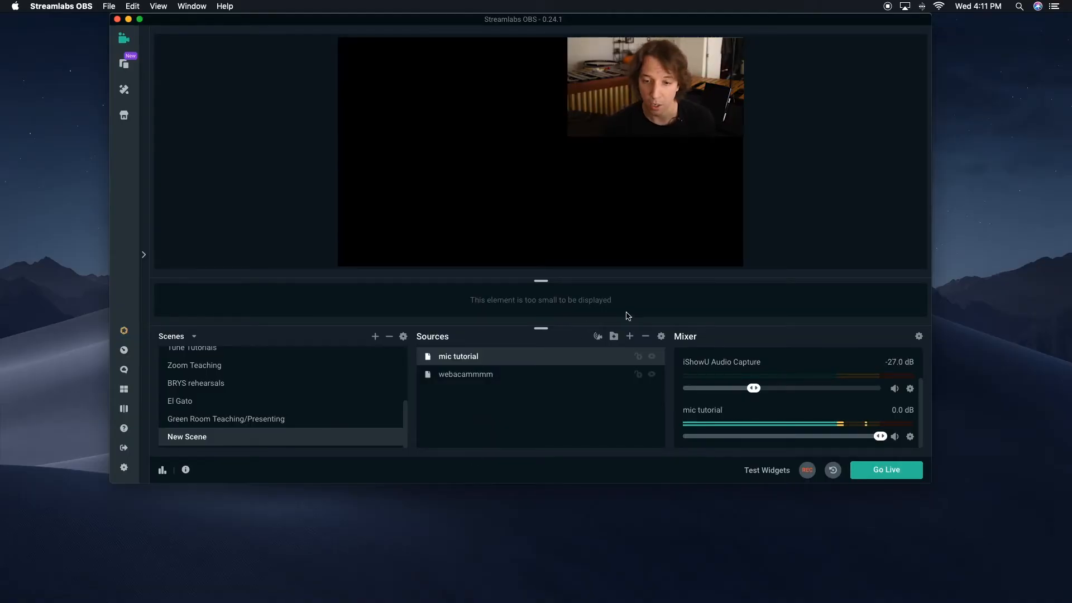
Open the Sources catalogue to add another source.
click(629, 335)
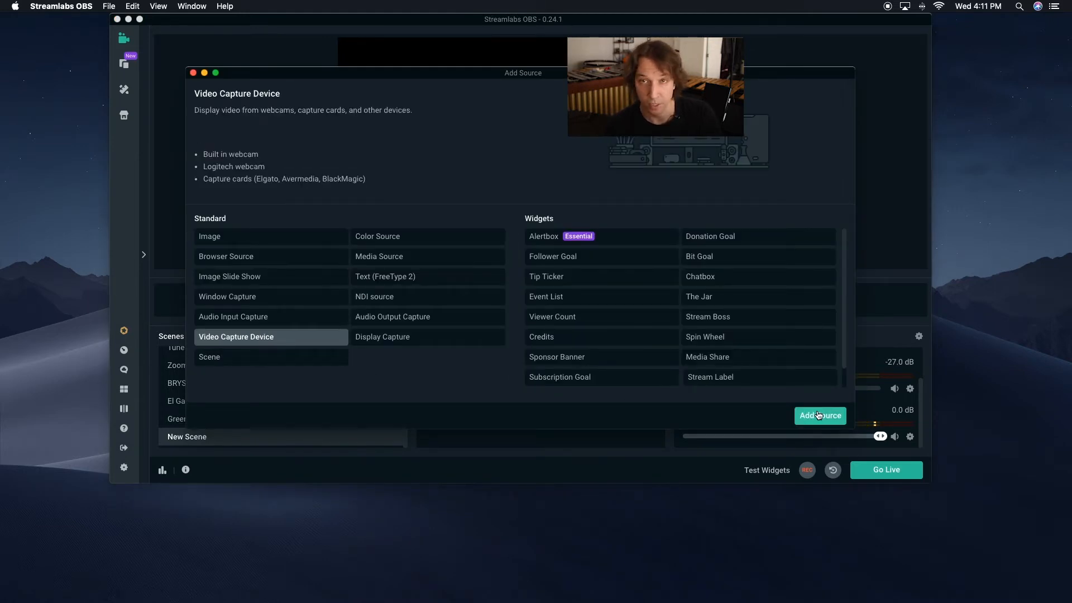
Create video capture source 'piano cam tutorial' using the USB Live camera.
click(820, 415)
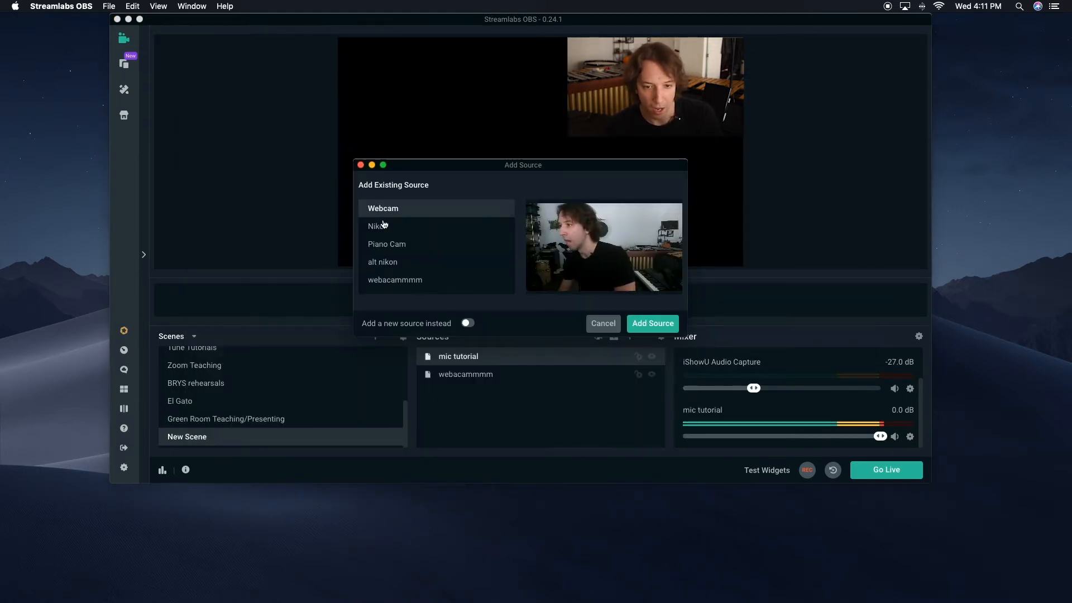
click(467, 323)
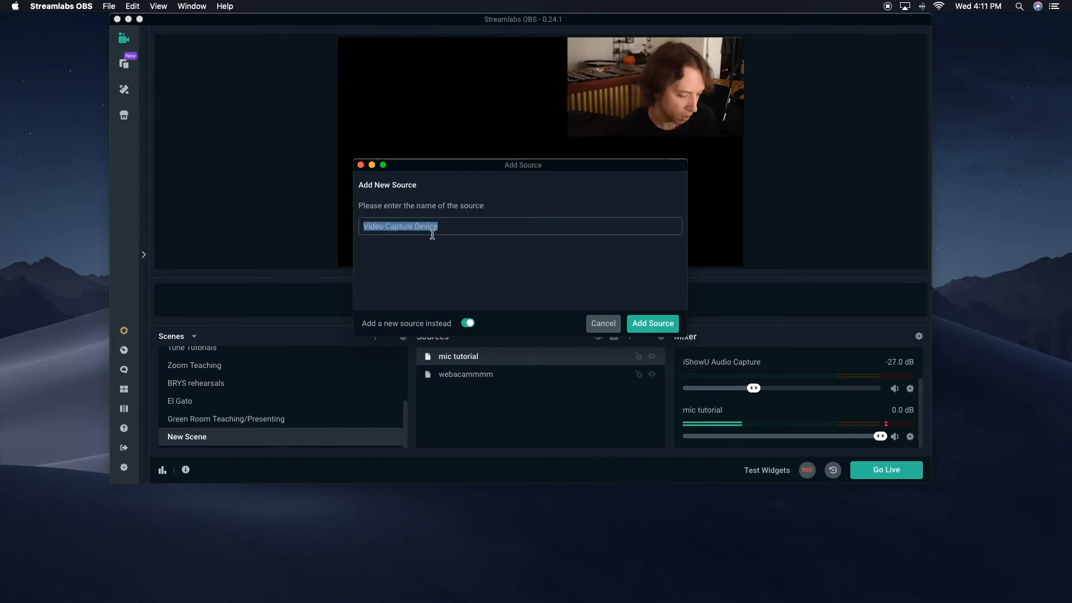
text(piano cam tu)
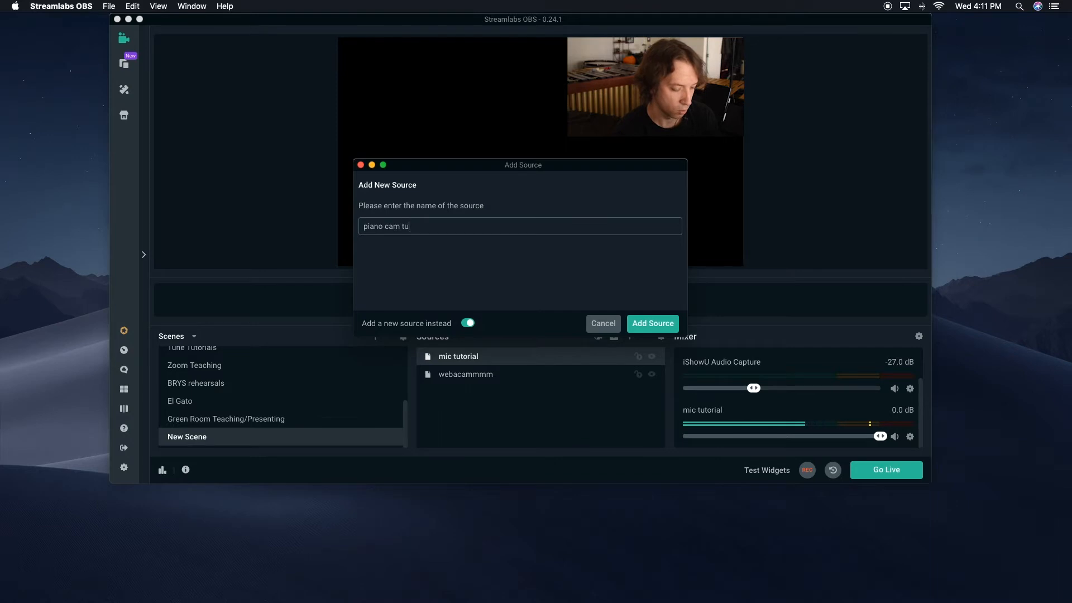
text(torial)
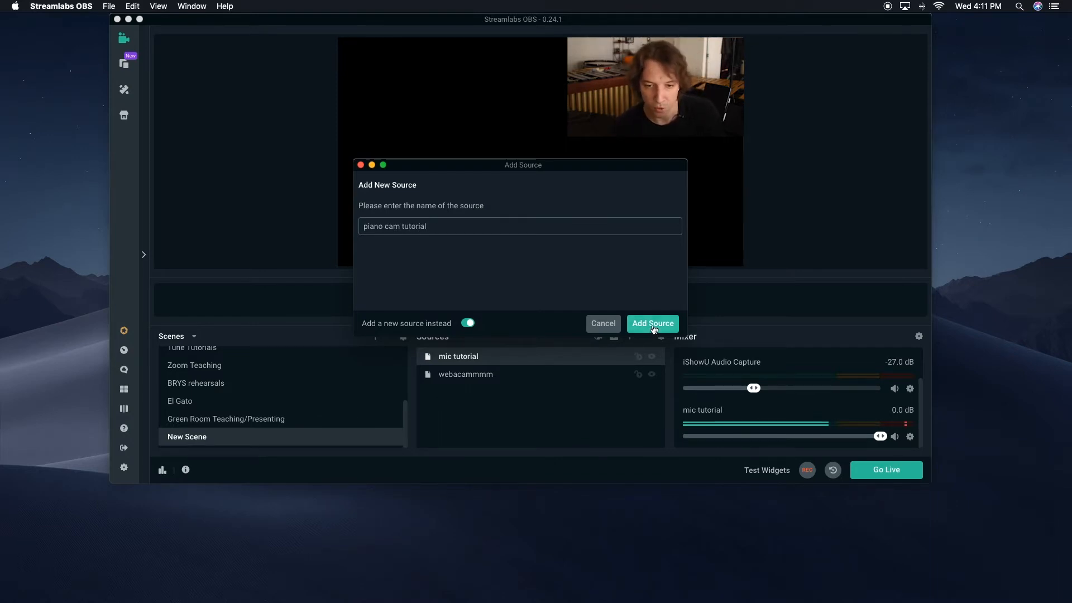
click(651, 323)
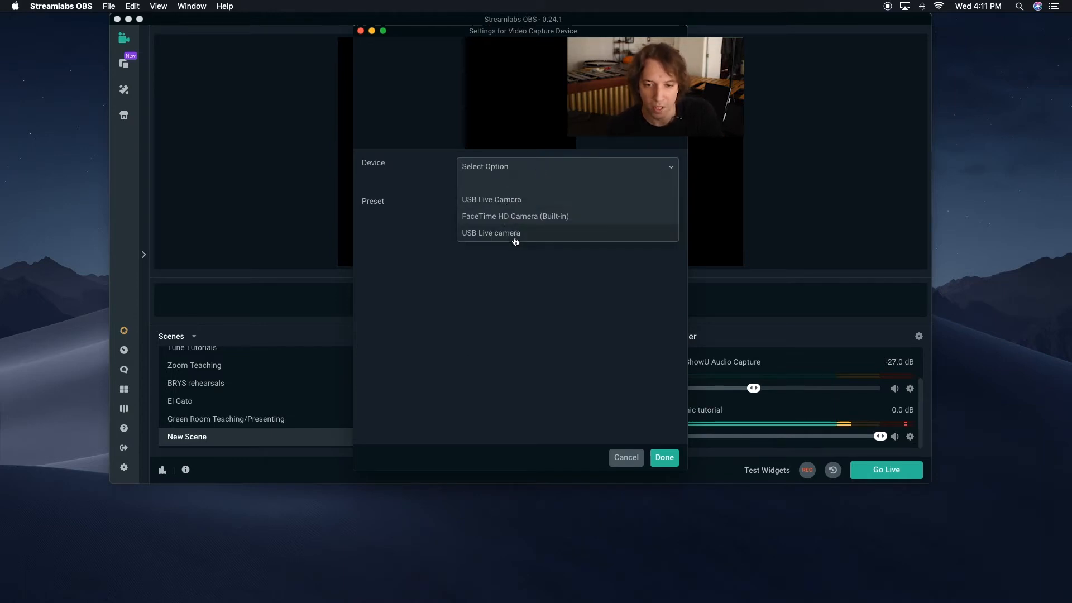
click(491, 232)
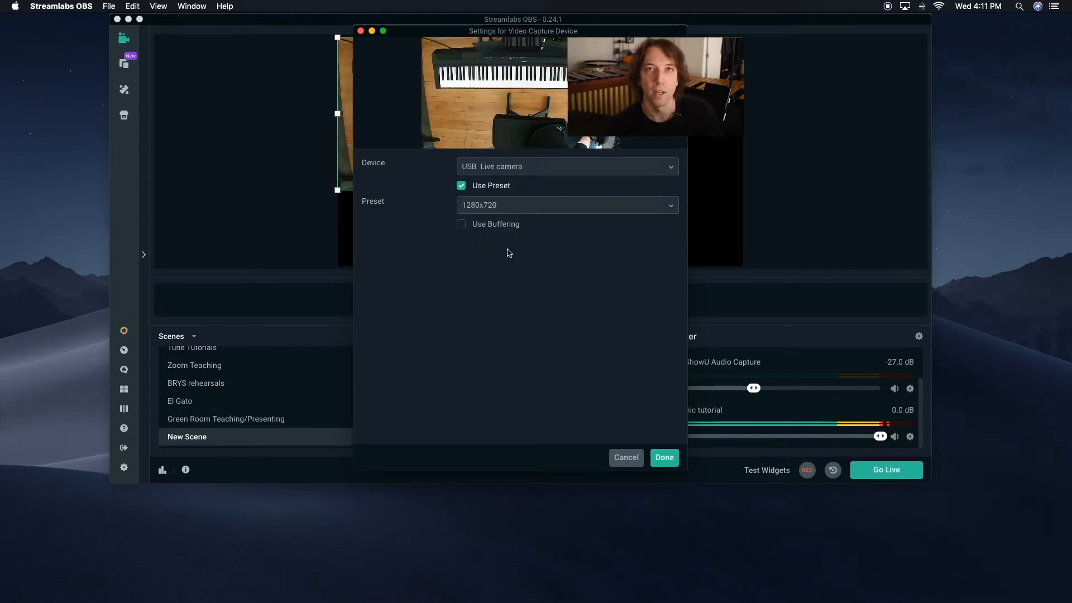
mouse_move(565, 327)
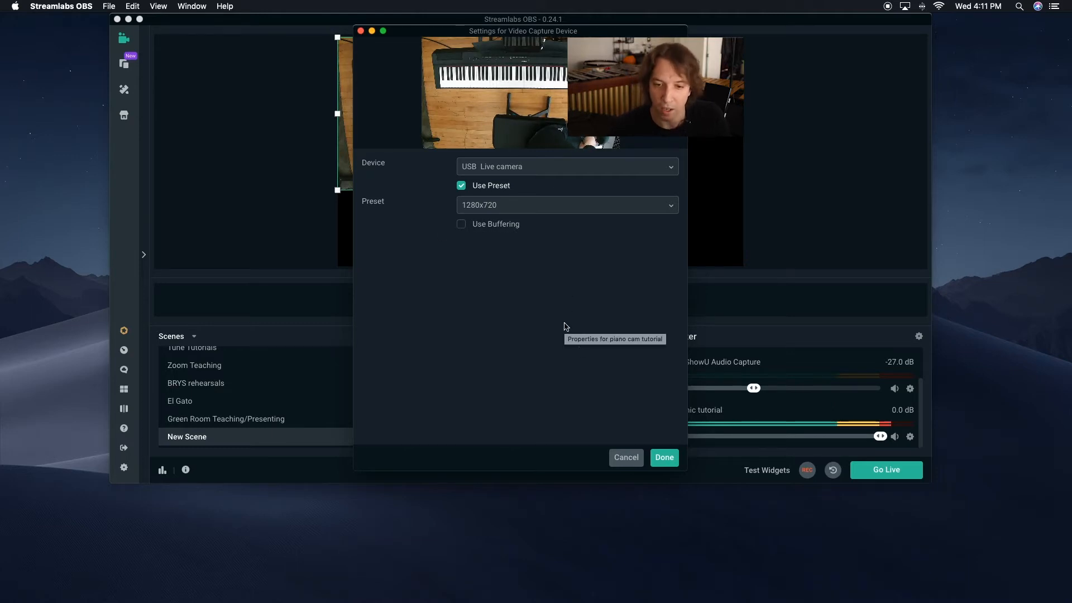
mouse_move(452, 217)
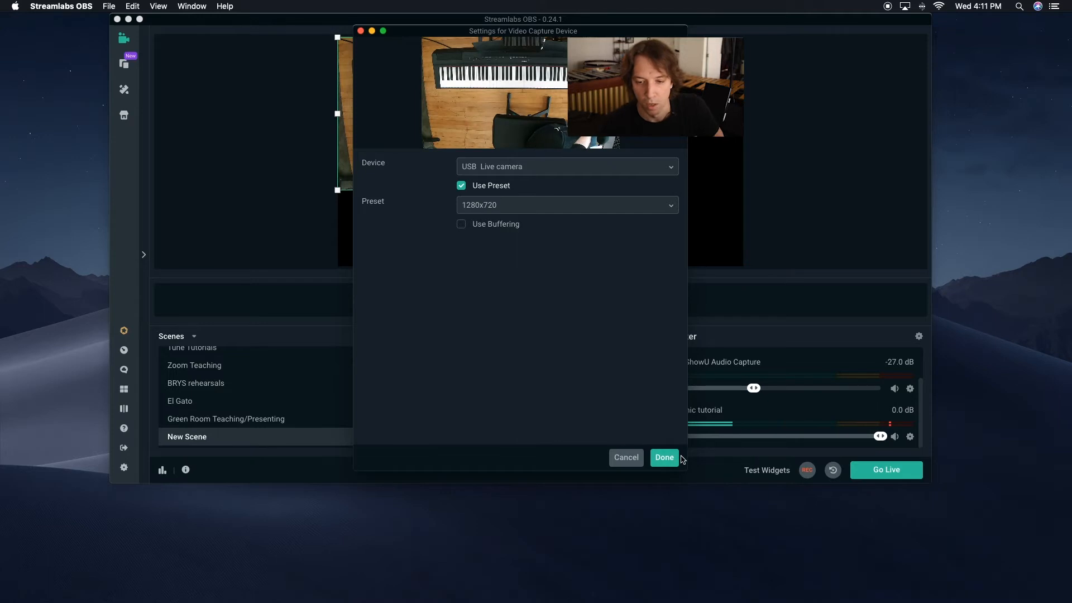
click(664, 458)
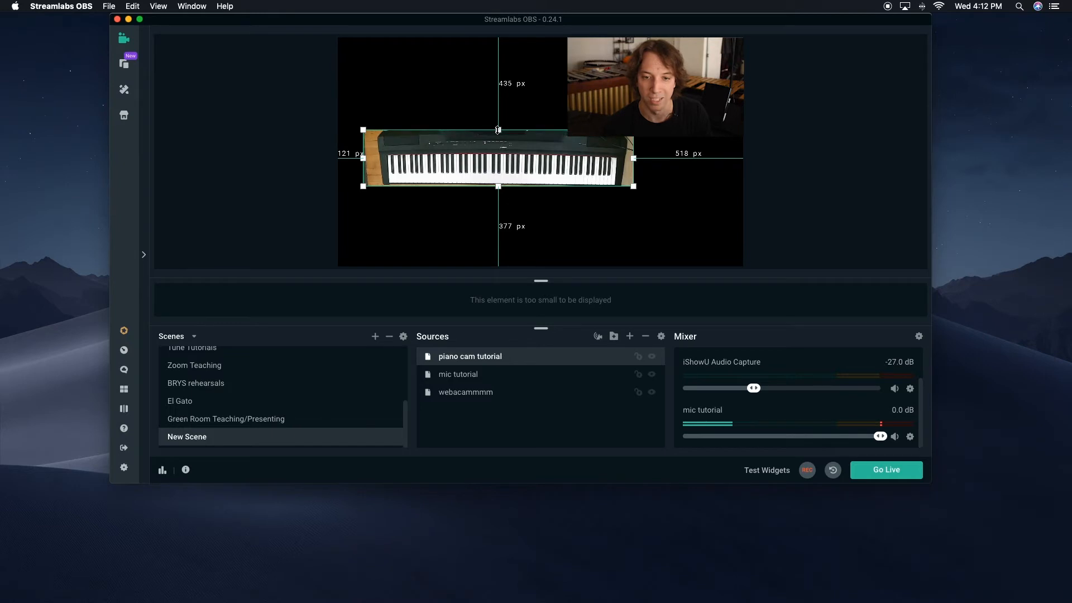
Drag the piano camera source to enlarge the keyboard across the scene.
drag(365, 154, 380, 155)
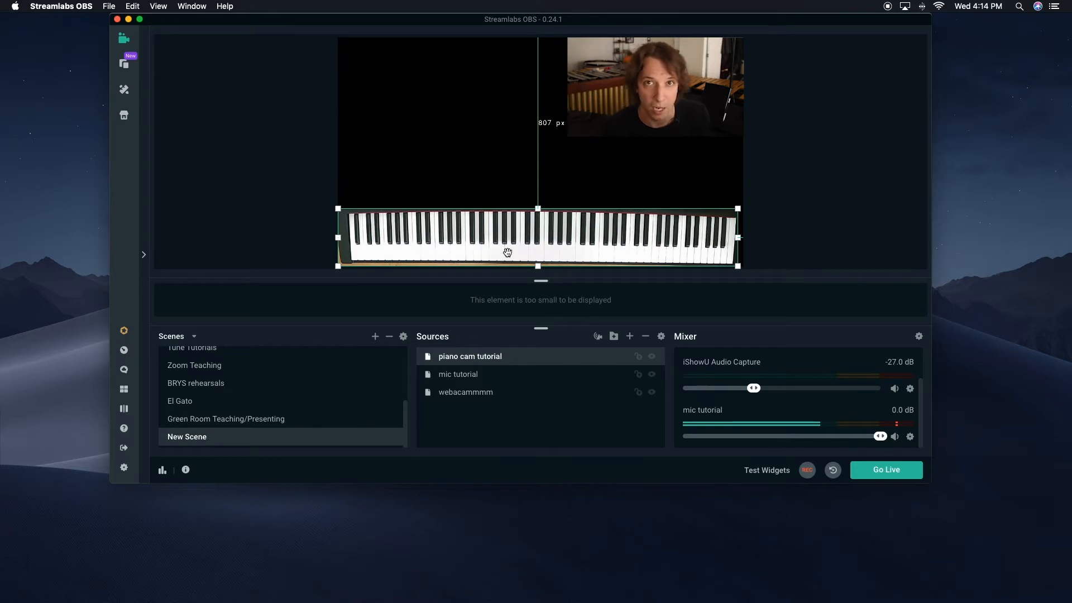
mouse_move(515, 321)
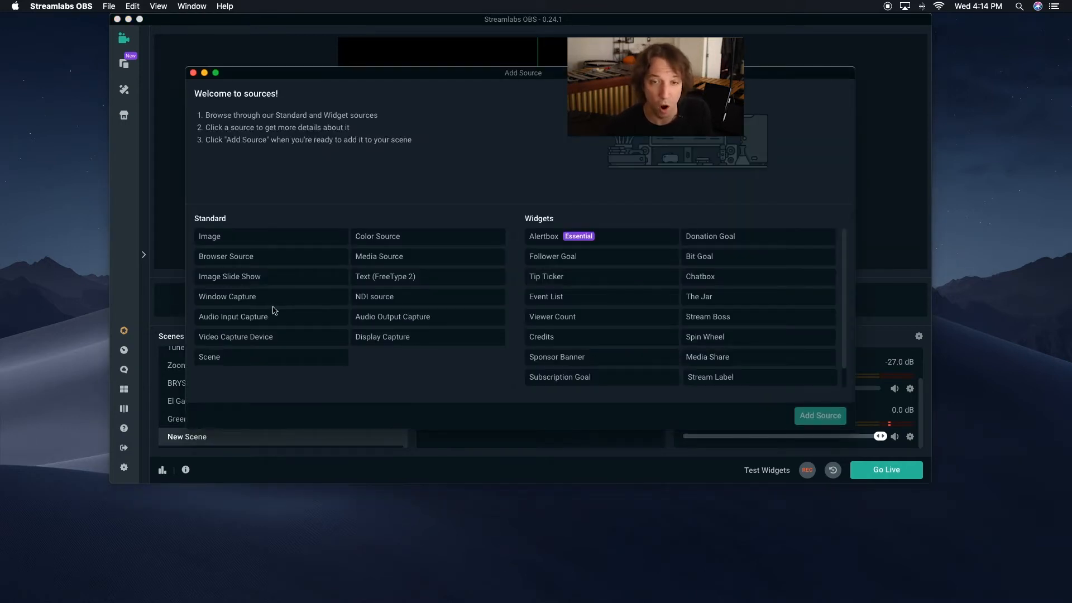
Add a brand-new Audio Input Capture source named 'piano sound tutorial'.
click(233, 316)
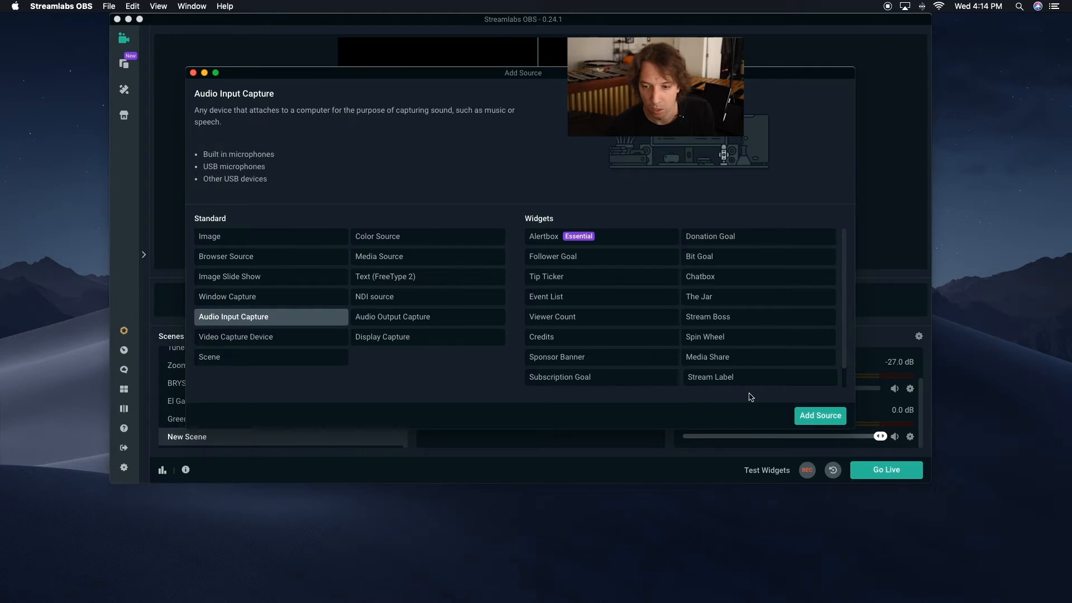
click(819, 415)
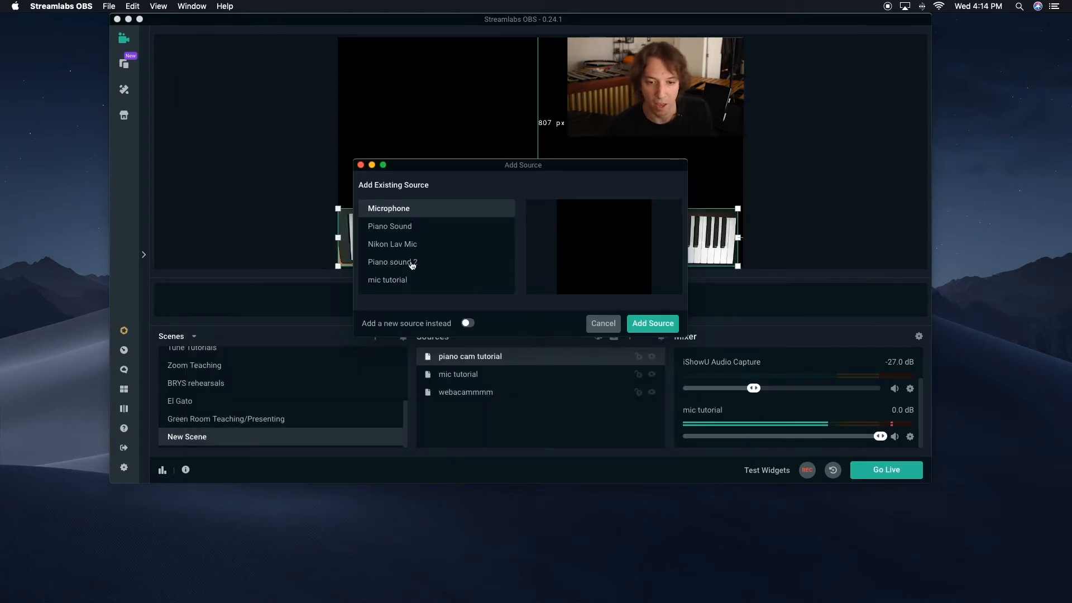
click(466, 323)
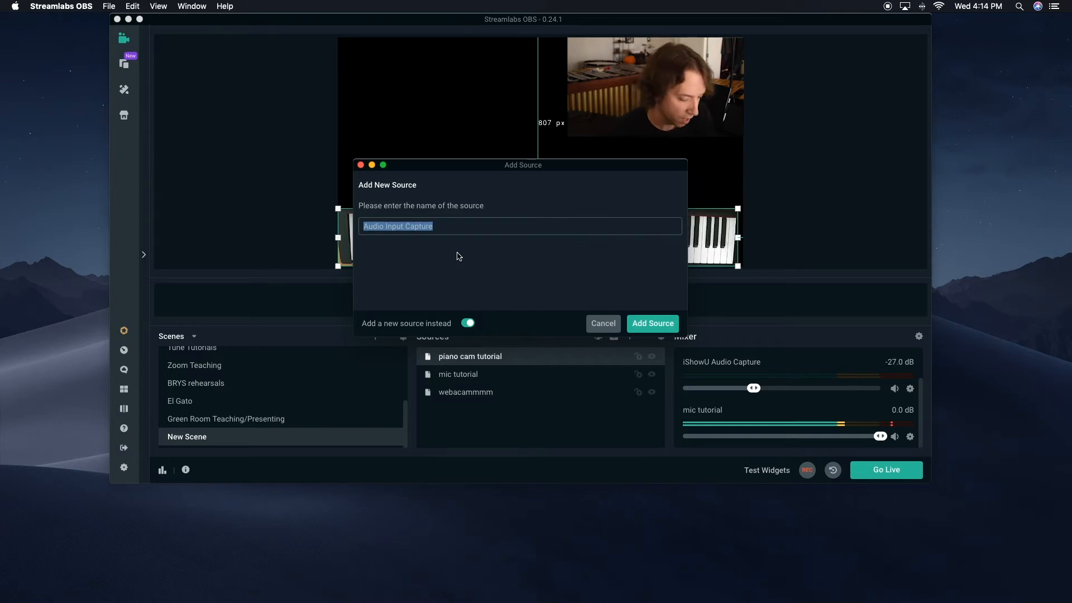
text(piano sound)
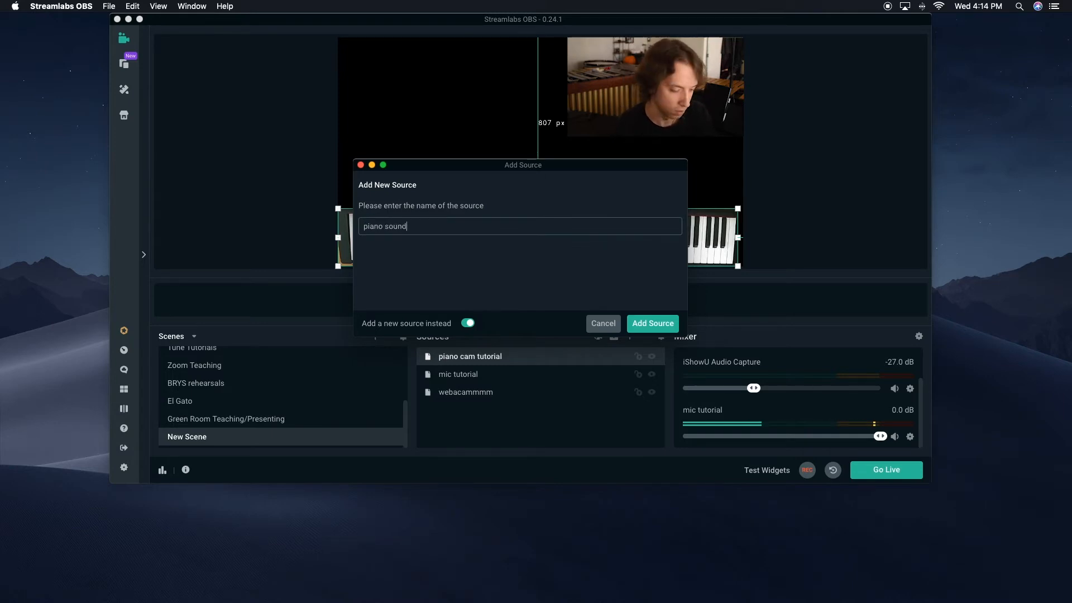
text(tutorial)
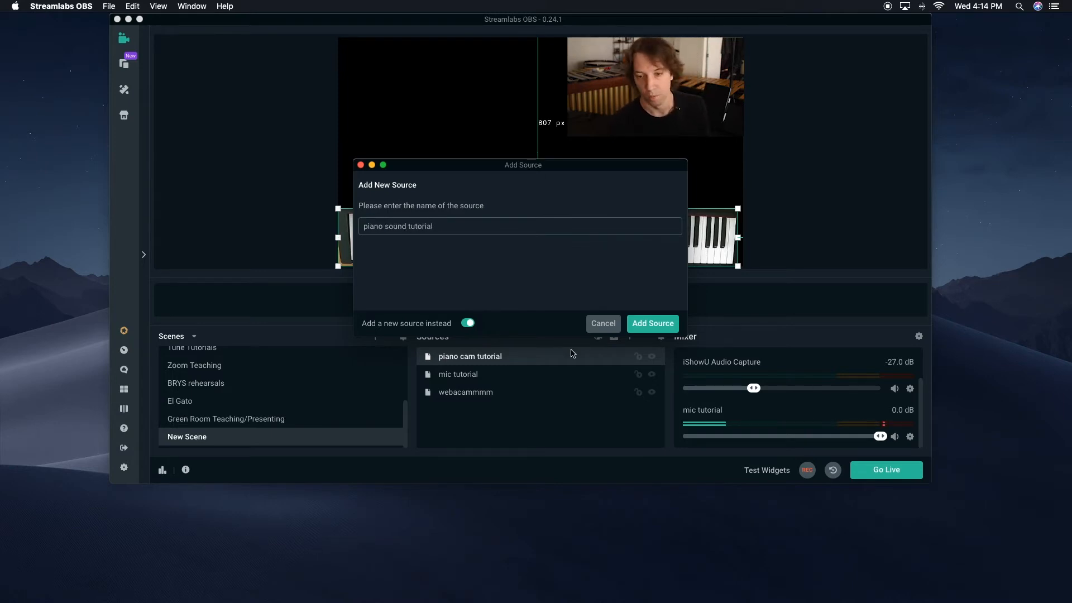
click(652, 323)
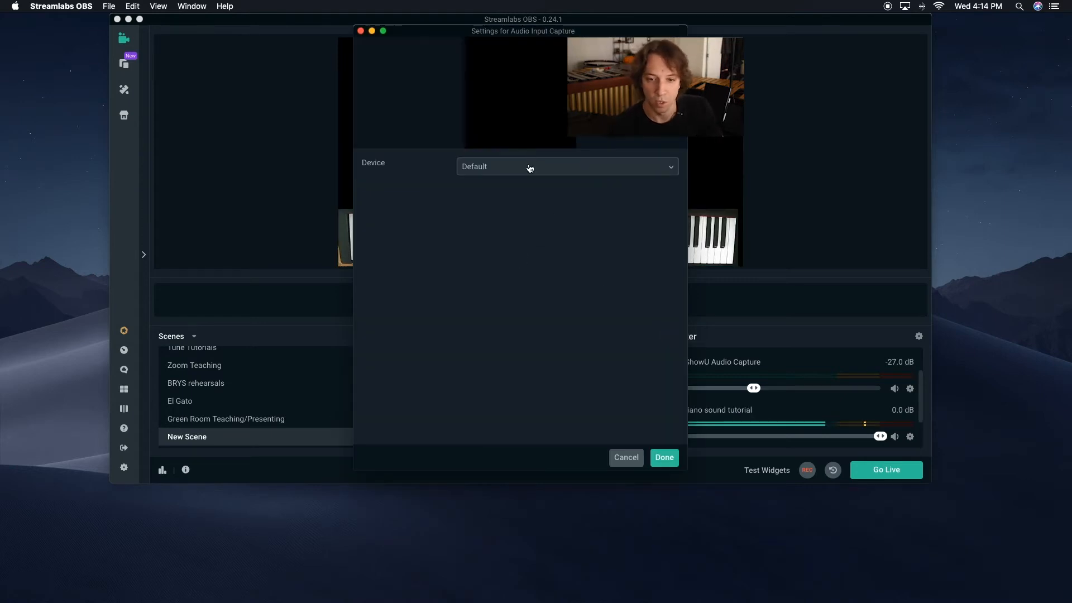
Set the piano sound tutorial device to Digital Piano and confirm.
click(567, 166)
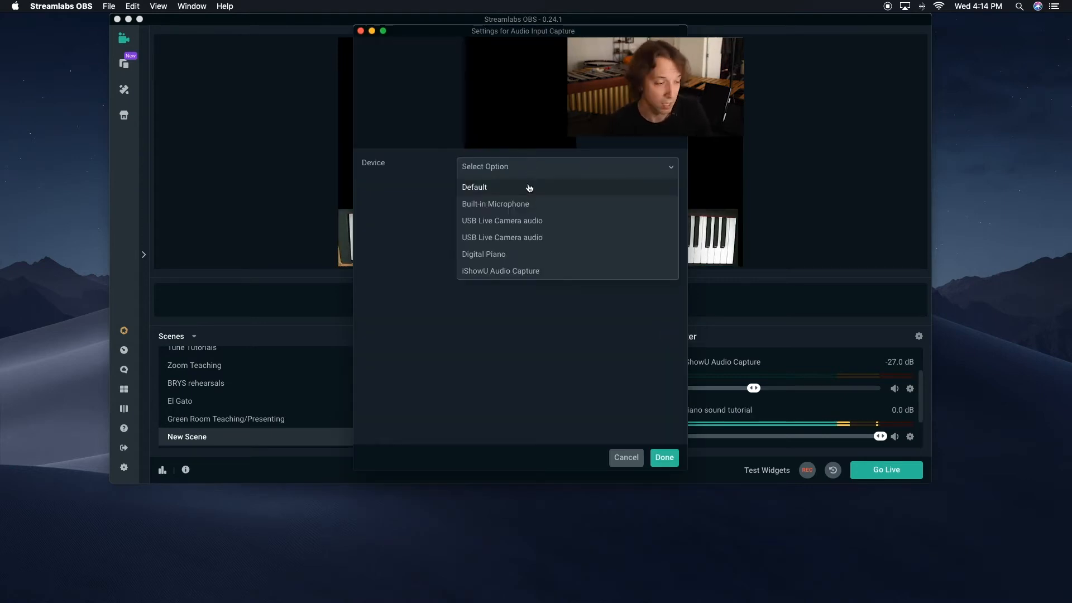
mouse_move(509, 263)
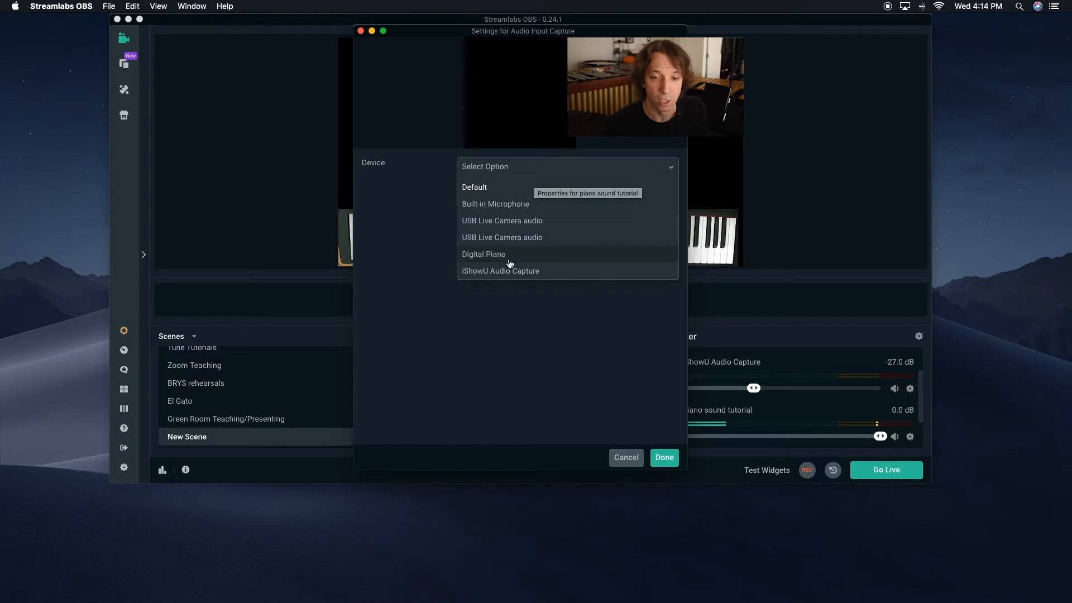
click(483, 254)
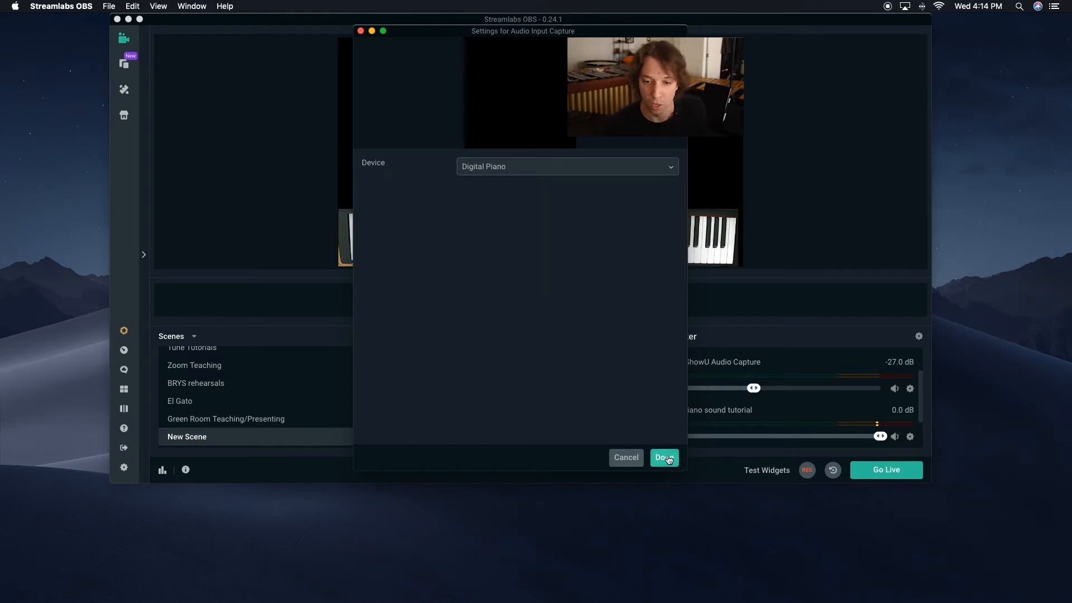
click(664, 457)
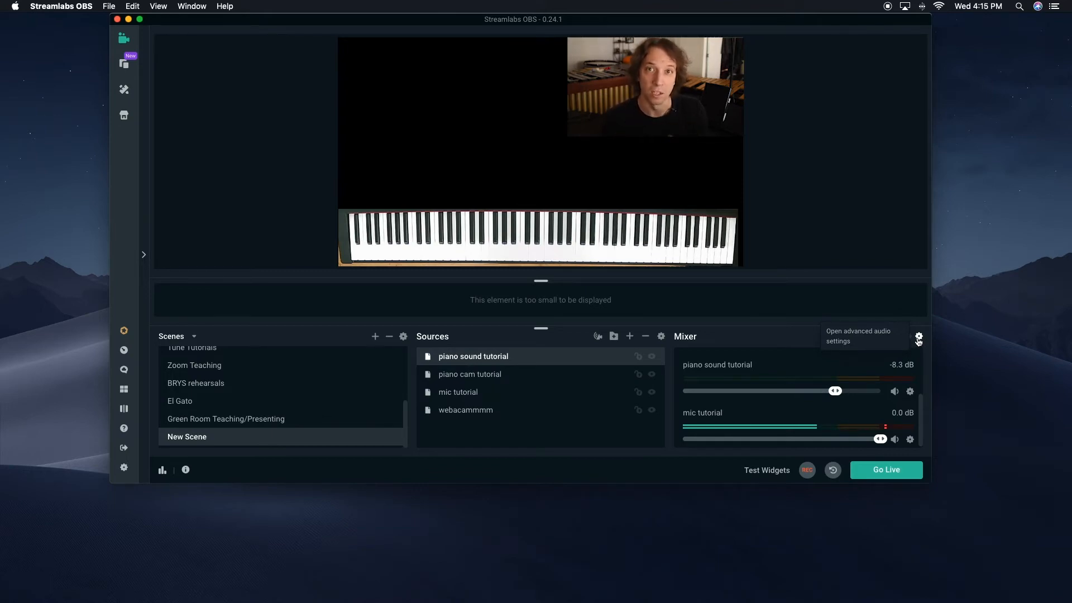
mouse_move(935, 336)
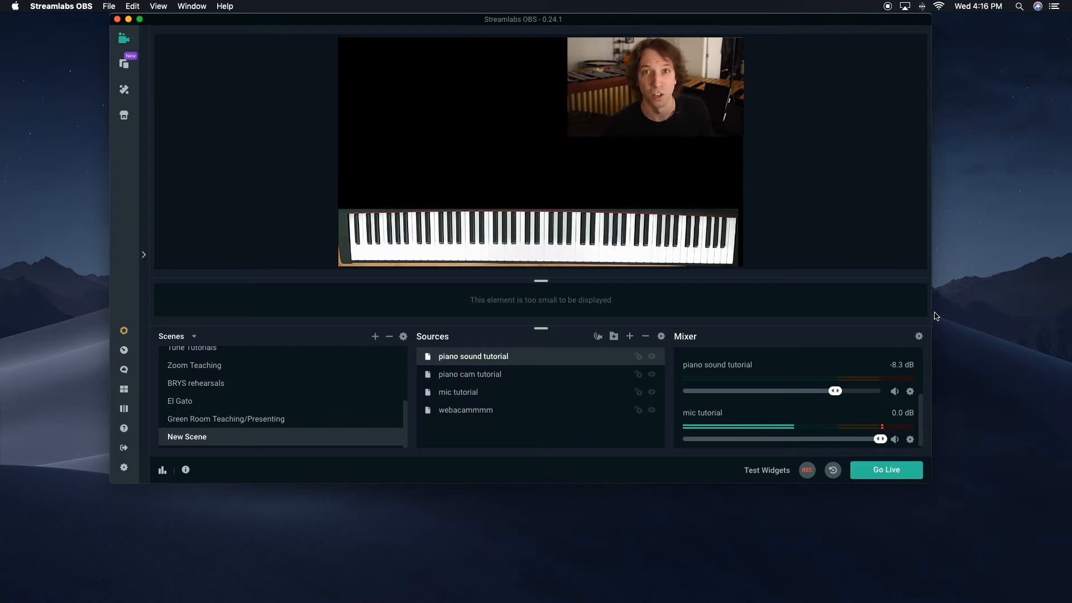
mouse_move(920, 335)
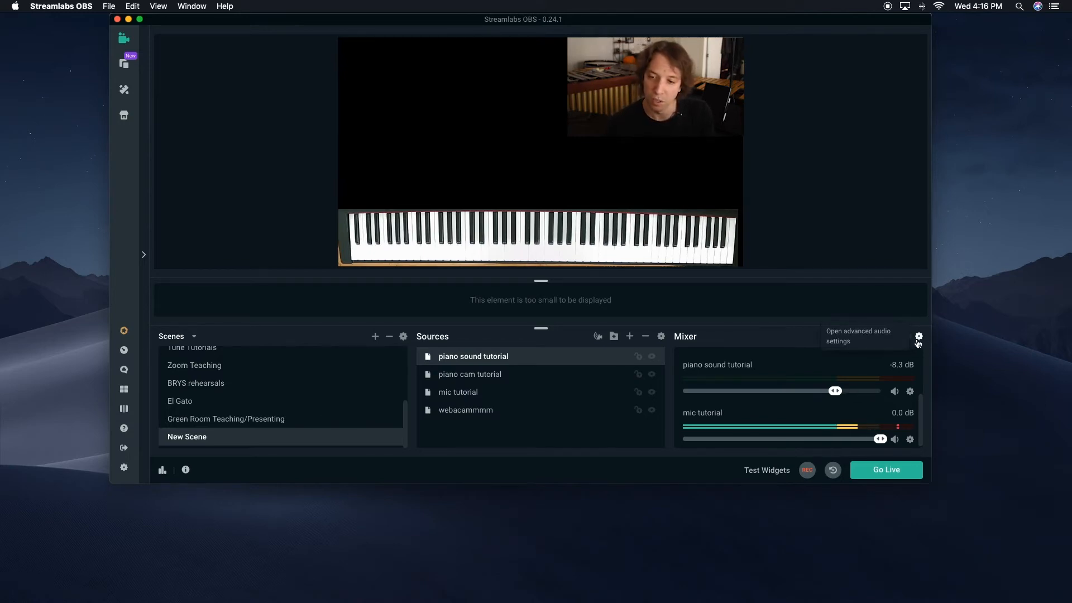
Enter a sync offset for piano sound tutorial in Advanced Audio Settings, then close them.
click(918, 336)
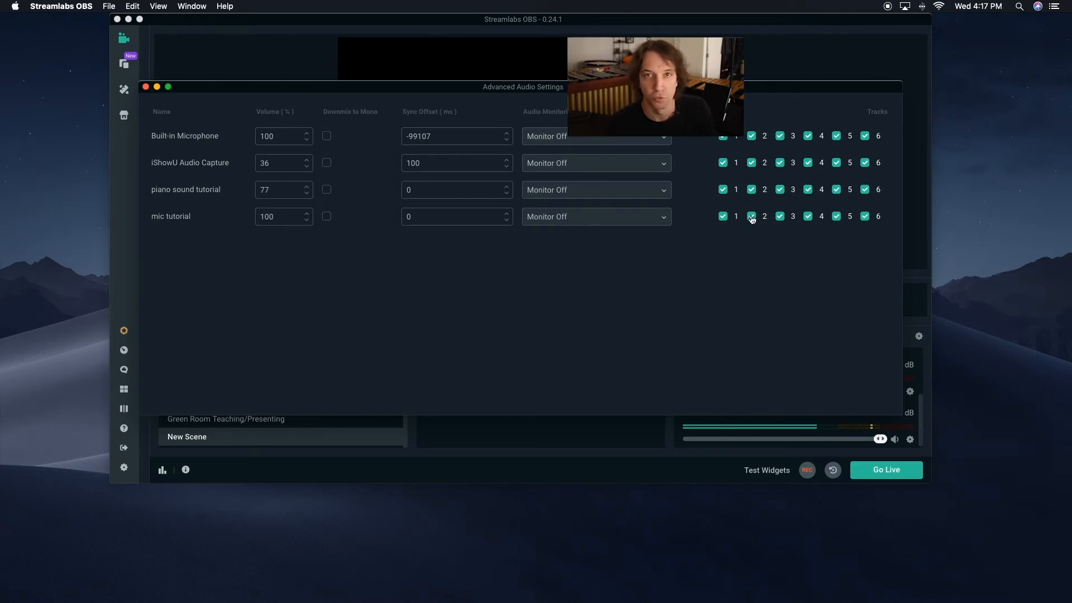
mouse_move(381, 169)
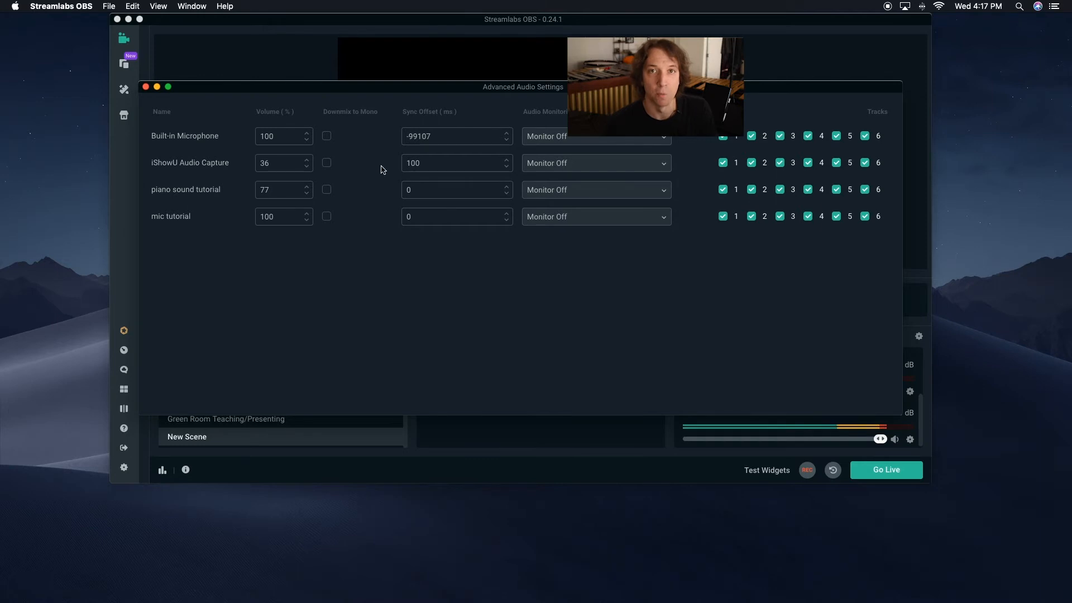
click(456, 216)
text(9)
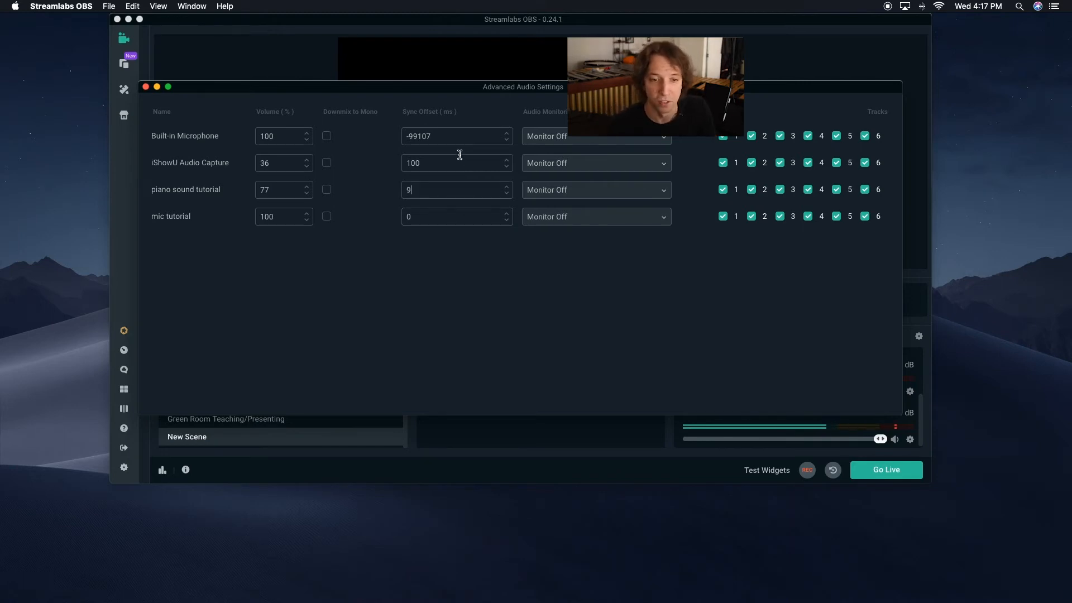
click(145, 87)
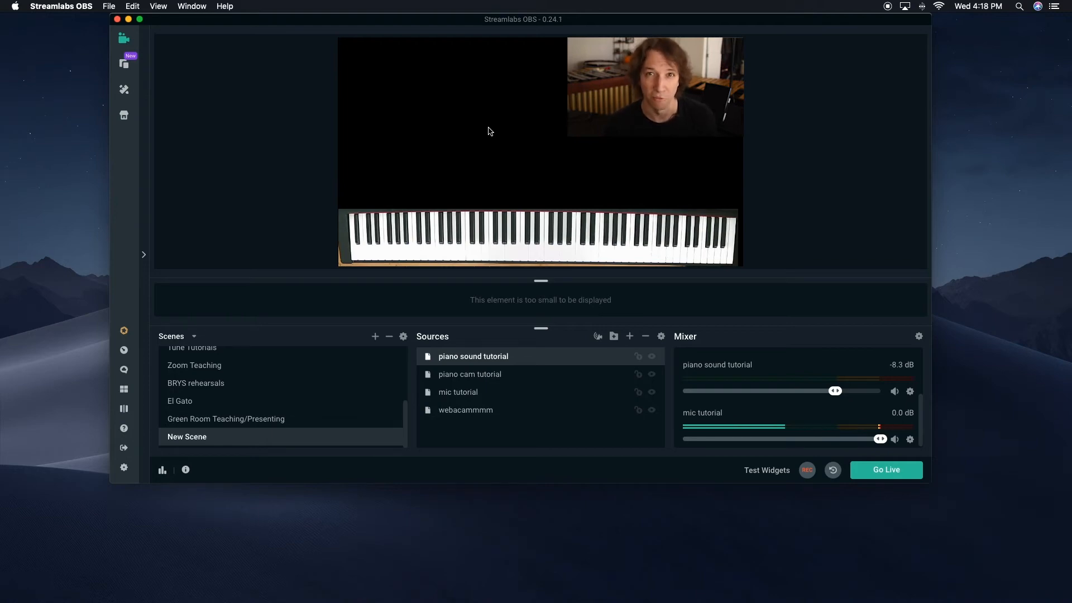
mouse_move(3, 256)
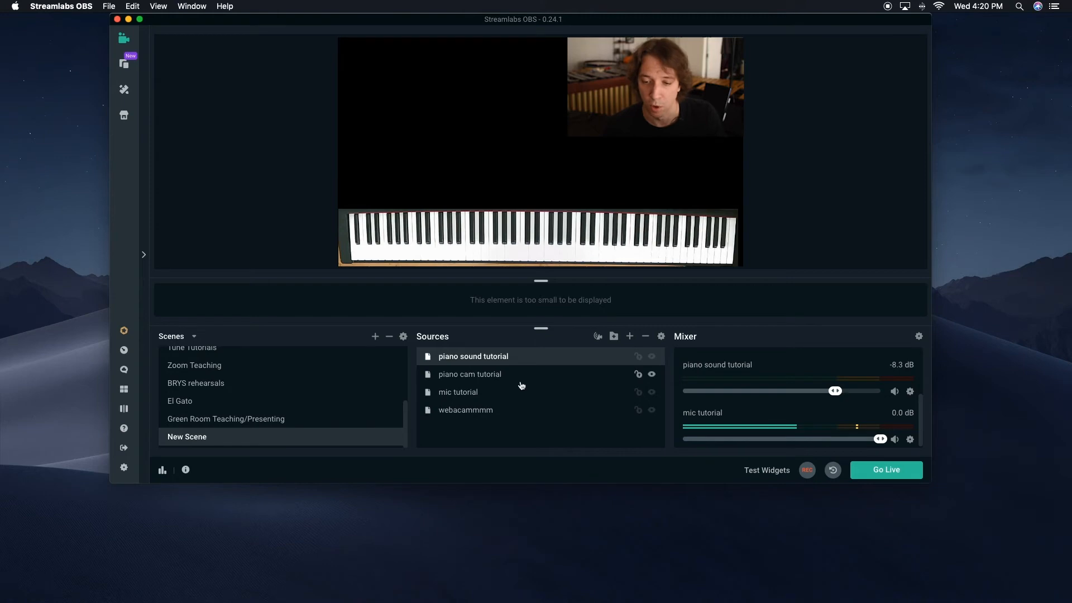
mouse_move(629, 336)
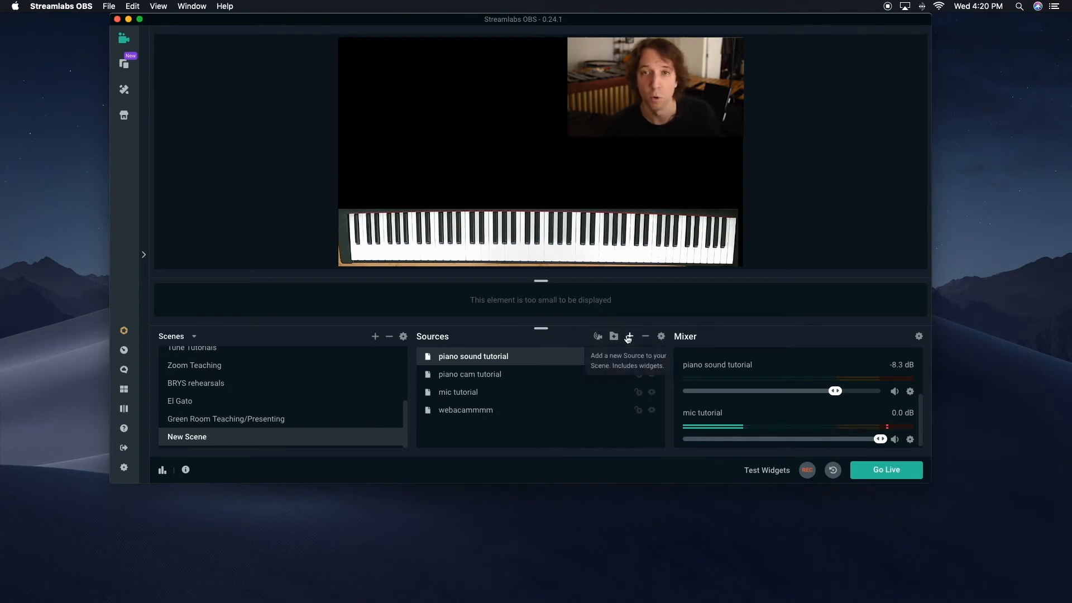
mouse_move(622, 336)
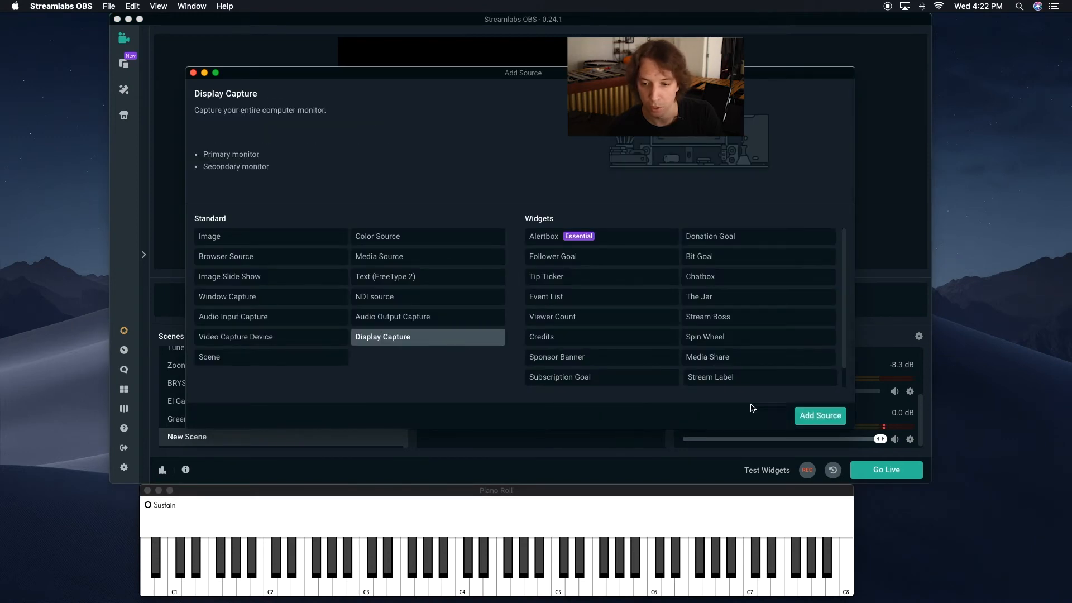
Add a brand-new Display Capture source named 'piano roll tutorial'.
click(820, 415)
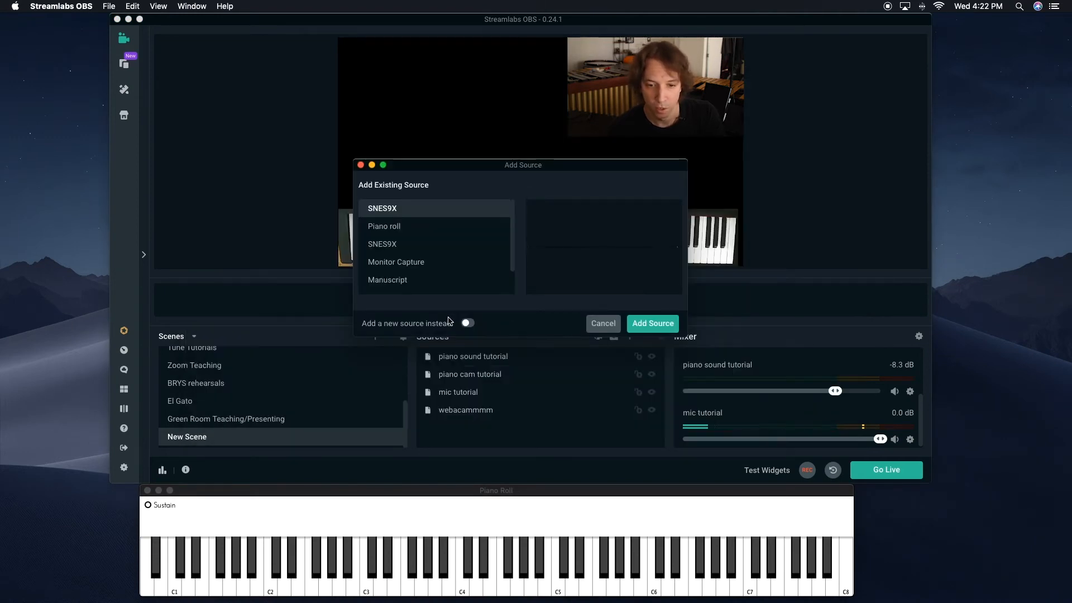
click(467, 322)
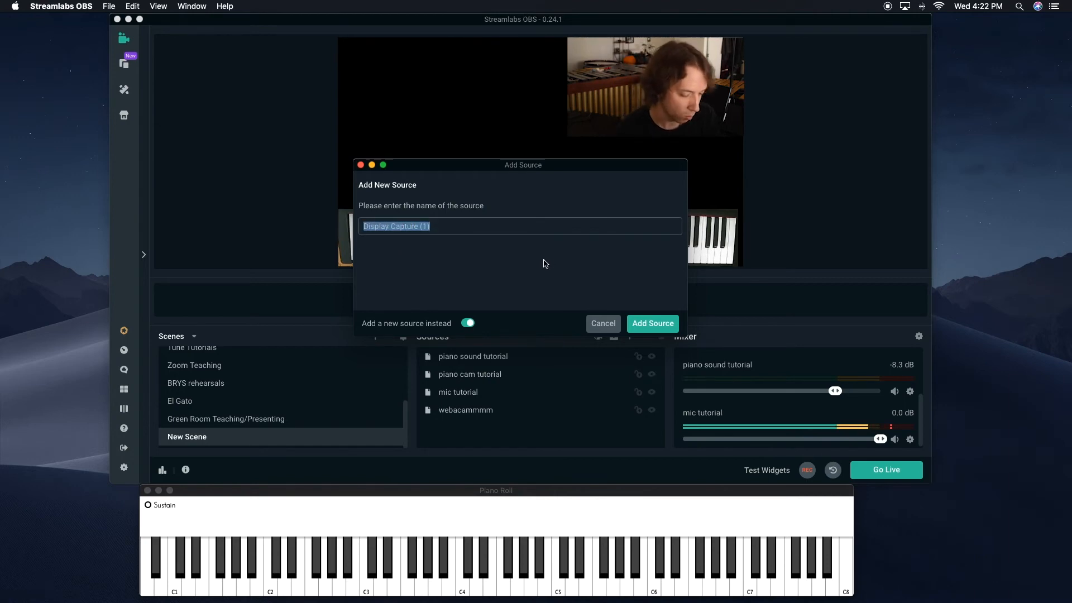
text(piano roll)
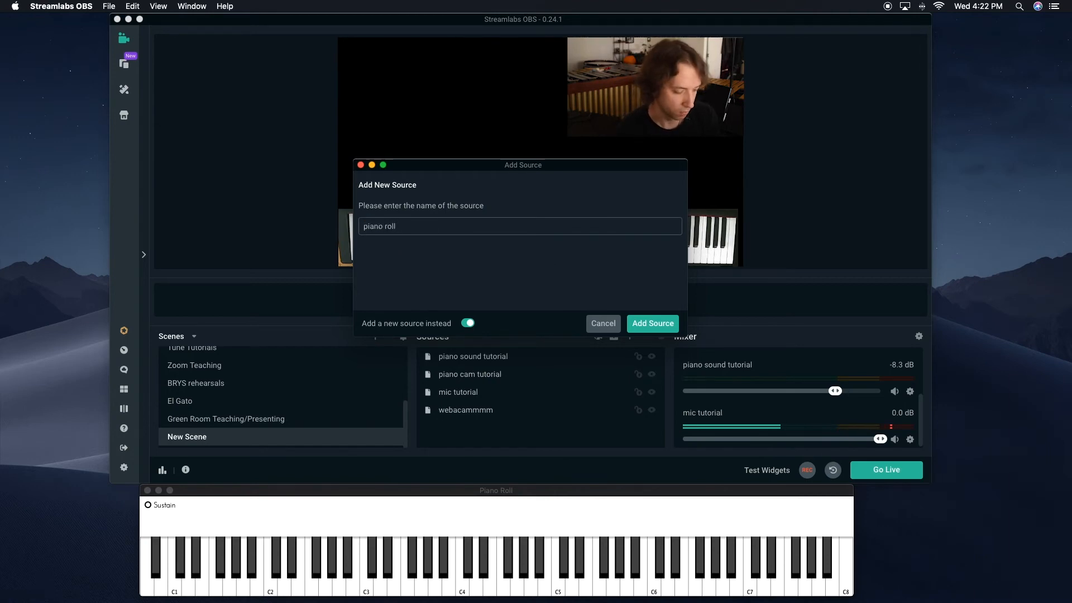
text(tutorial)
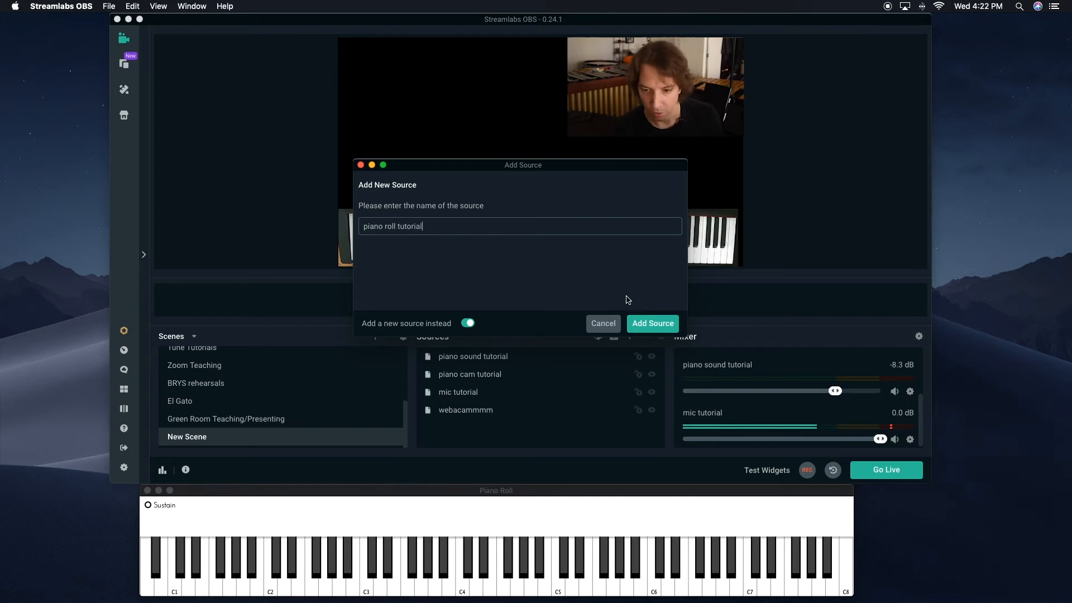
click(651, 323)
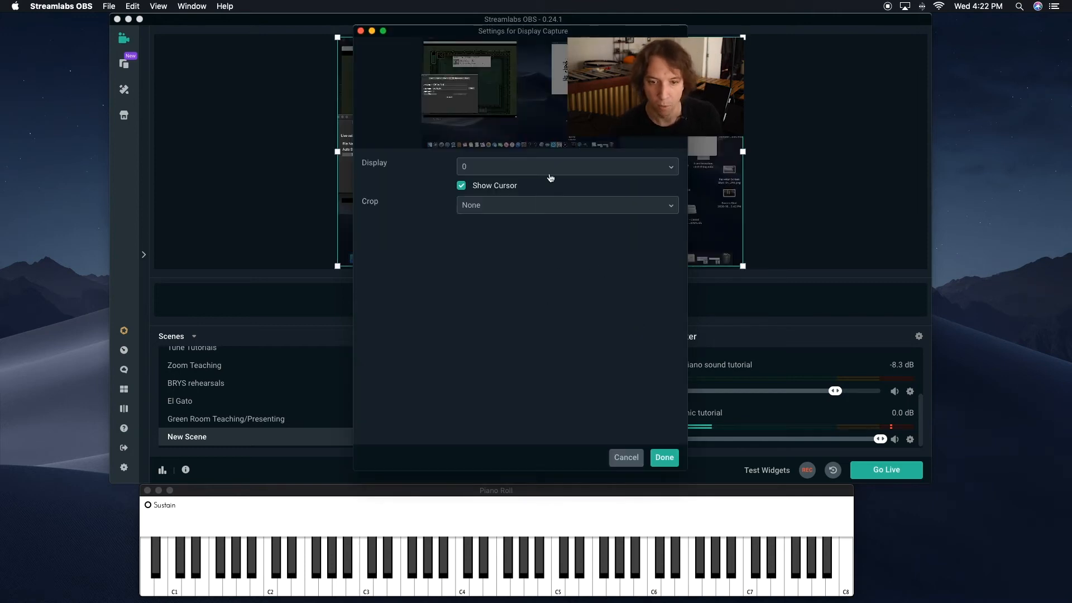
mouse_move(548, 176)
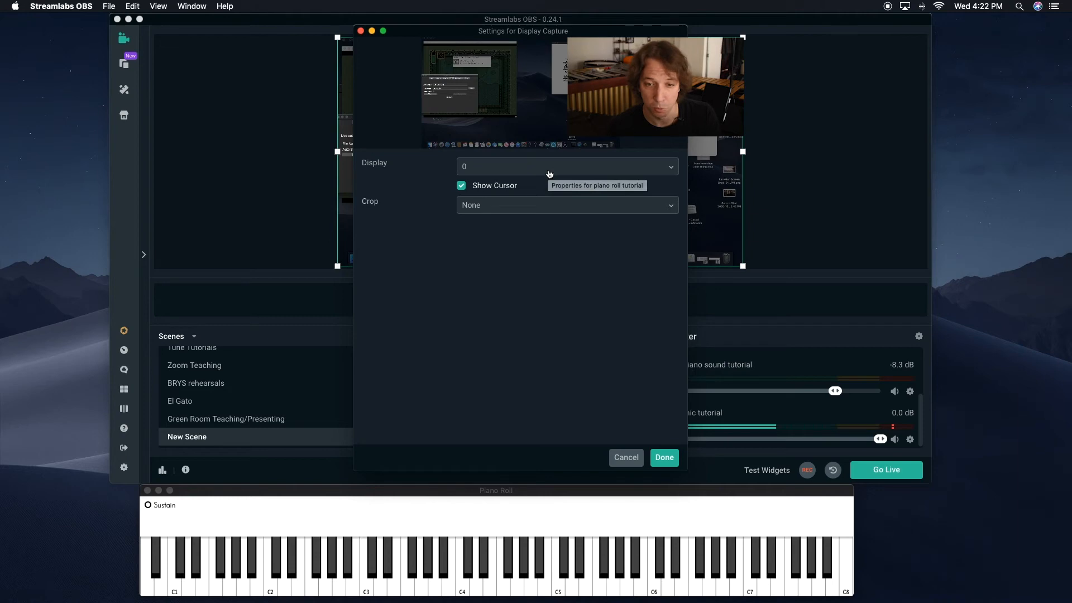
Set the capture's Crop to To Window with the [ChordieApp] Piano Roll window, and confirm.
click(566, 167)
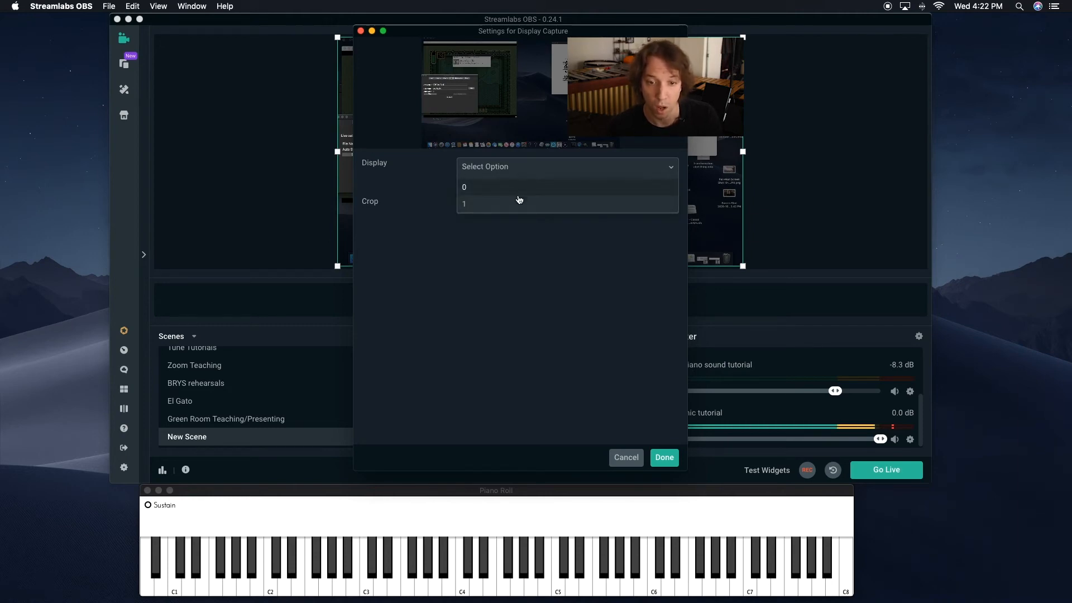
click(464, 204)
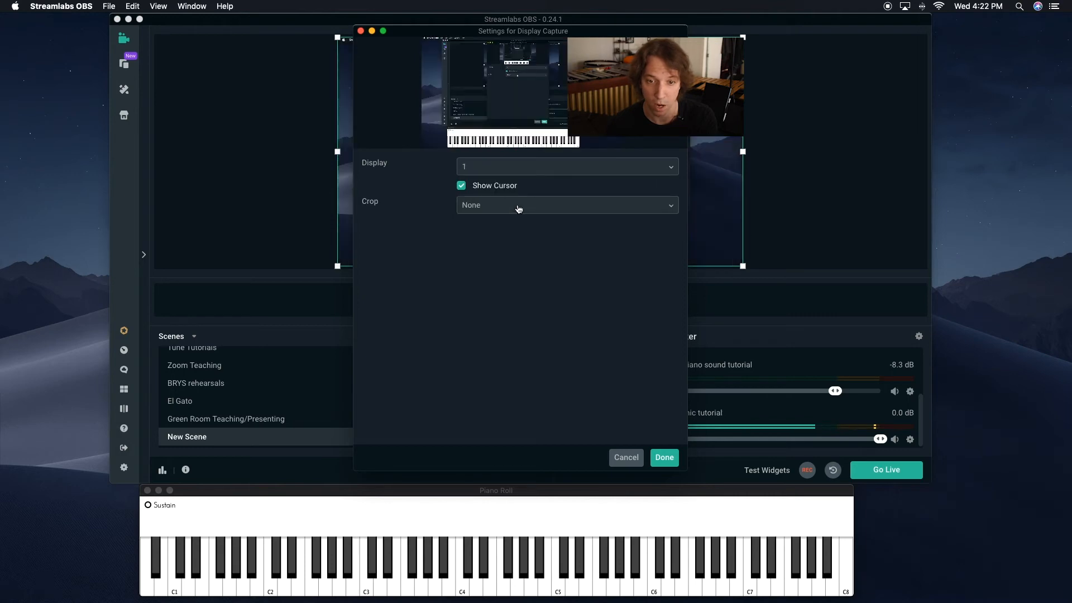
mouse_move(446, 137)
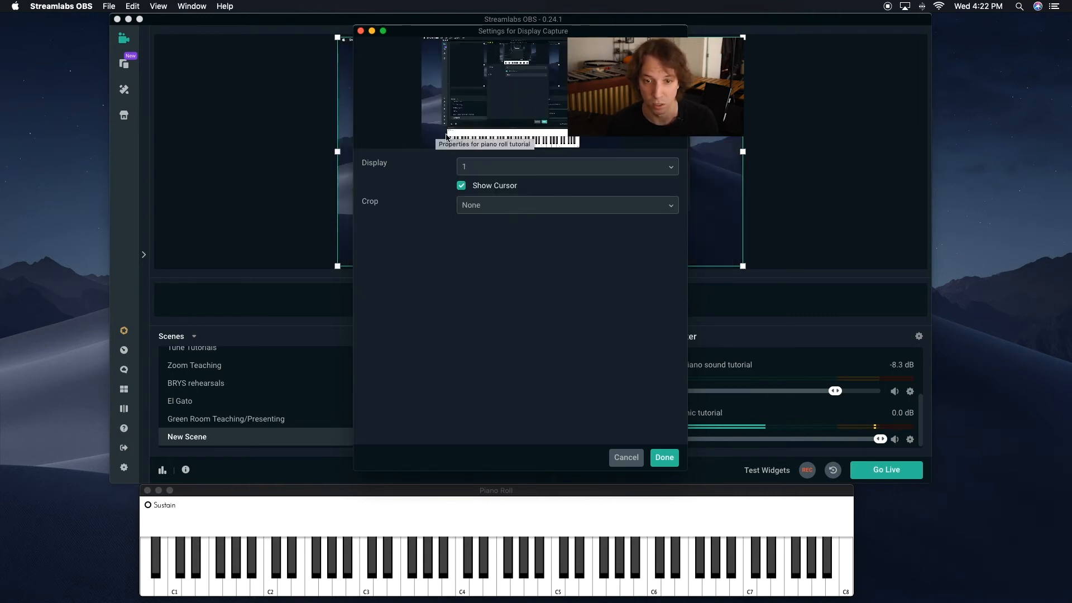
mouse_move(523, 206)
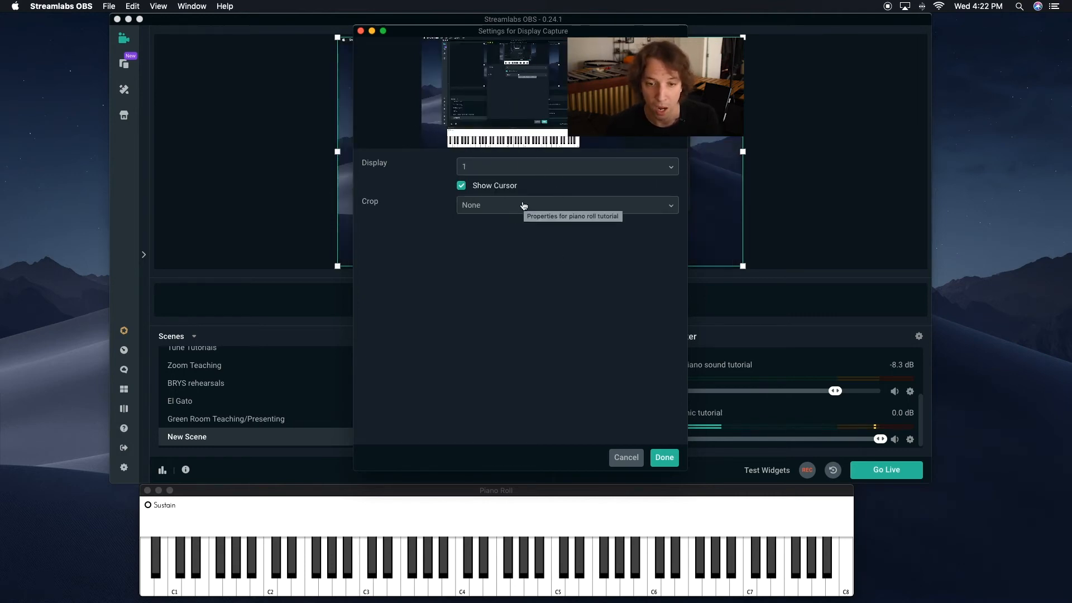
click(566, 205)
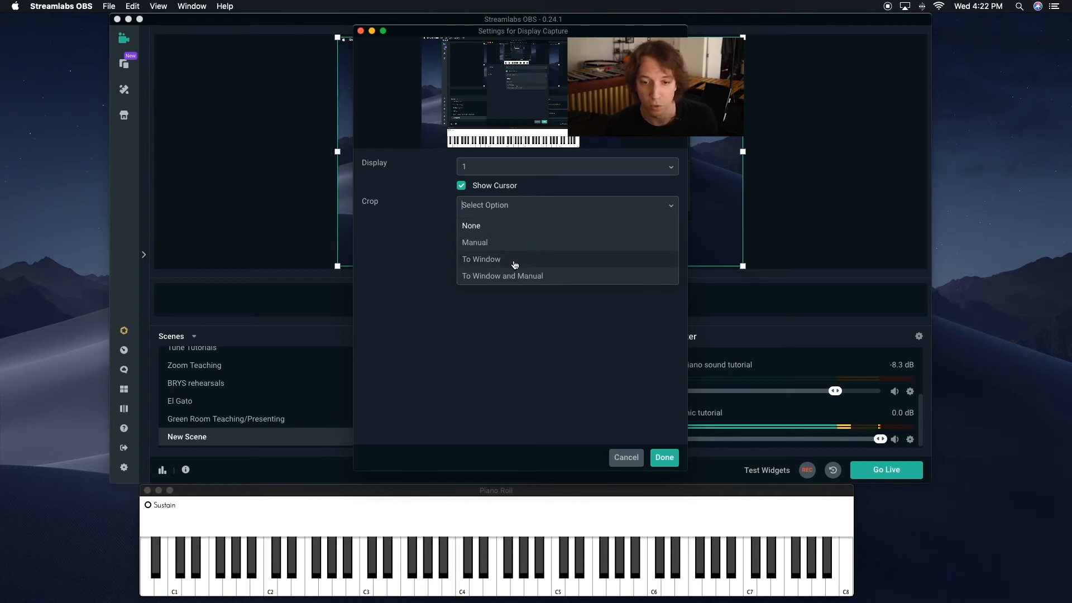
click(481, 259)
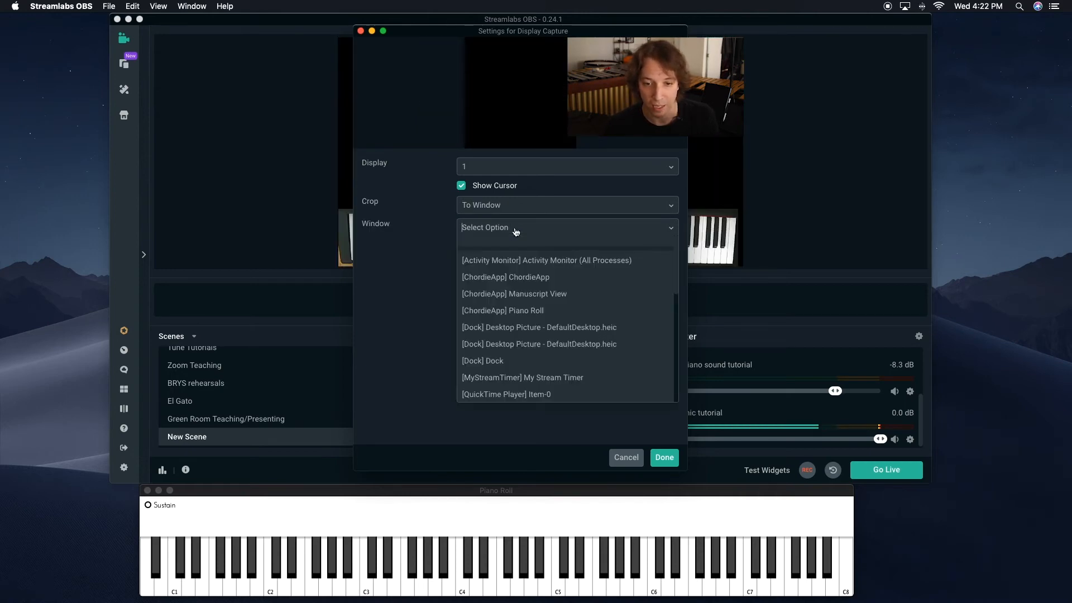
mouse_move(520, 315)
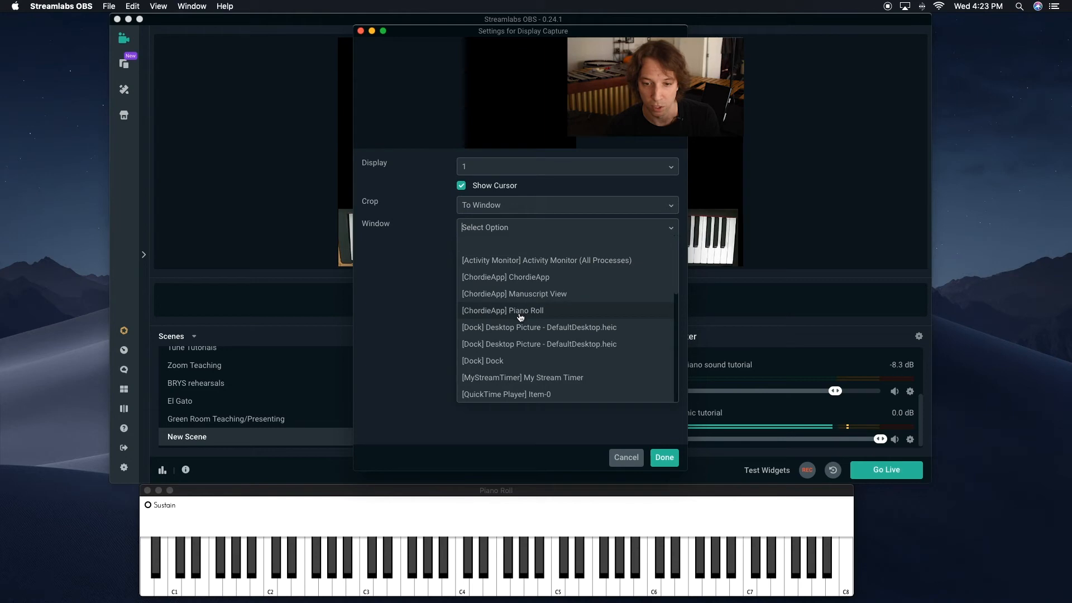
click(502, 310)
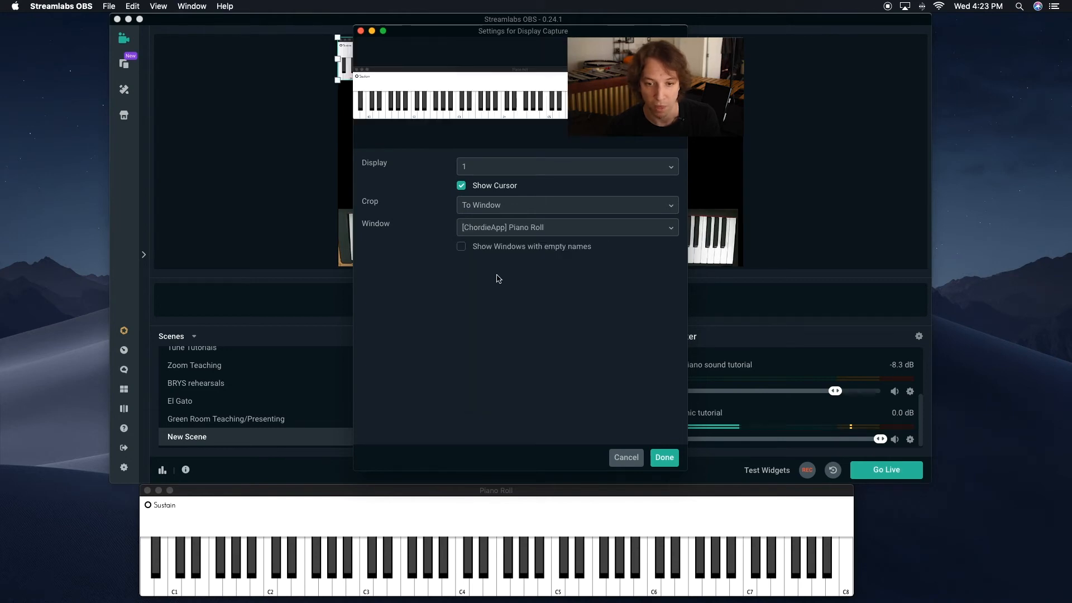
click(664, 458)
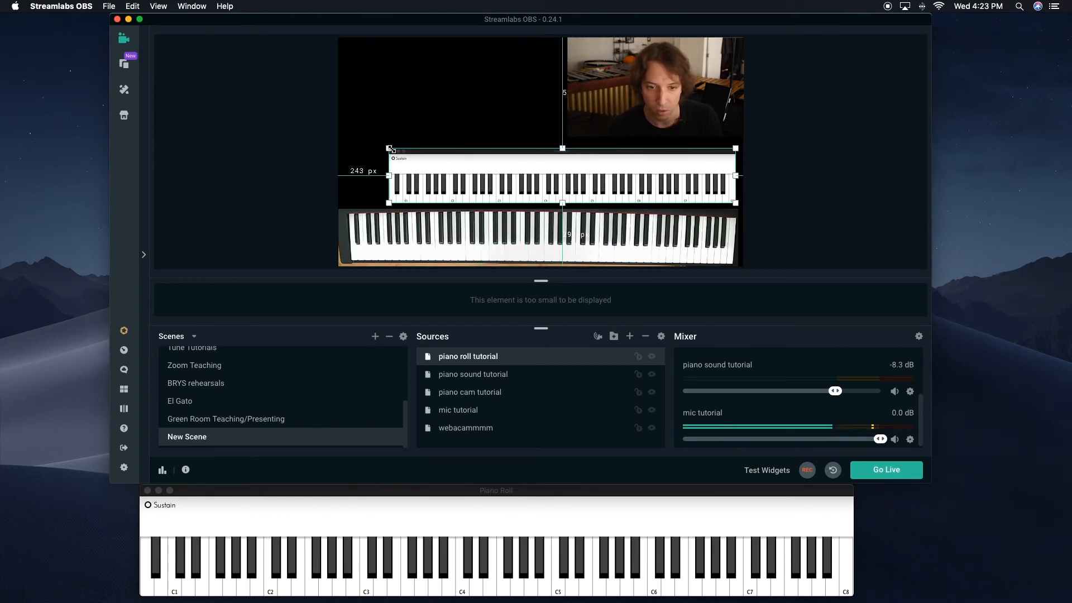
Stretch the piano roll capture to nearly full scene width above the piano cam.
drag(390, 147, 347, 141)
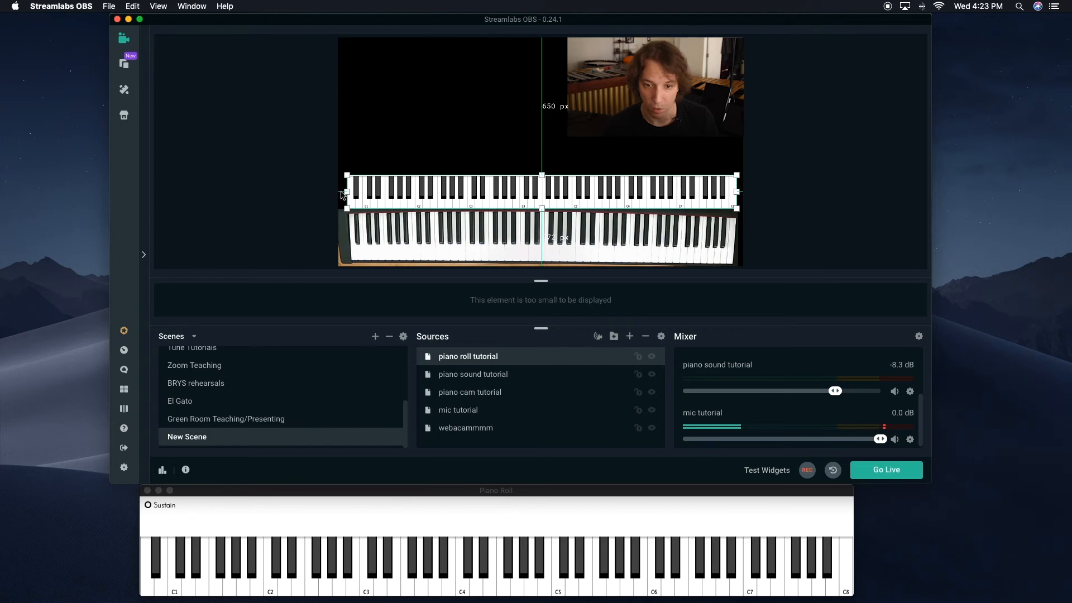
mouse_move(740, 178)
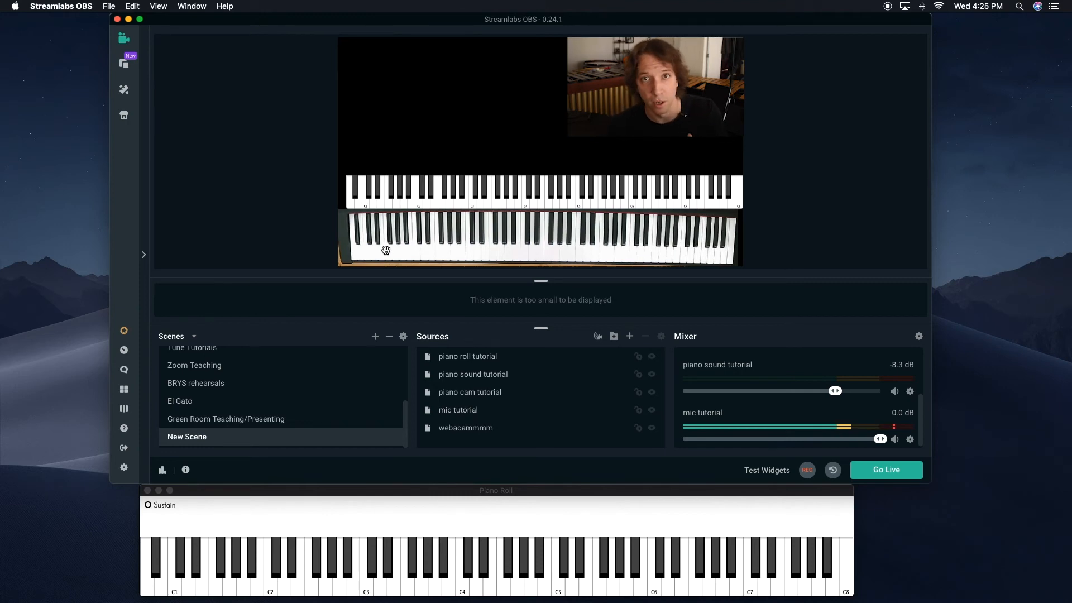
Deselect the source and open ChordieApp's Manuscript View window.
click(466, 427)
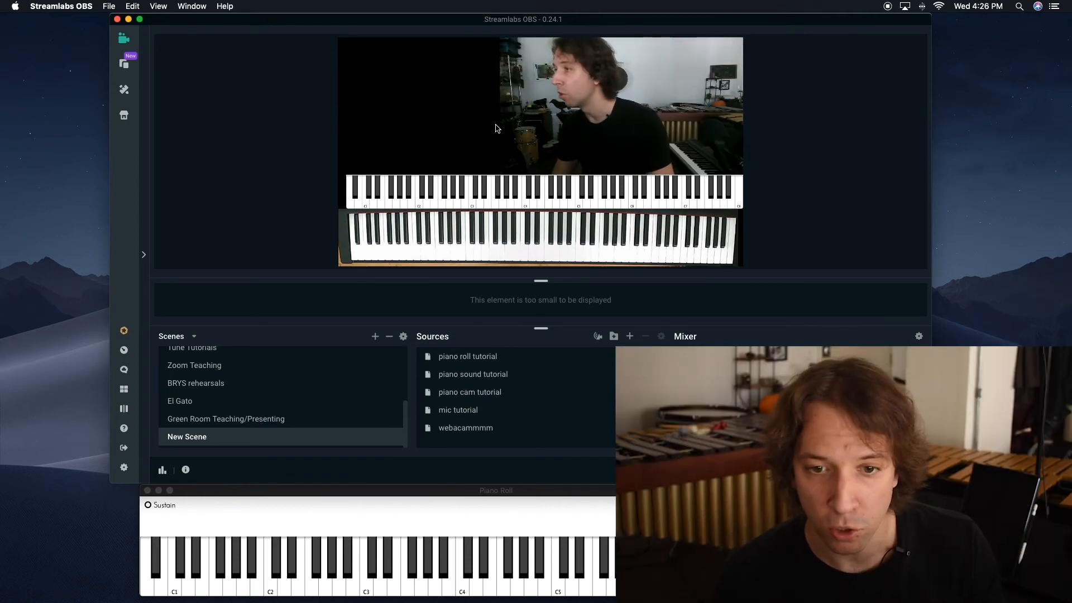
click(465, 427)
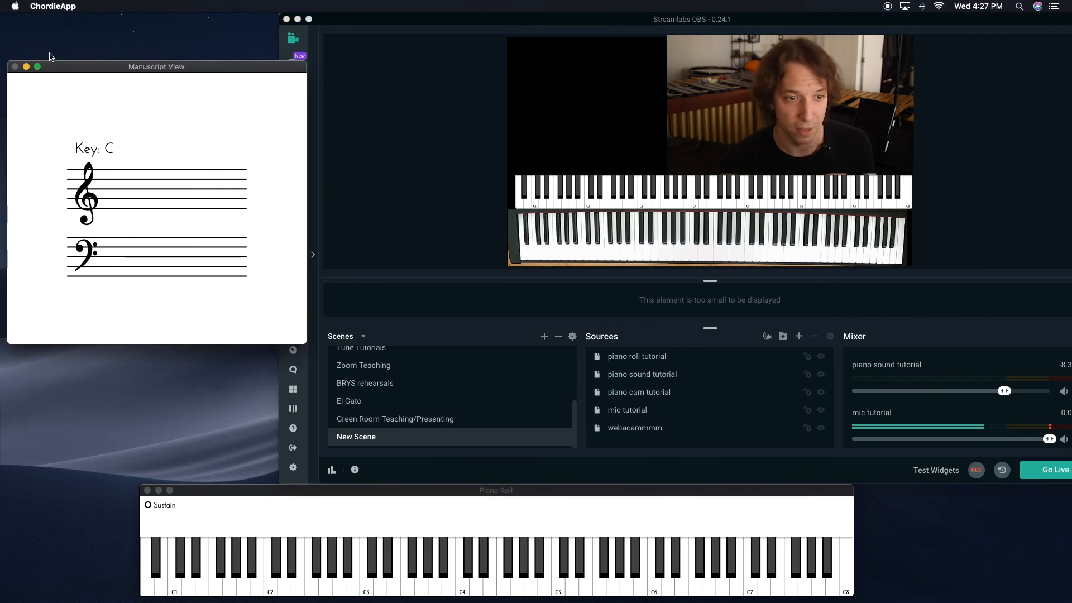
Move the Manuscript View window to the upper left, then start adding a source.
drag(156, 66, 206, 161)
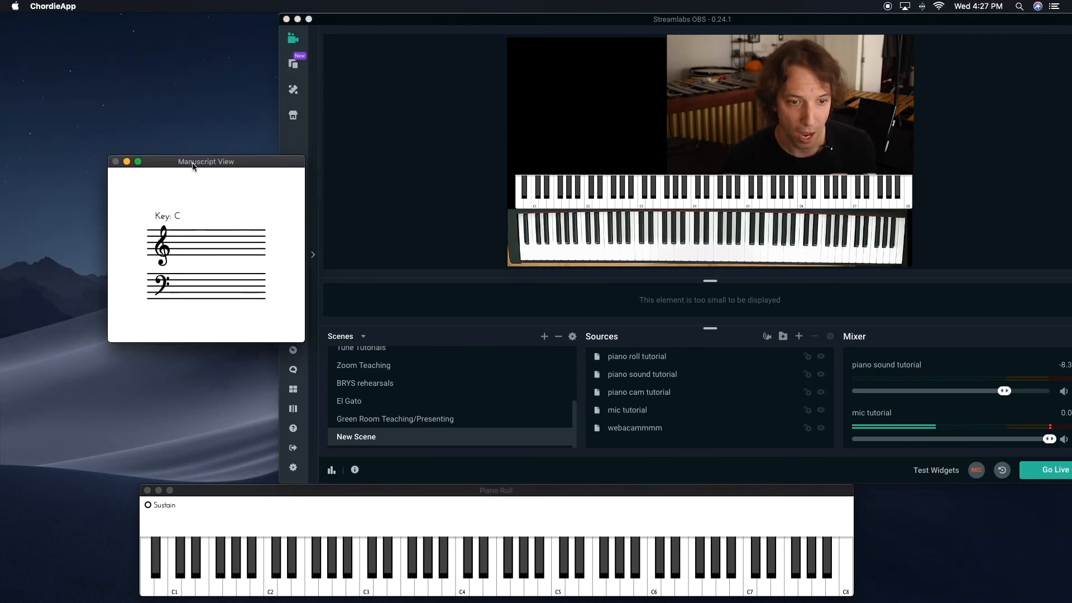
drag(206, 161, 150, 103)
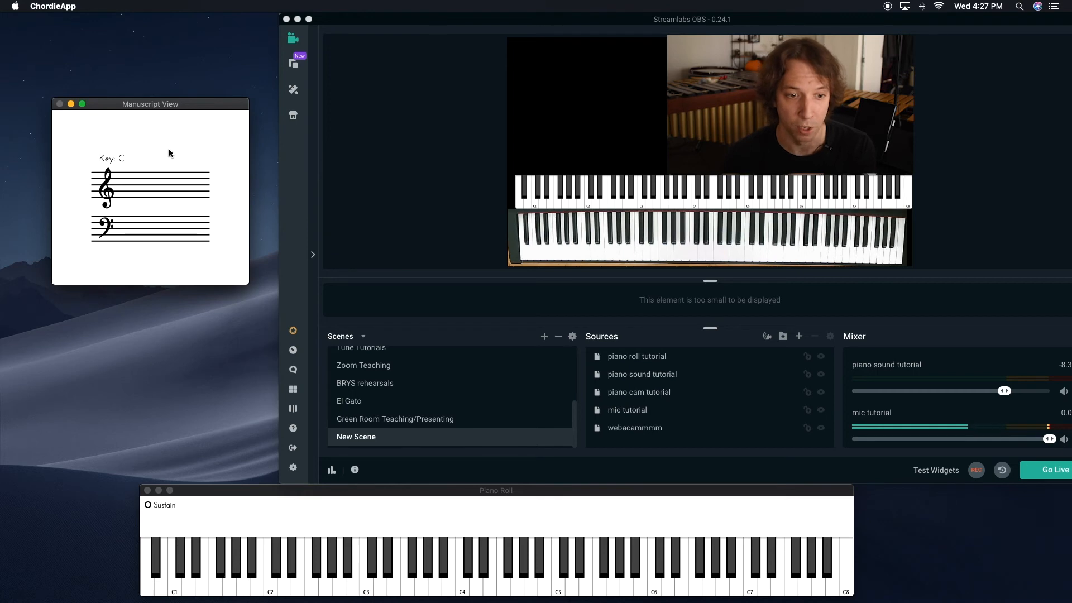
click(576, 561)
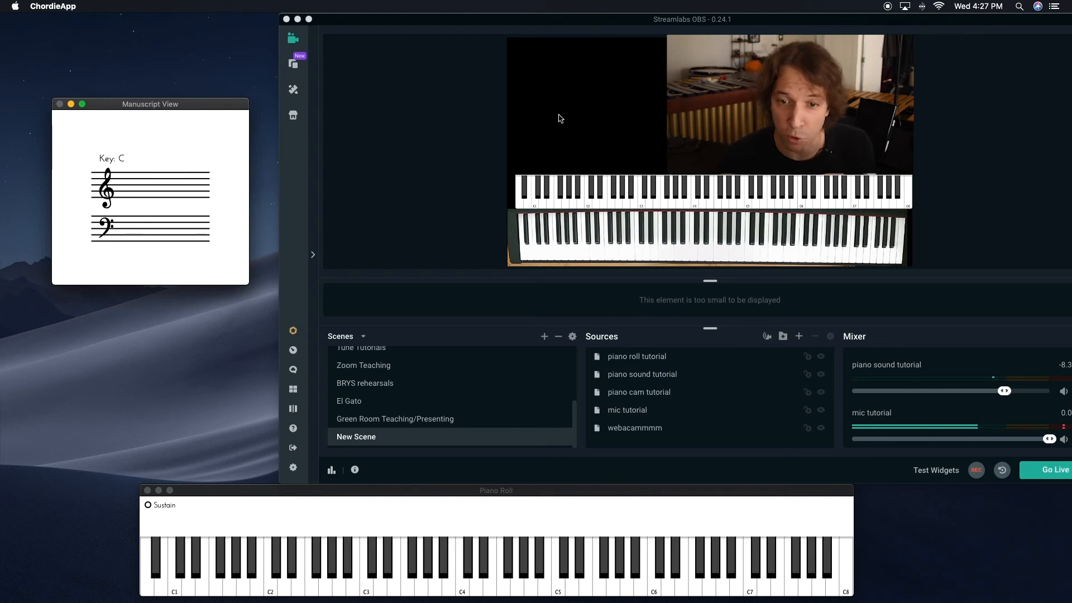
mouse_move(619, 185)
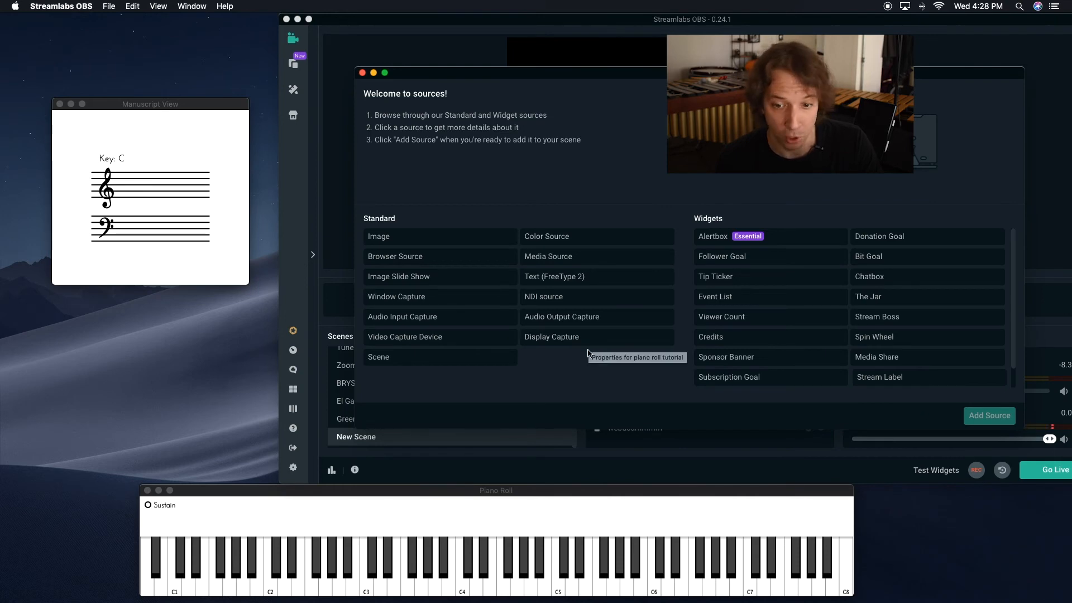
Add a Display Capture source named 'manuscript tutorial'.
click(551, 336)
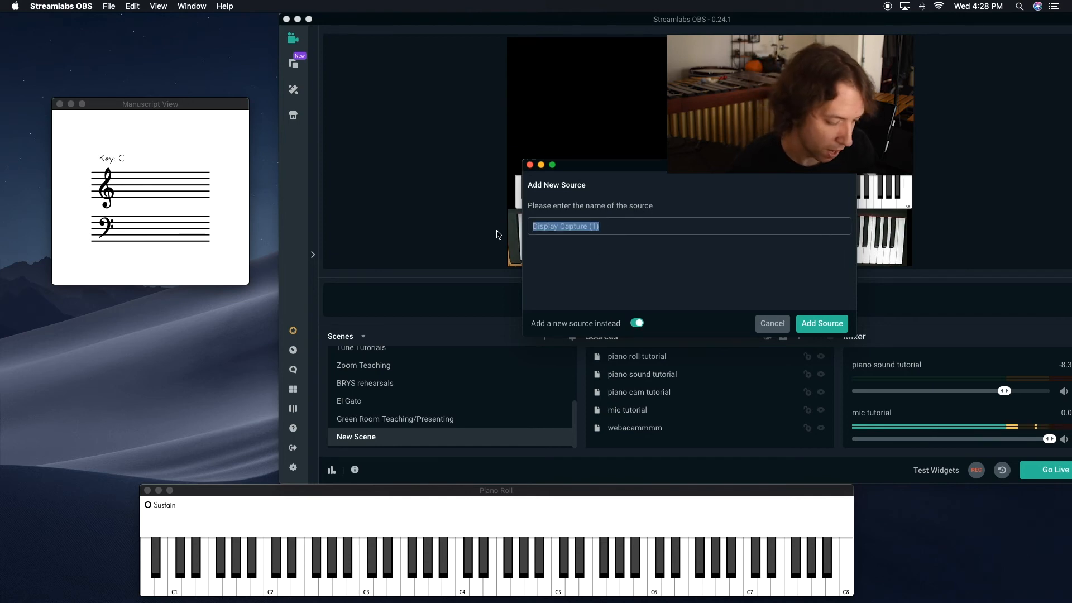
text(manuscr)
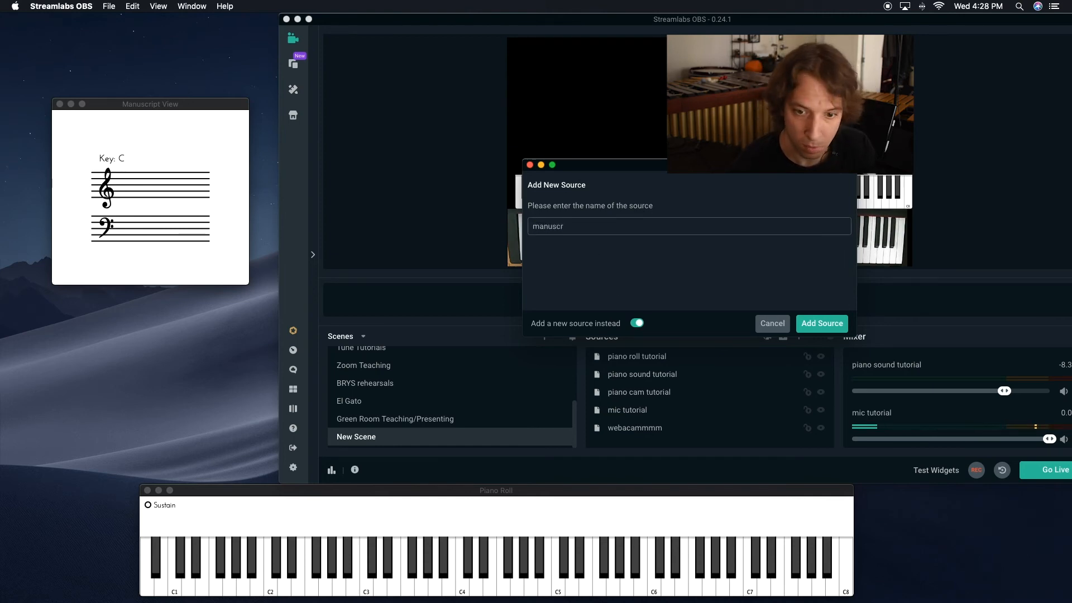
text(ipt tutorial)
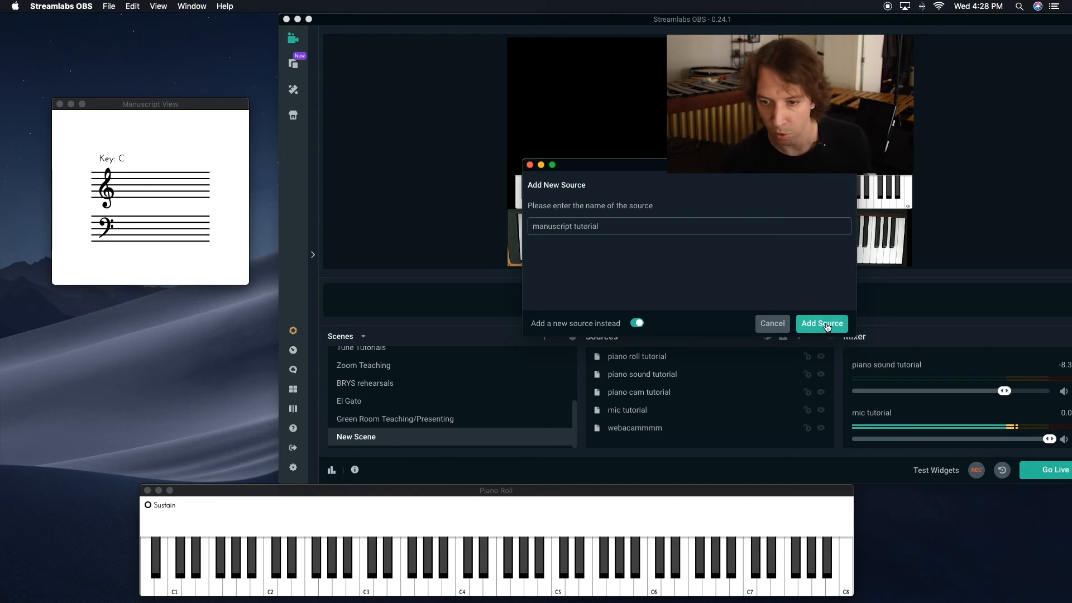
click(821, 324)
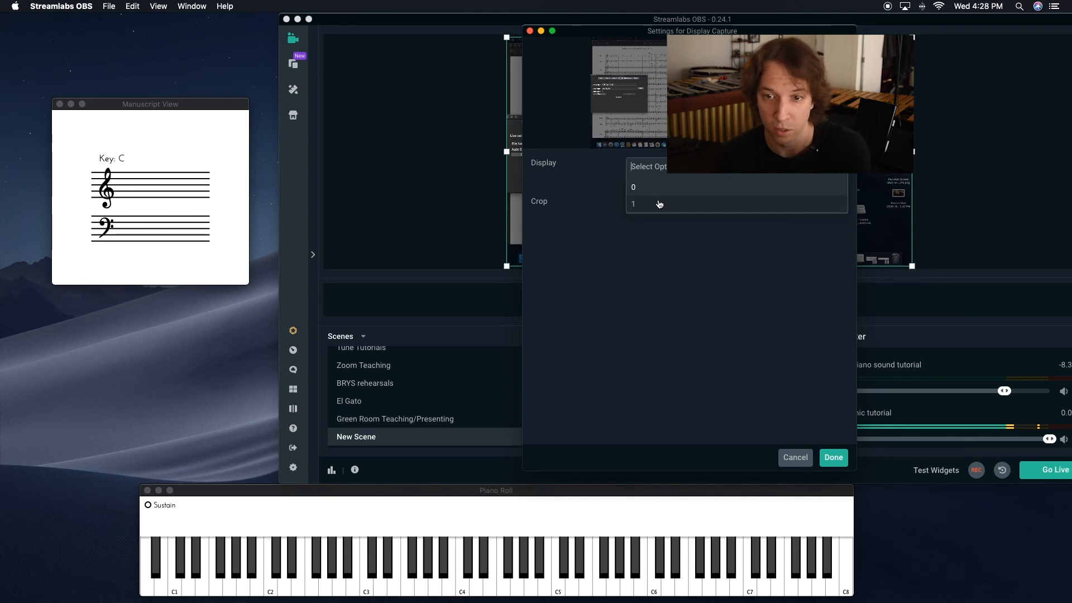
Set Display 1 and Crop To Window with [ChordieApp] Manuscript View, and confirm.
click(634, 203)
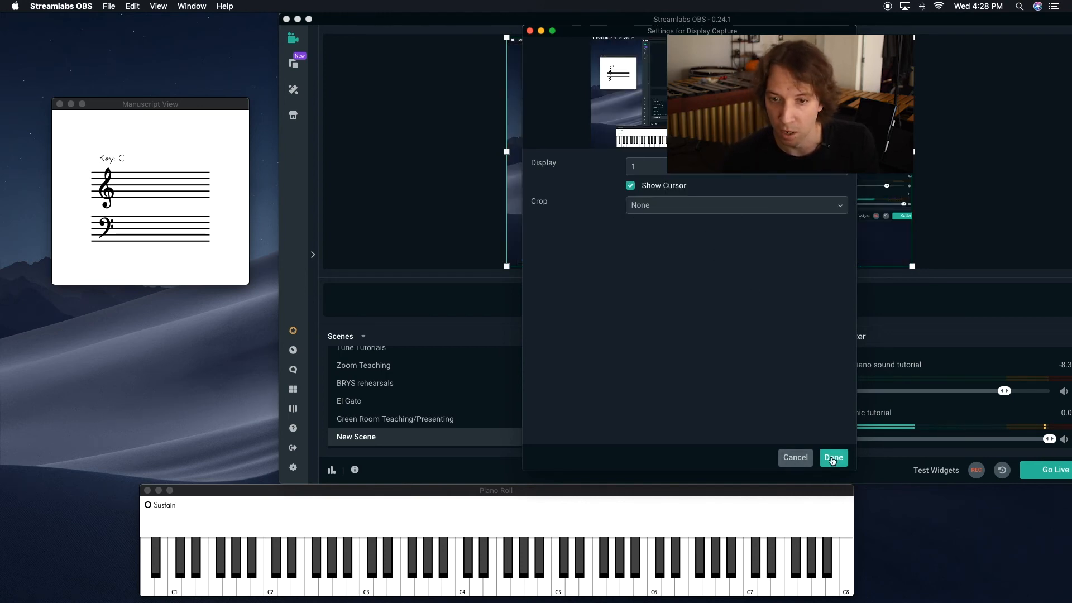
click(736, 205)
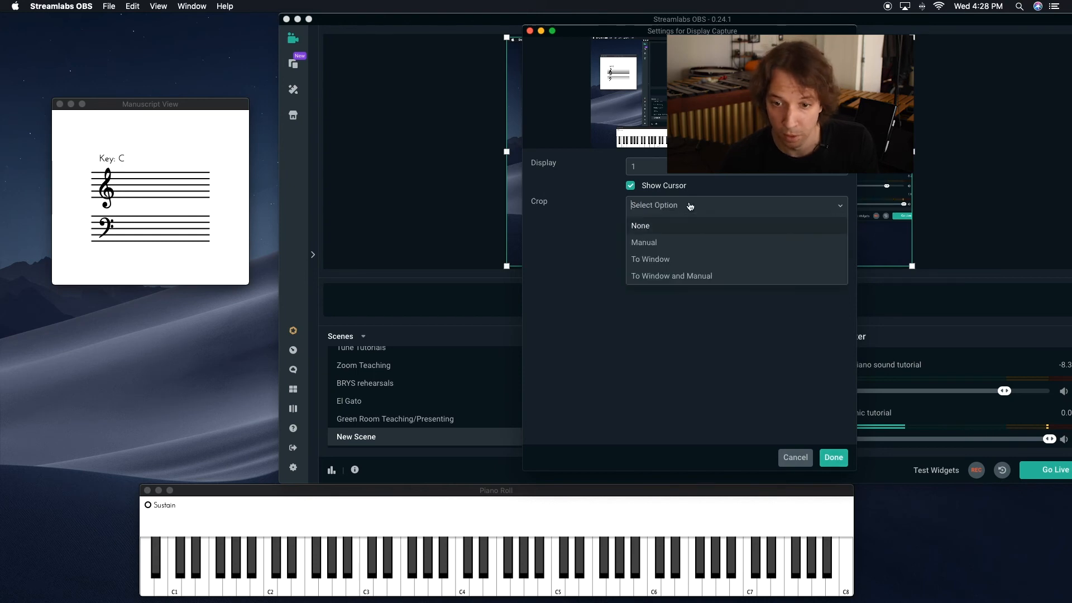
click(650, 259)
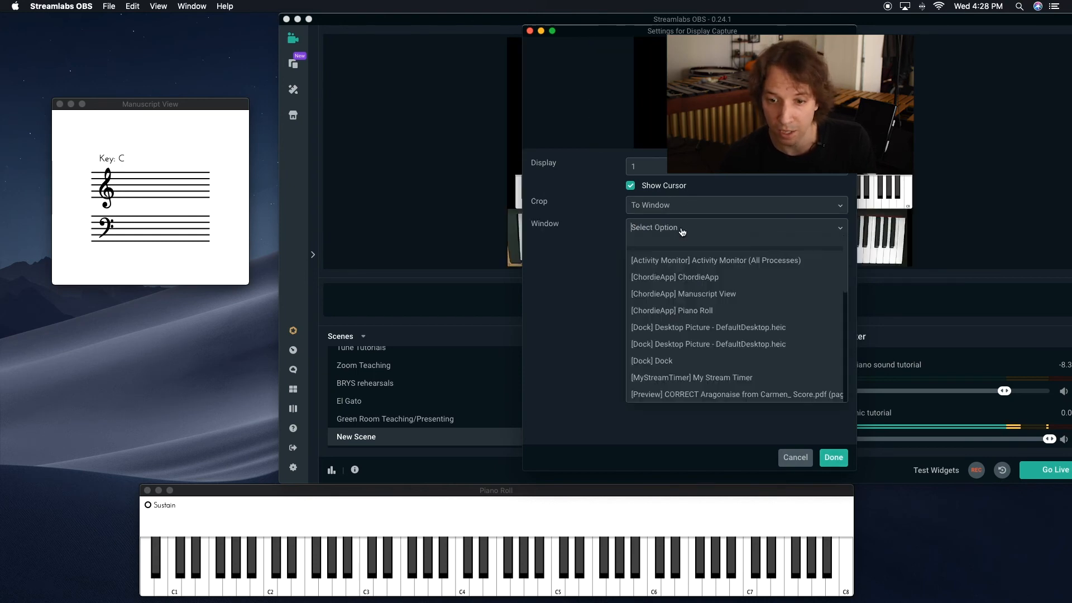
click(682, 293)
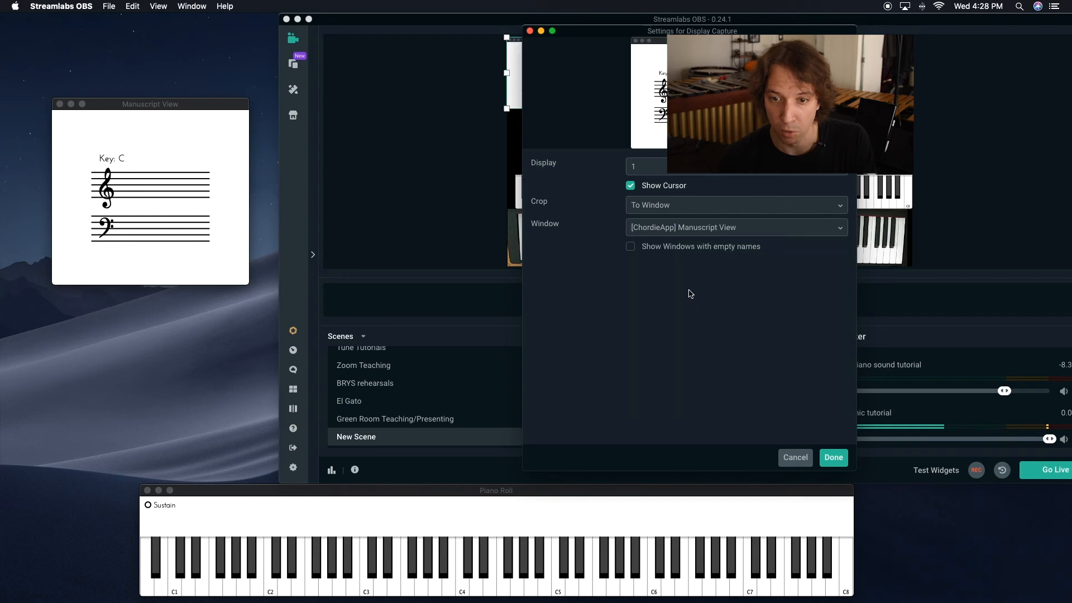
click(832, 457)
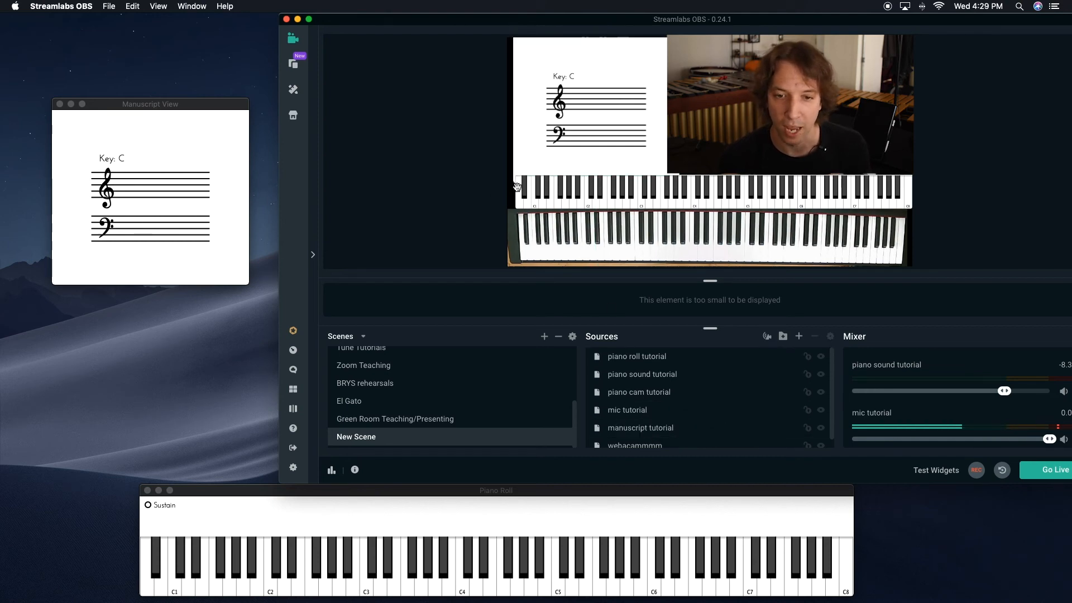
click(636, 357)
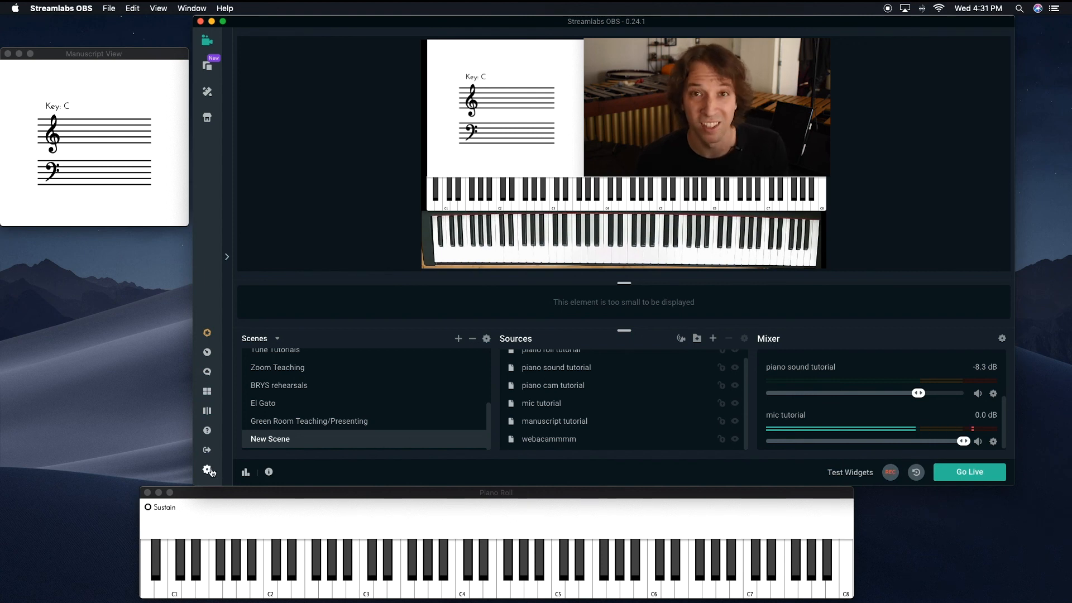
click(207, 471)
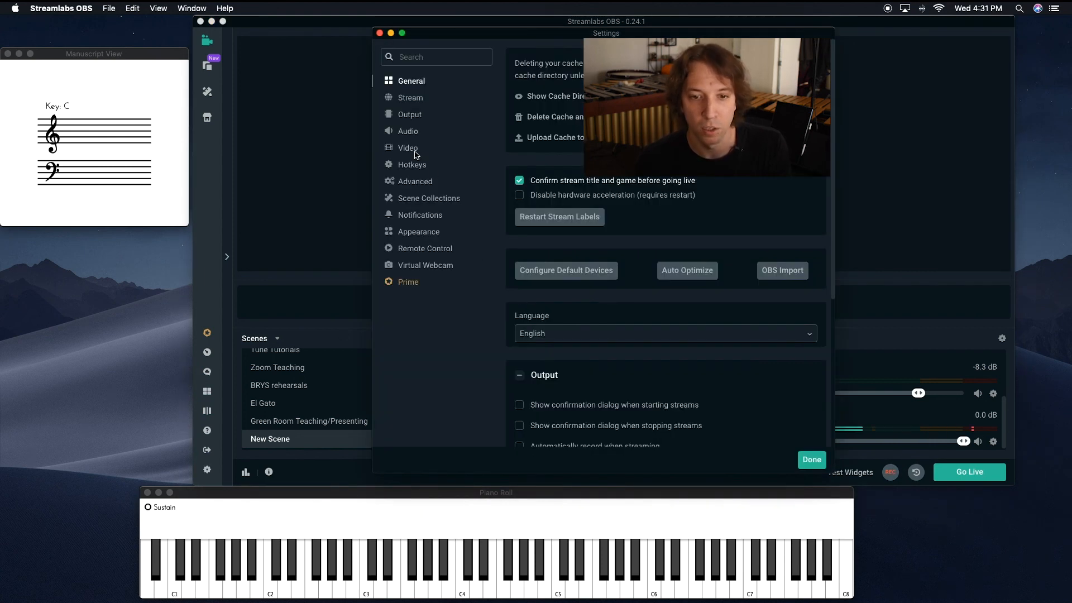
click(410, 114)
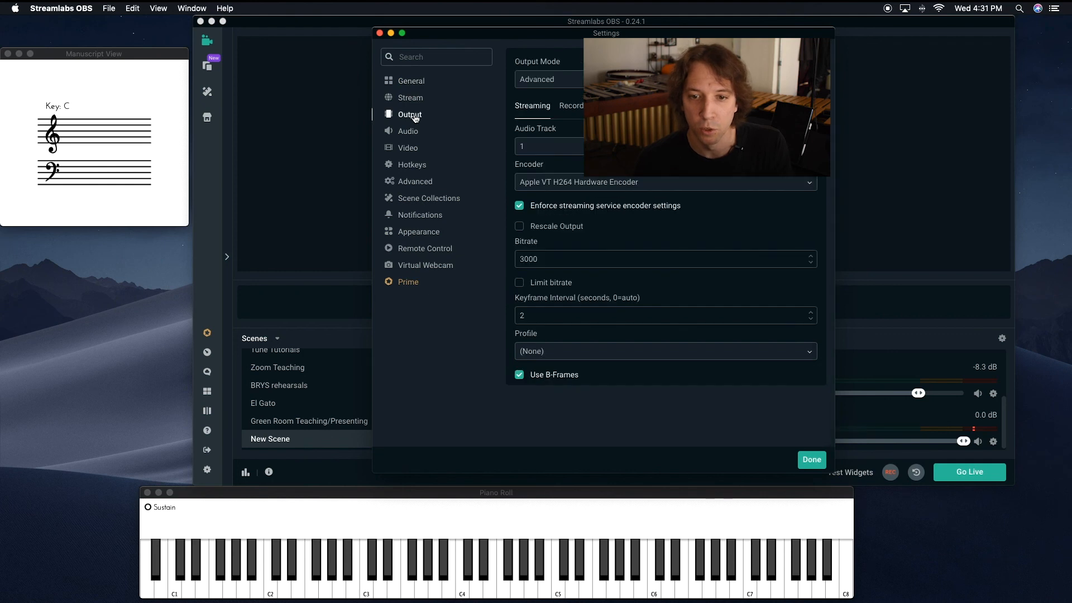
click(570, 105)
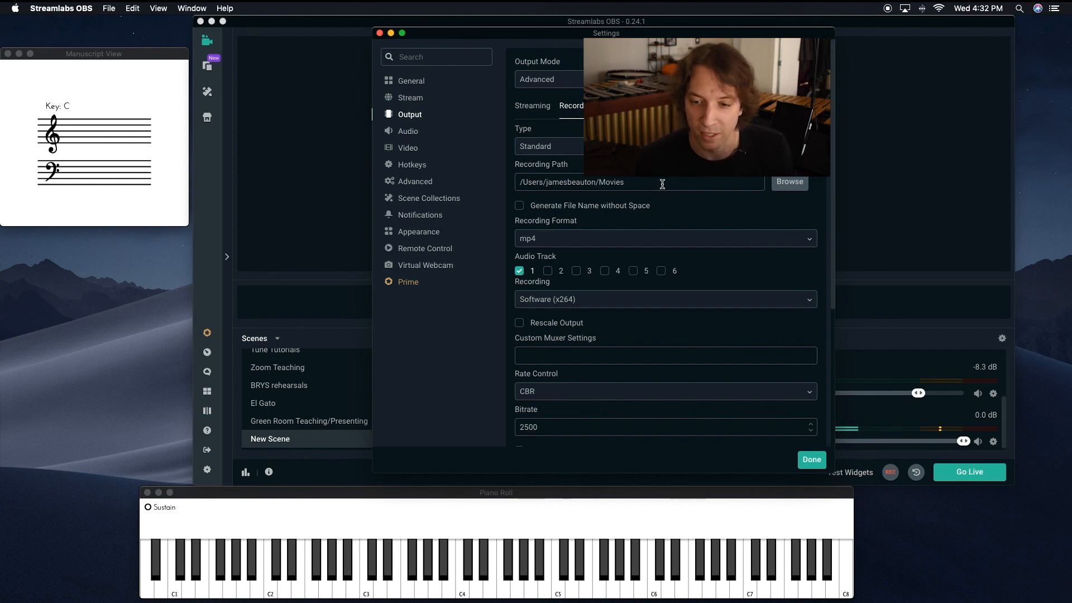
click(811, 460)
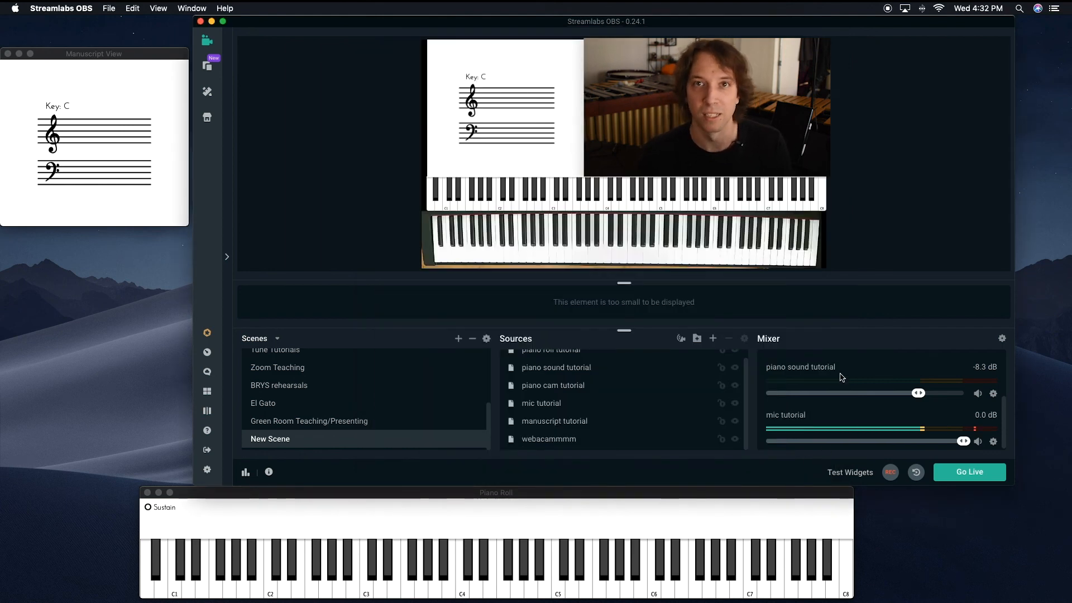